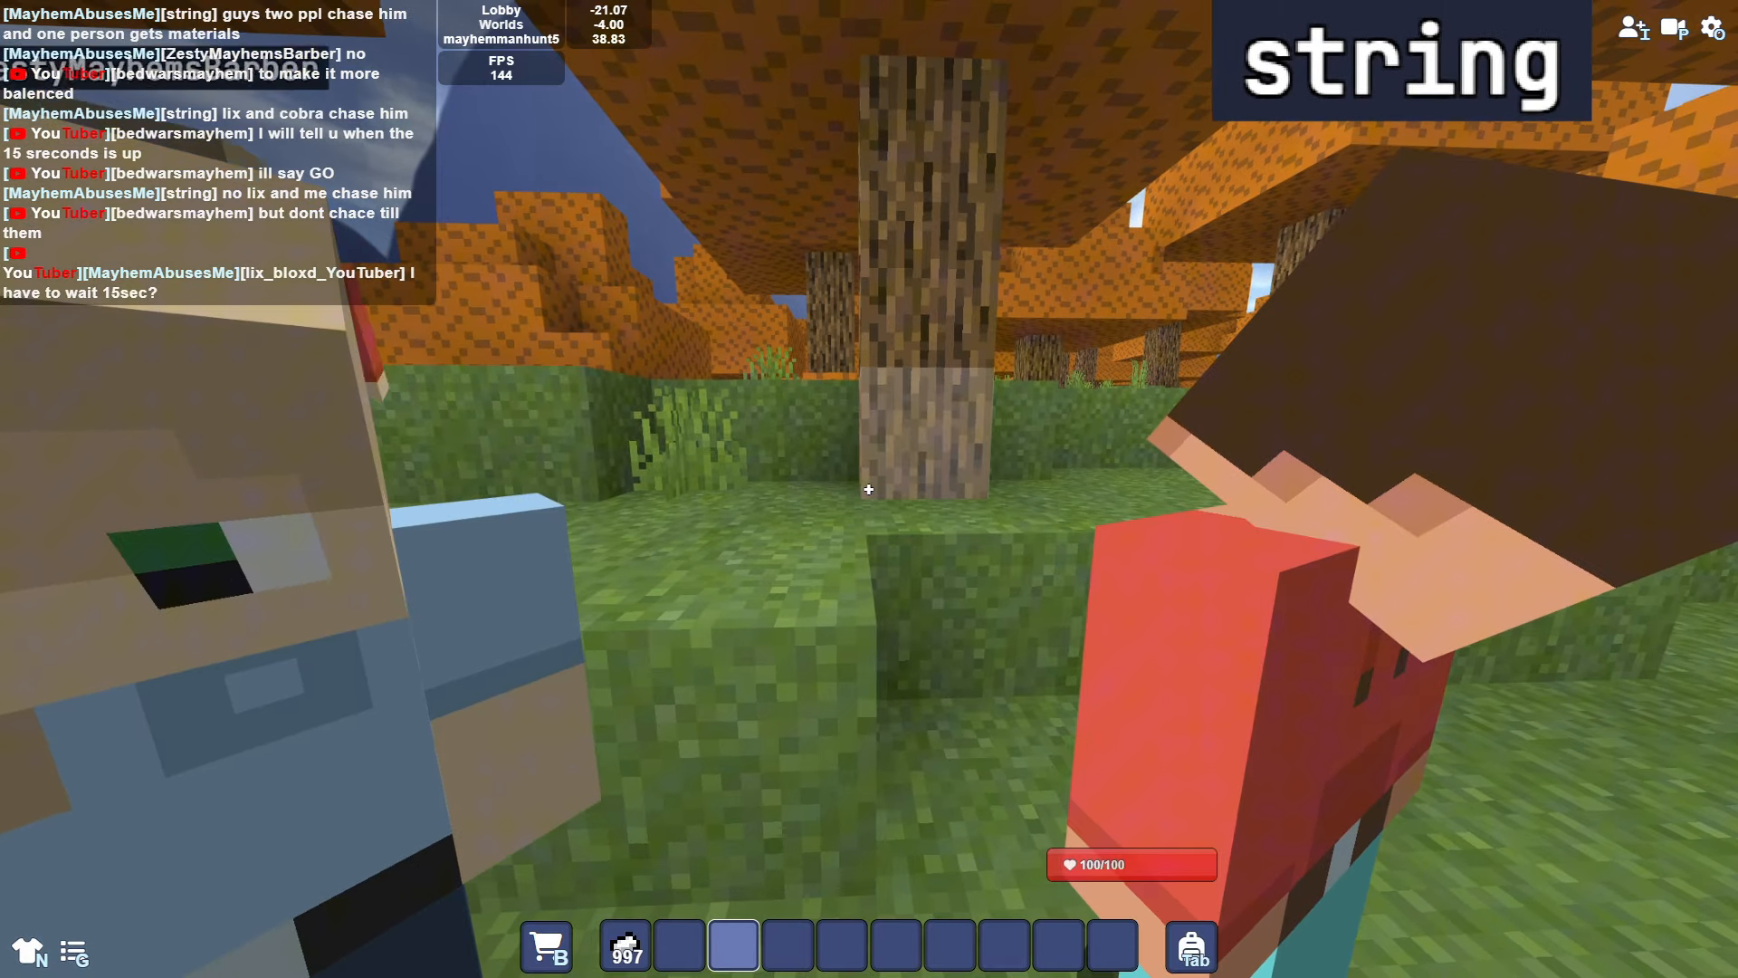
{"action": "mouse_move", "coordinate": [867, 489]}
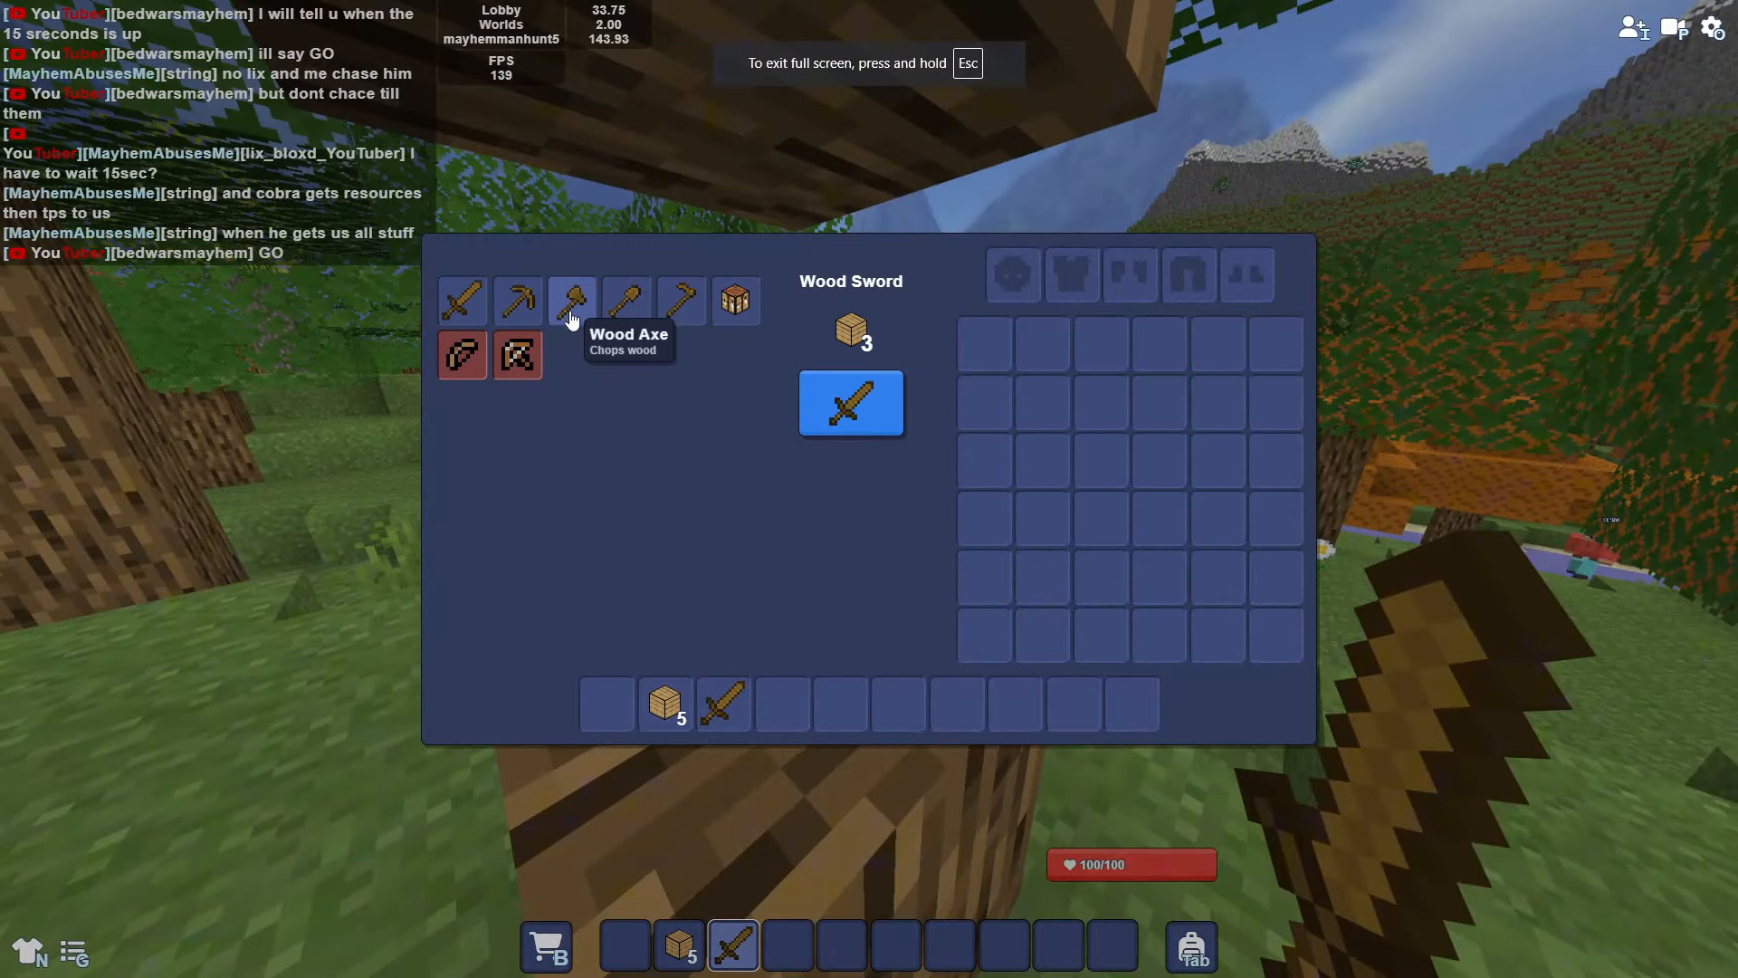
Step: Close the crafting menu after crafting the wooden axe
{"action": "key", "text": "Escape"}
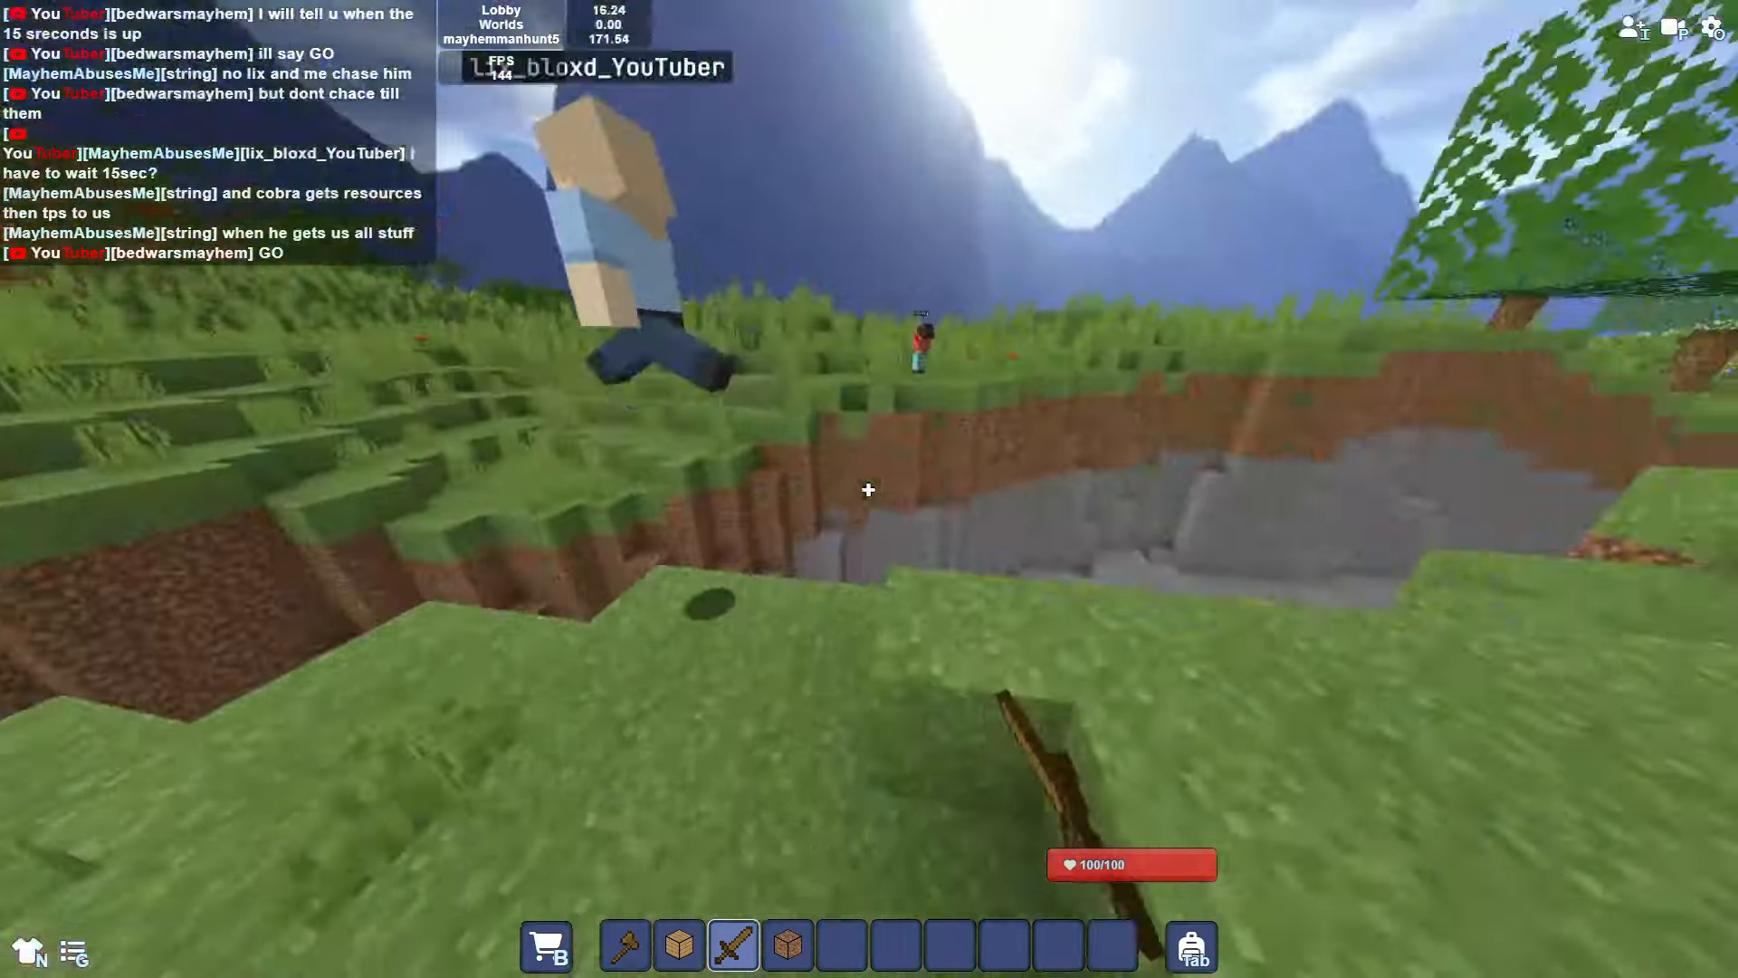
{"action": "mouse_move", "coordinate": [870, 489]}
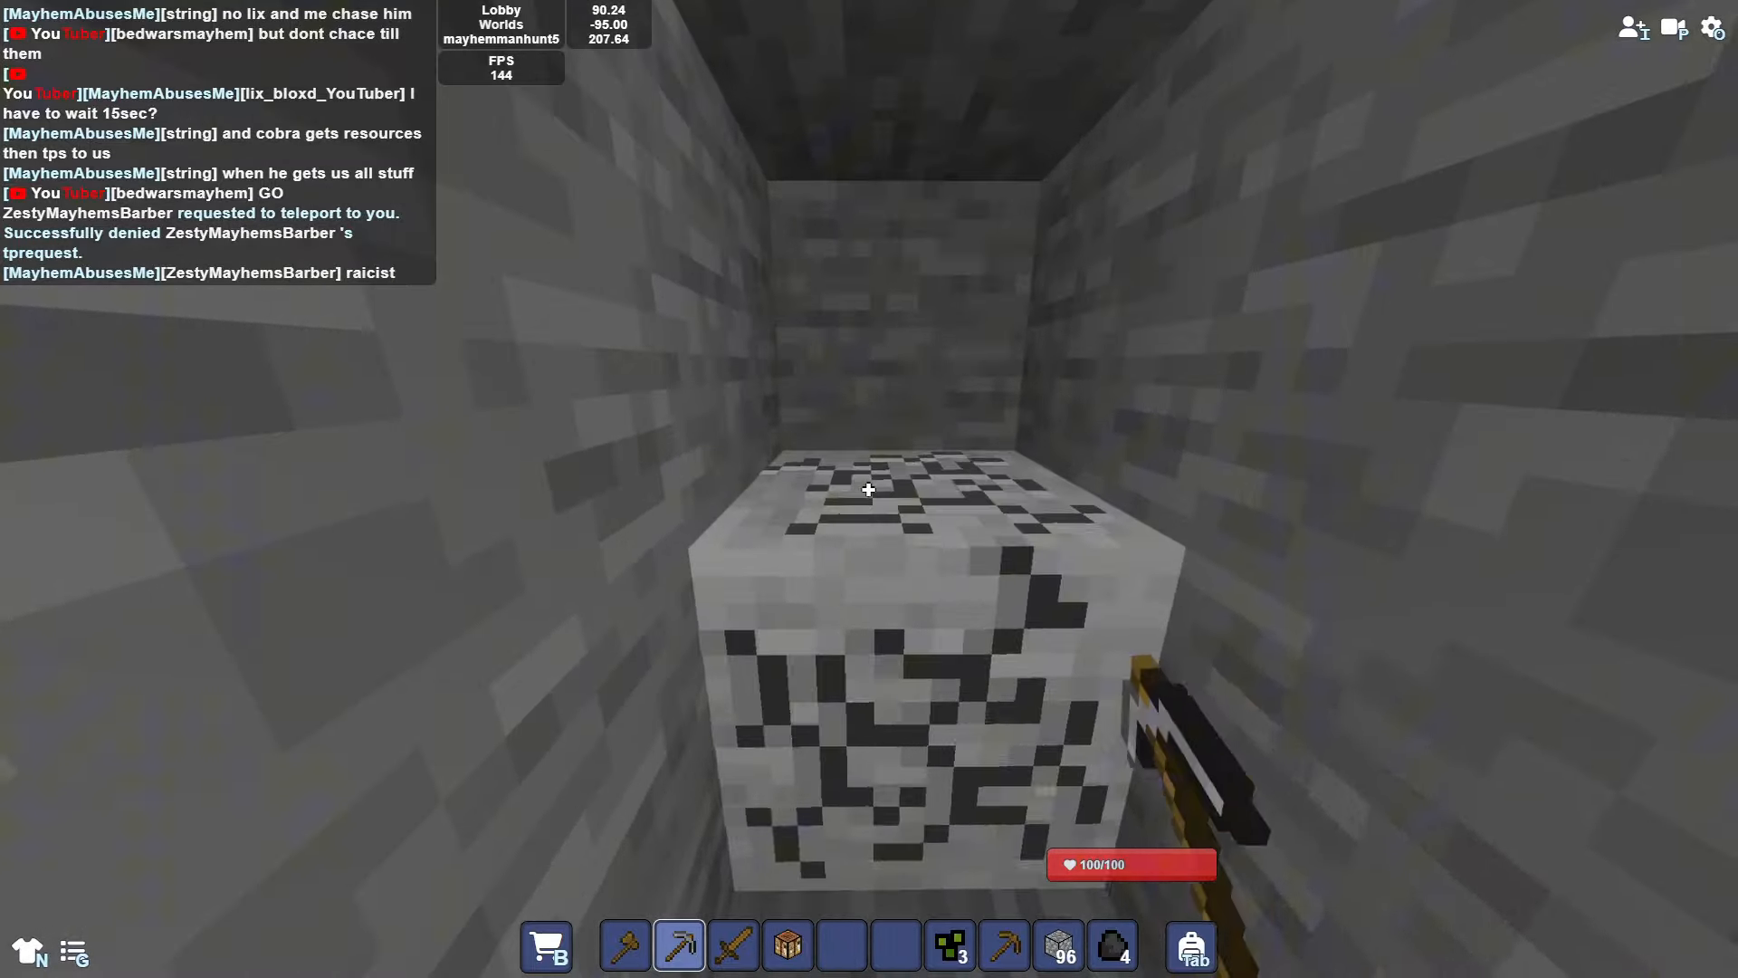
Step: Break stone blocks ahead to extend the tunnel and grow the stone stack
{"action": "left_click", "coordinate": [867, 489]}
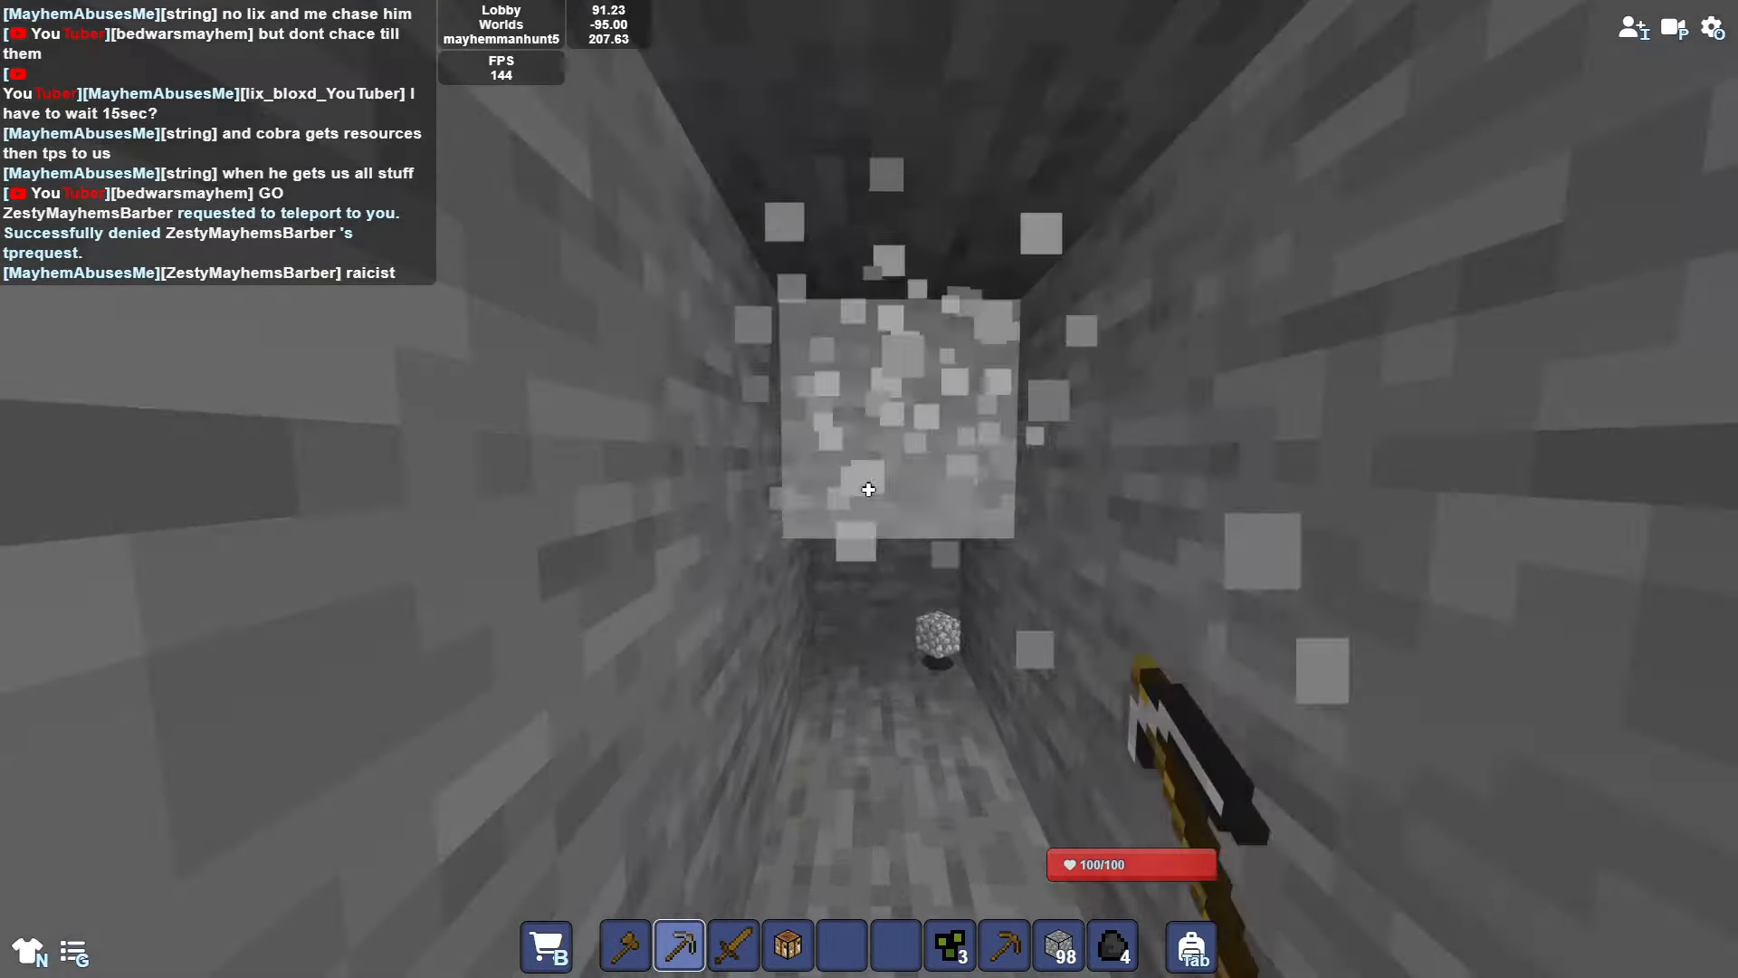
{"action": "left_click", "coordinate": [867, 489]}
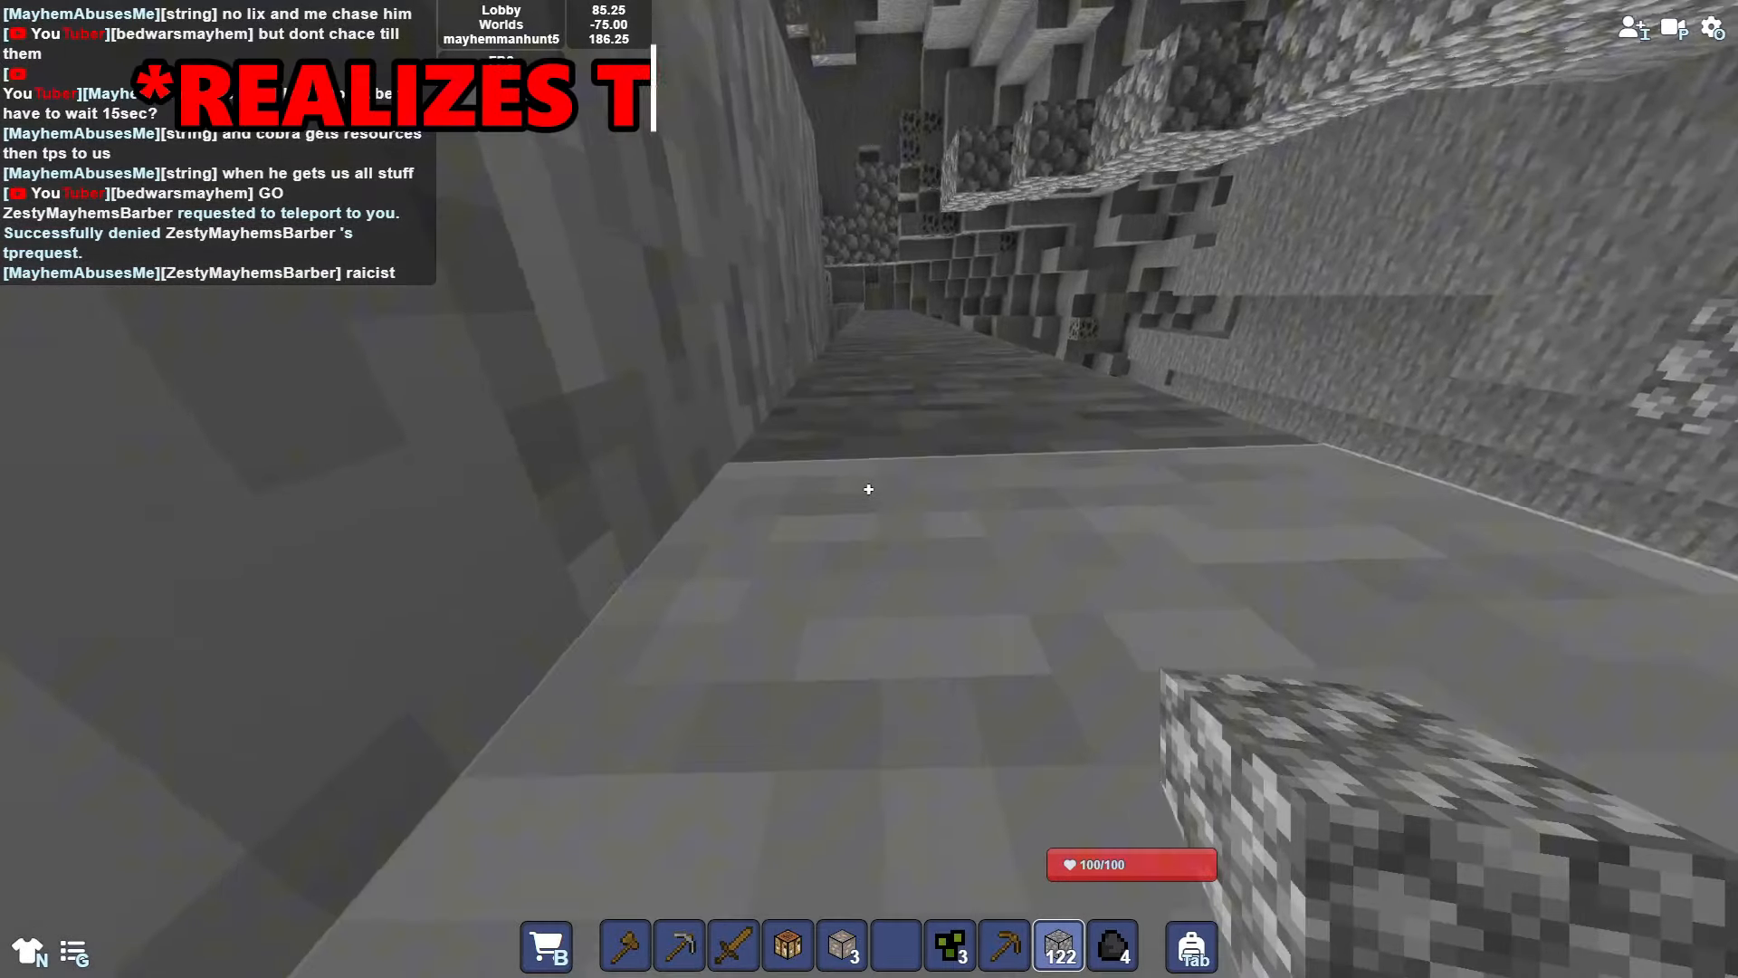
{"action": "mouse_move", "coordinate": [867, 489]}
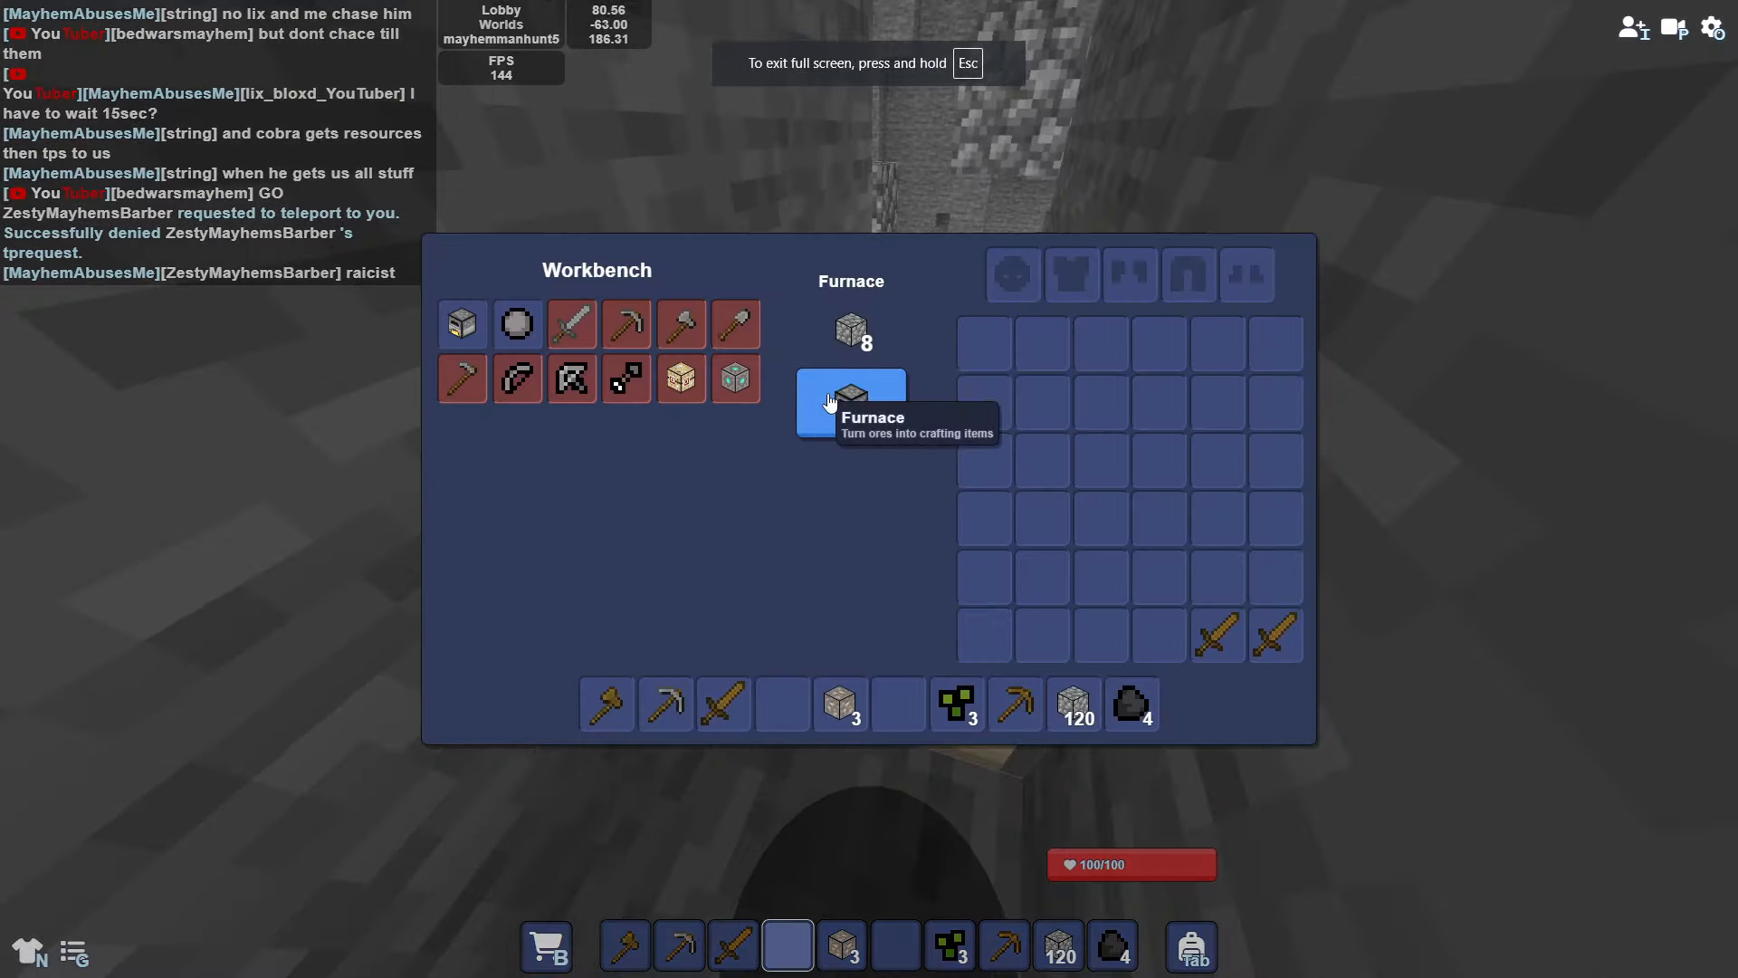
Step: Craft a furnace from stone, place it, and smelt iron ore into iron bars
{"action": "left_click", "coordinate": [851, 402]}
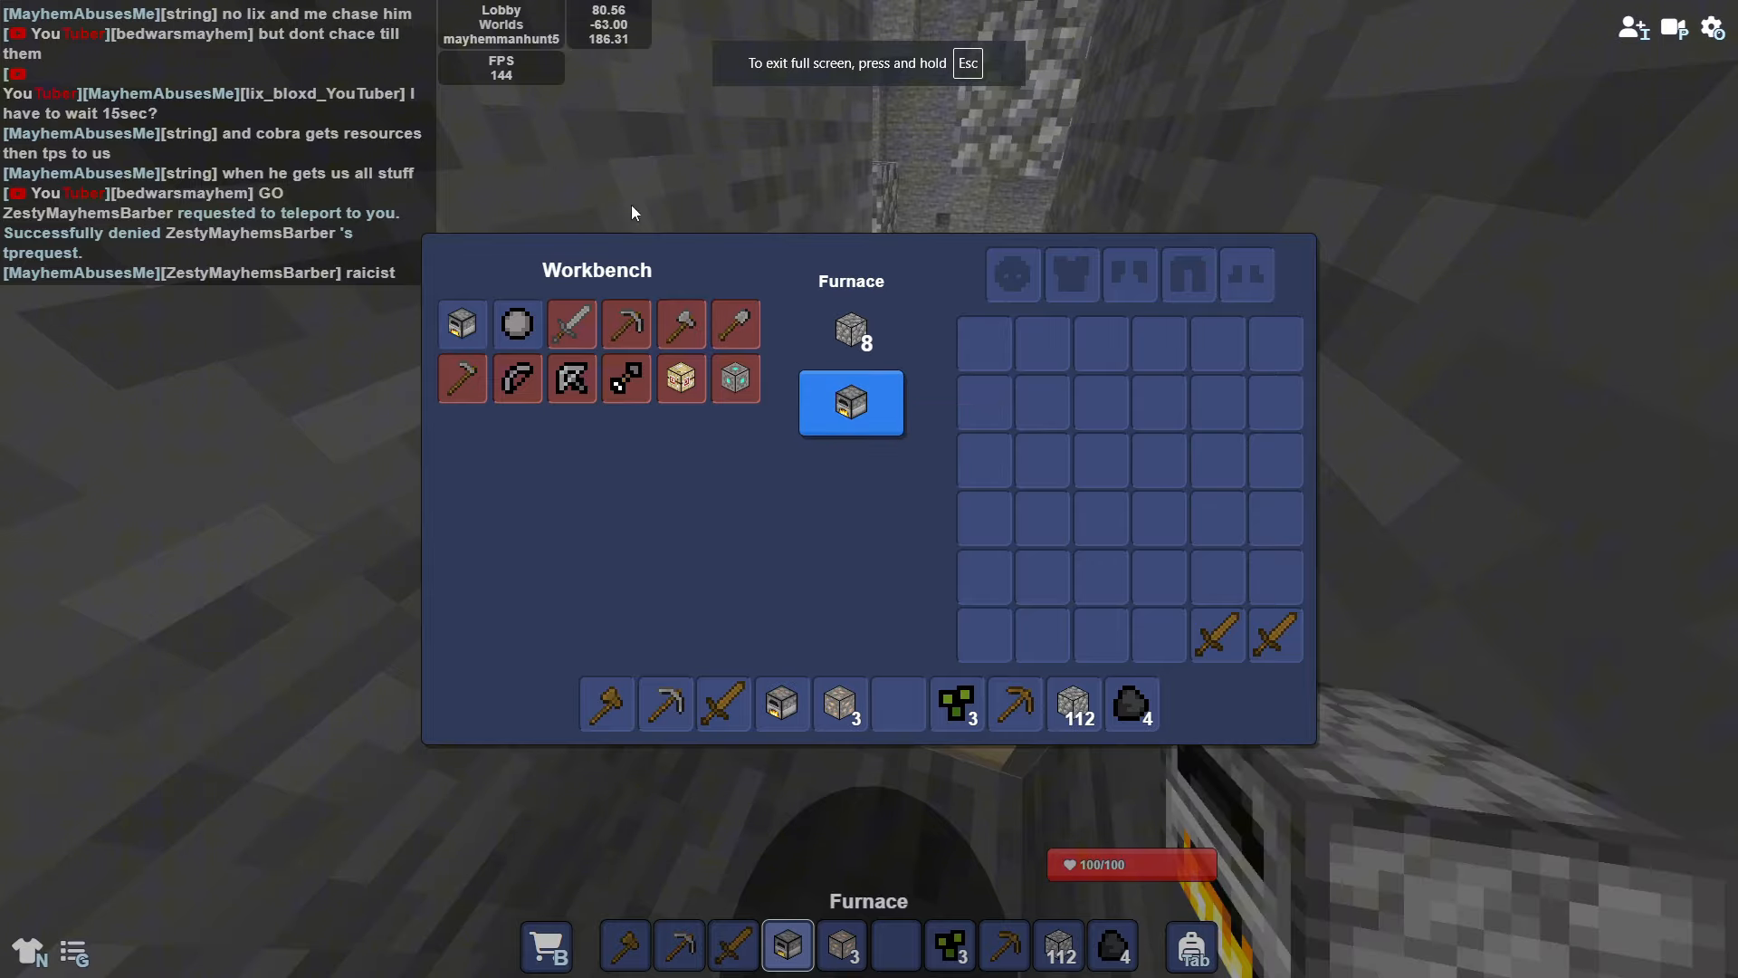
{"action": "left_click", "coordinate": [851, 402]}
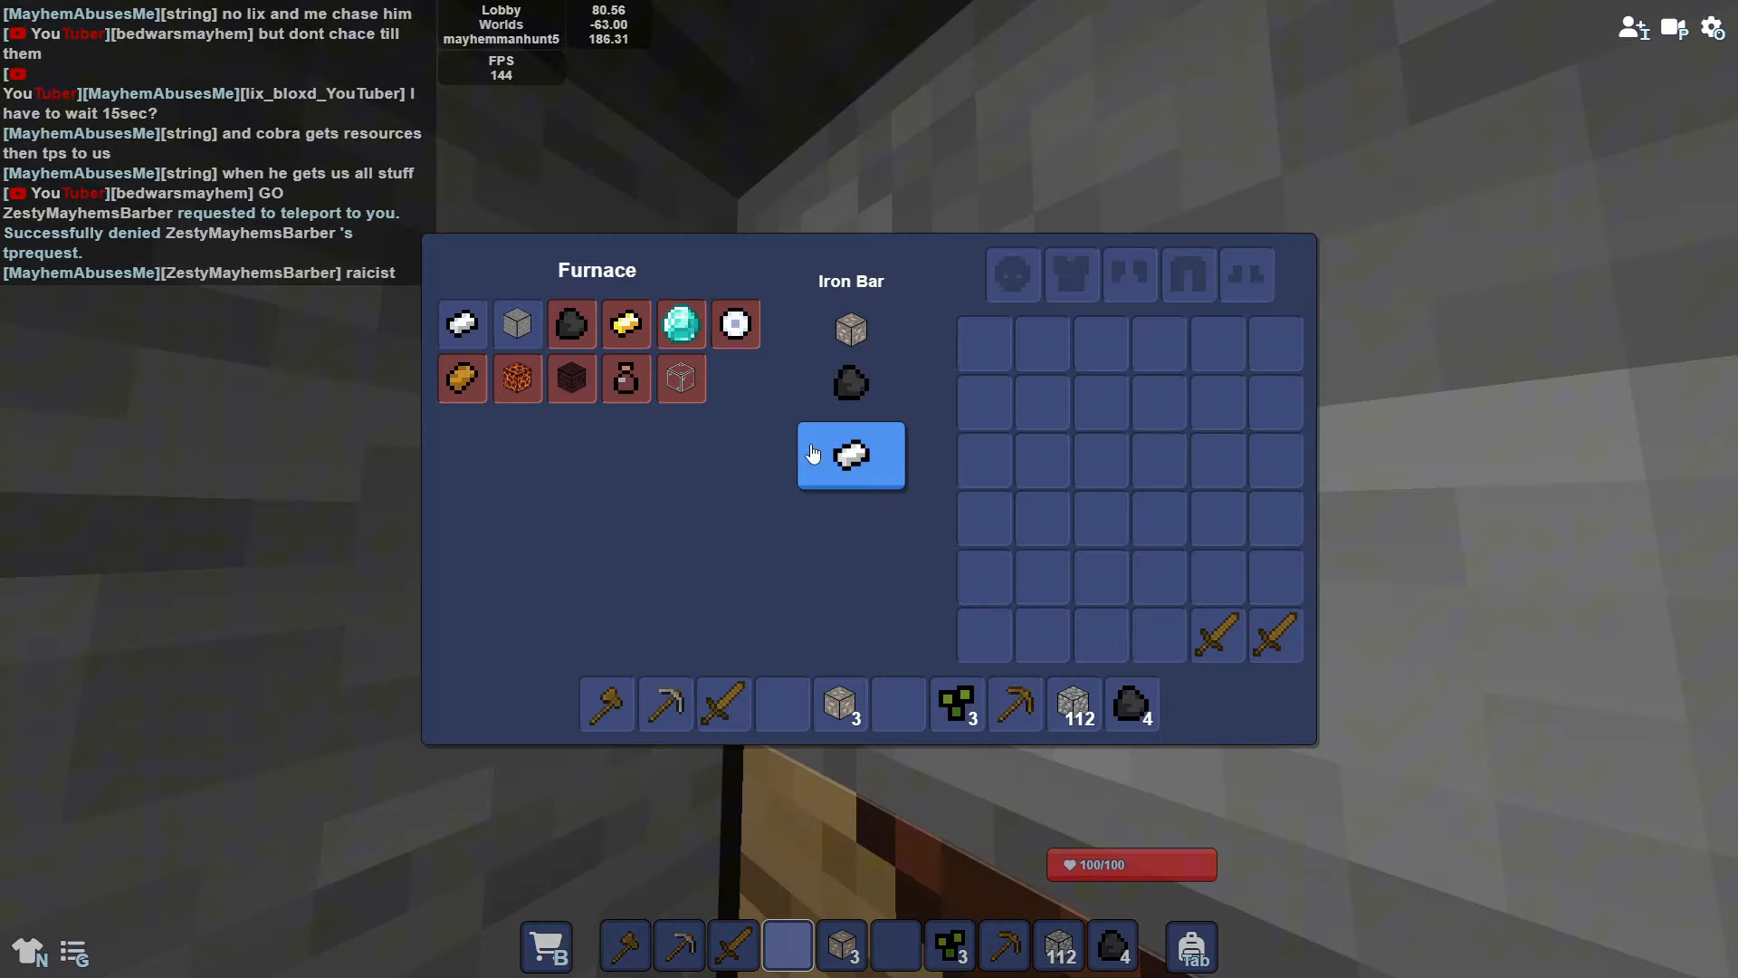
{"action": "key", "text": "Escape"}
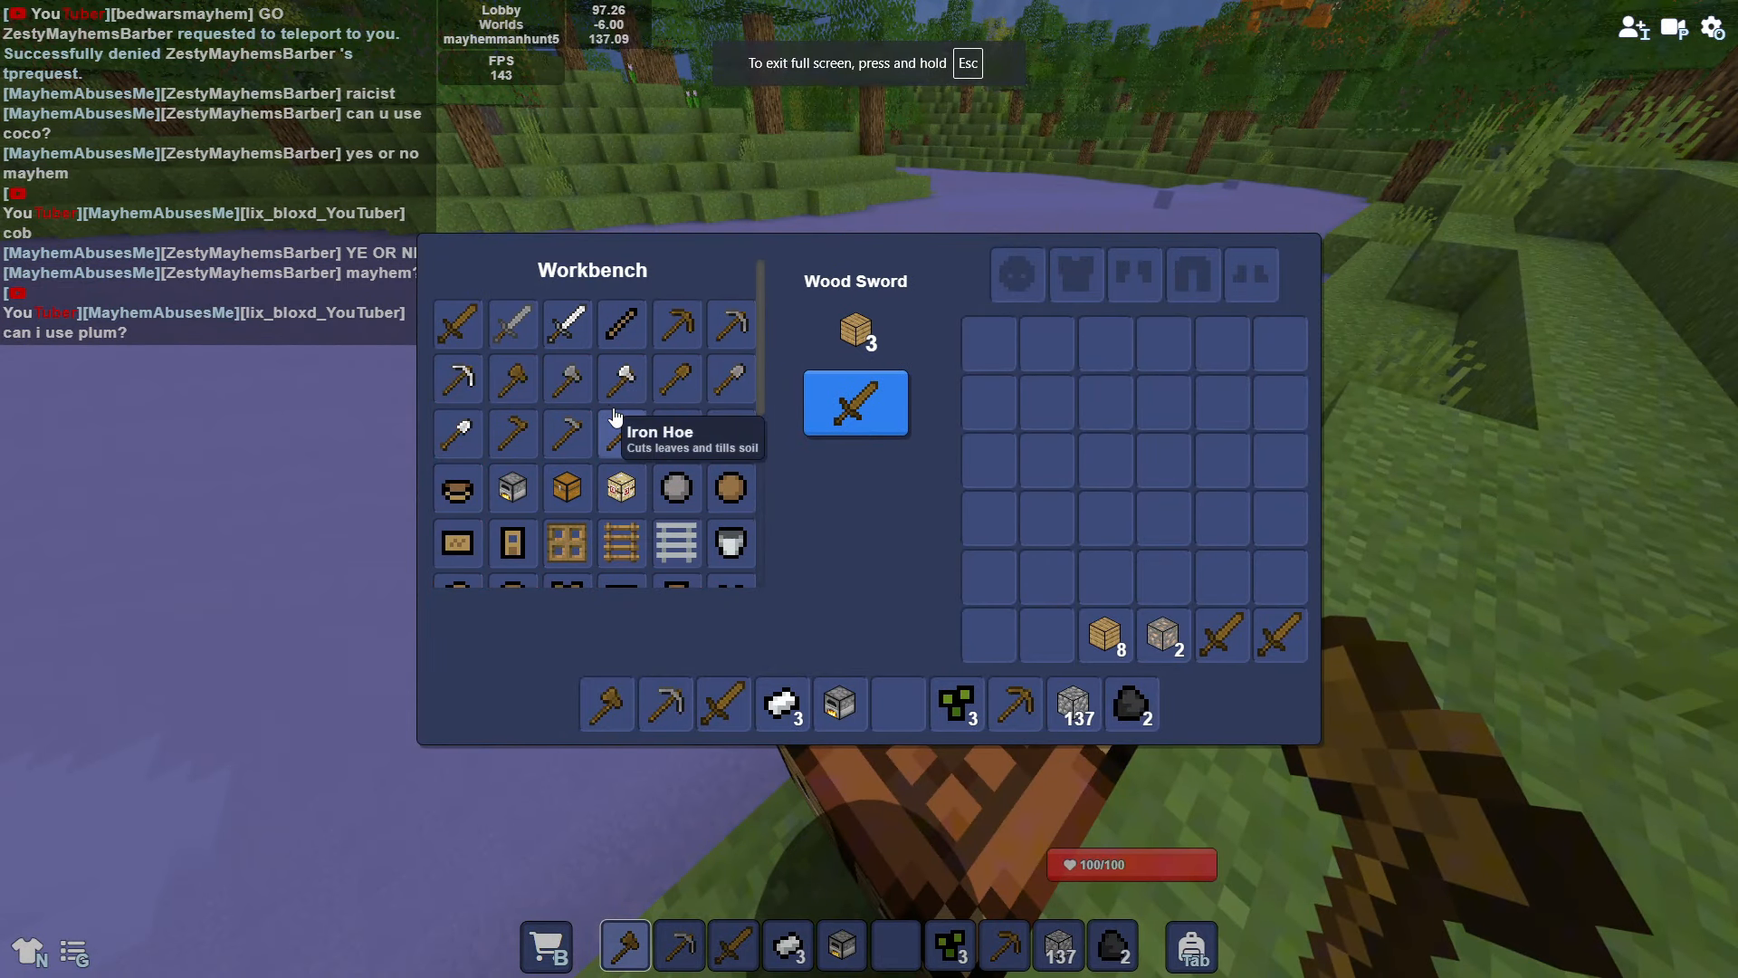
Step: Scroll the workbench recipe list down toward the iron tool and armor recipes
{"action": "scroll", "scroll_direction": "down", "scroll_amount": 3}
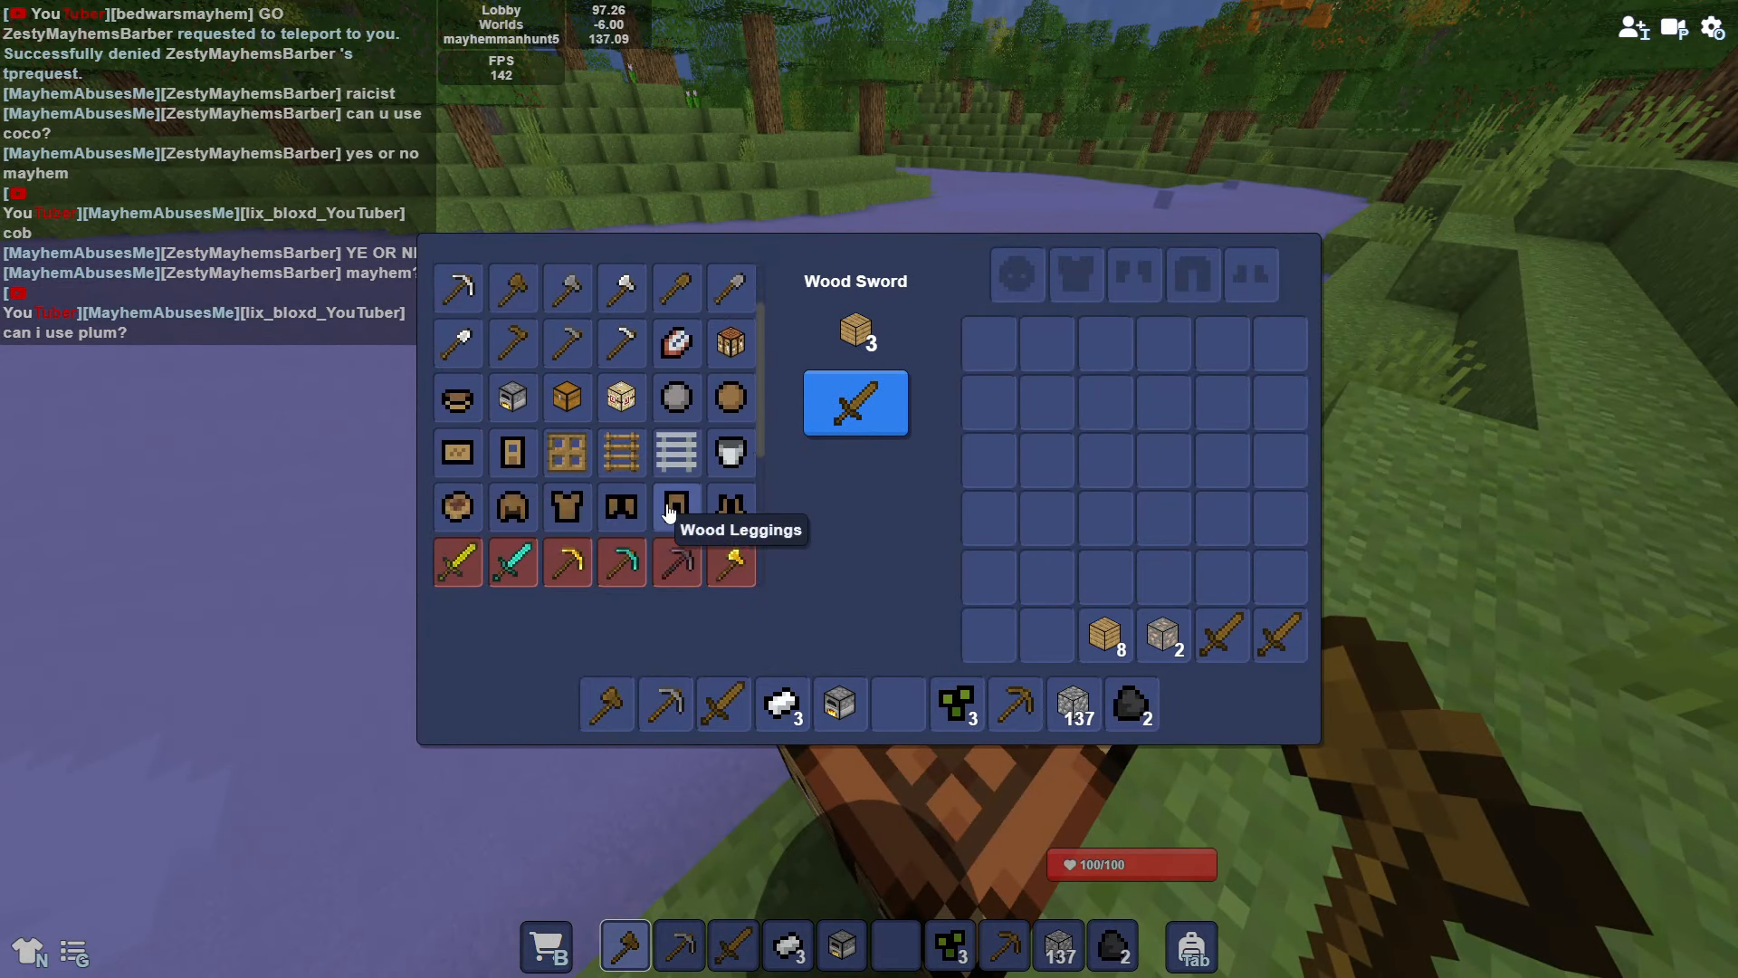
{"action": "mouse_move", "coordinate": [705, 453]}
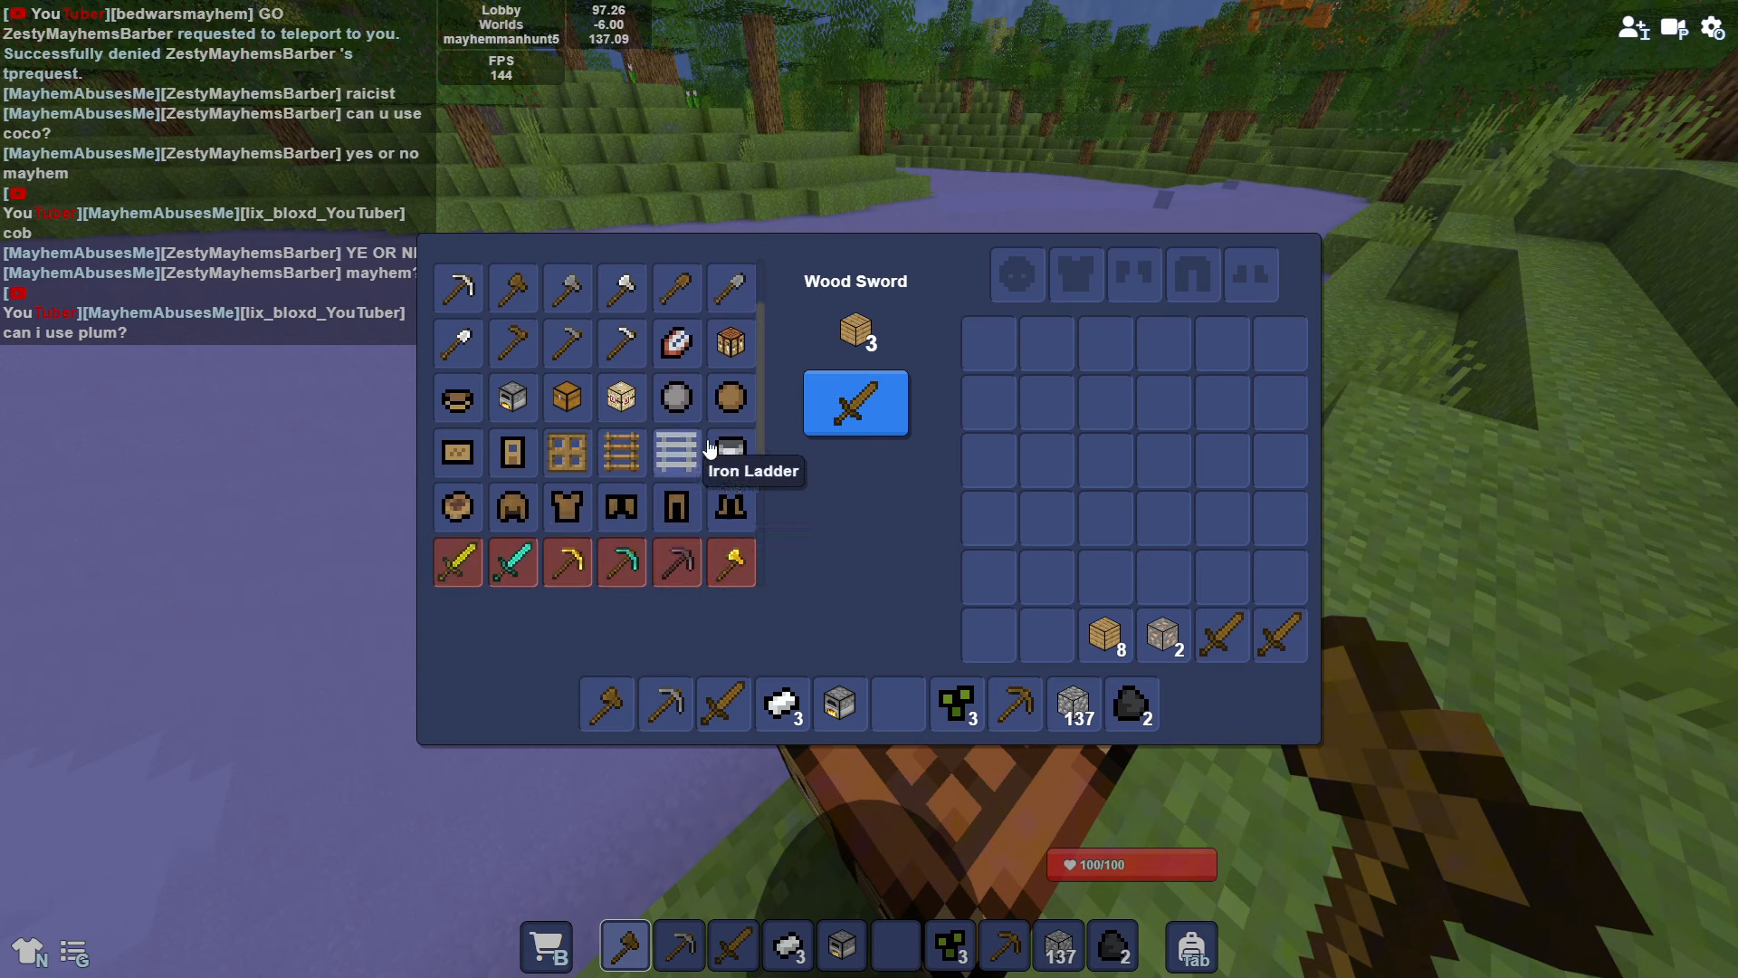
{"action": "mouse_move", "coordinate": [700, 543]}
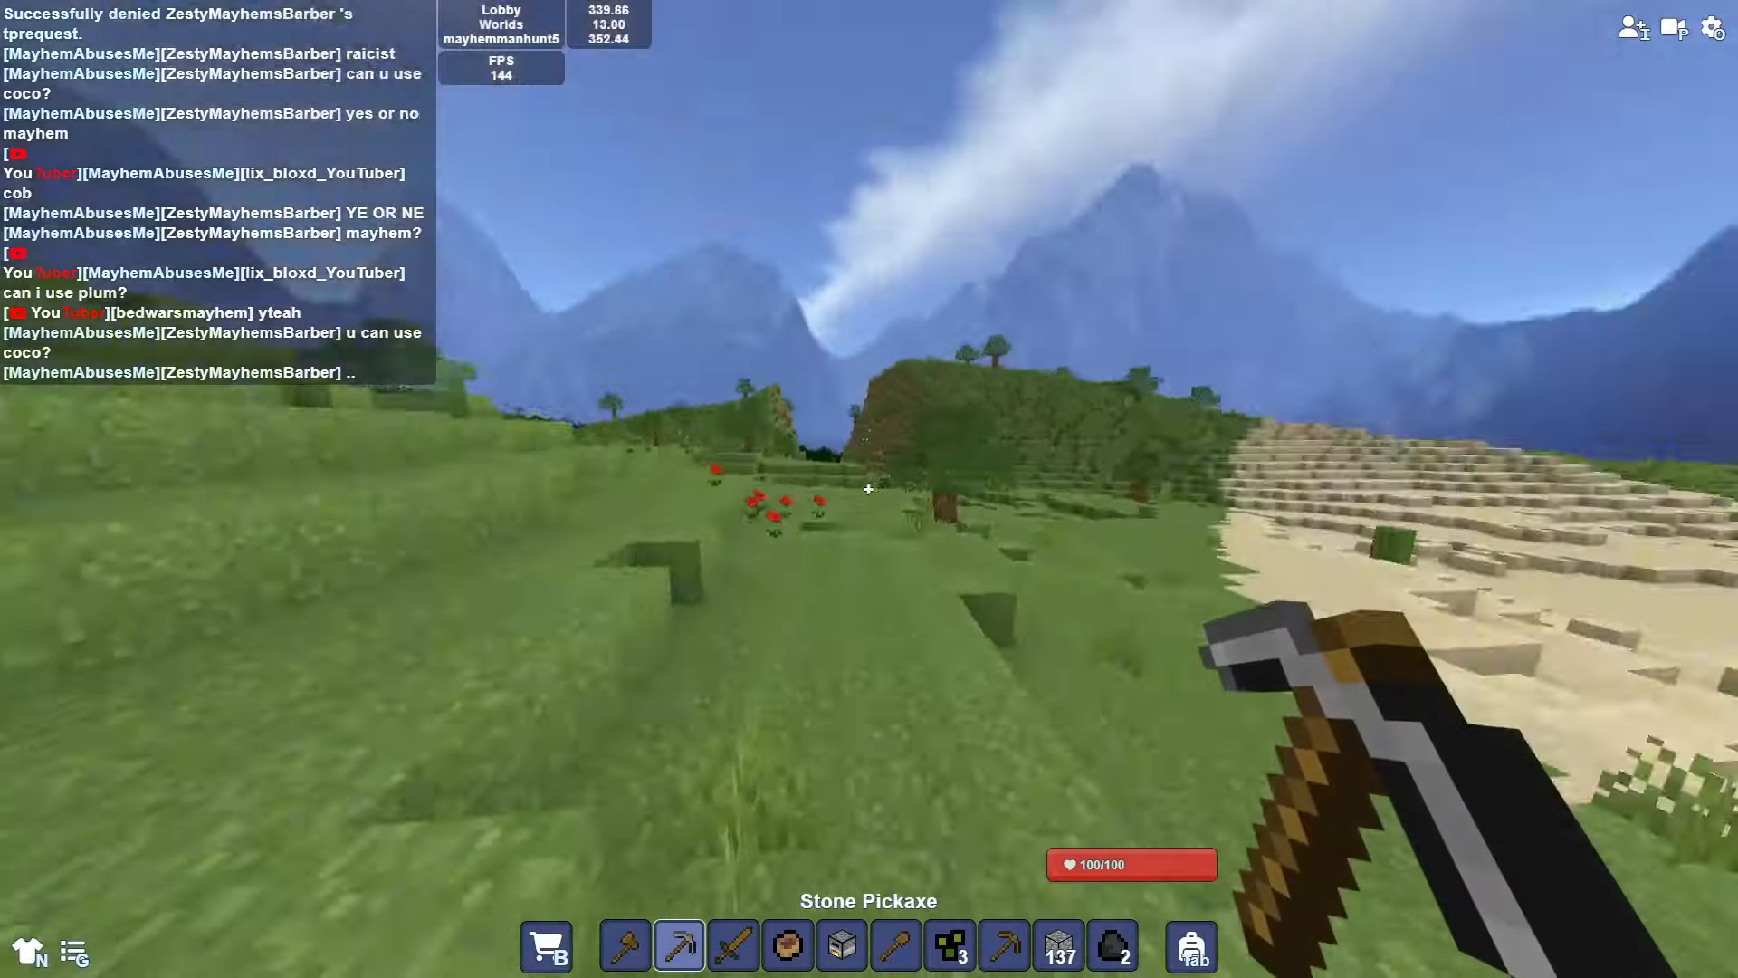
{"action": "mouse_move", "coordinate": [868, 489]}
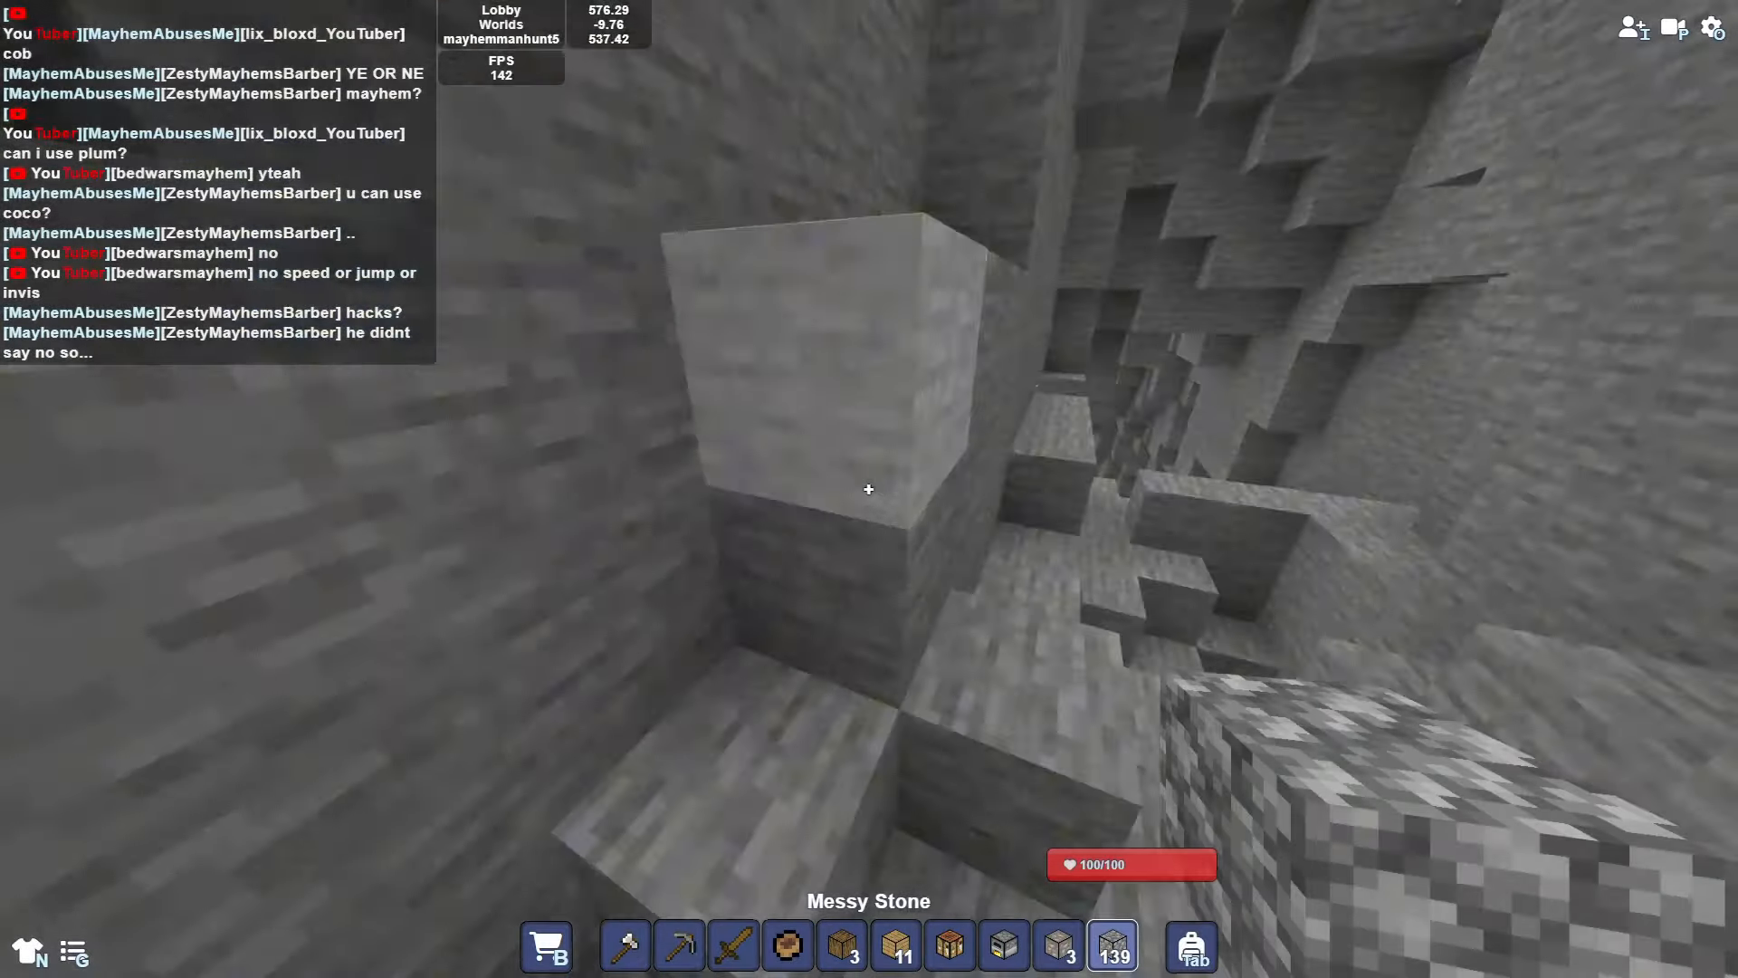
Step: Place a messy stone block while moving into the new cave
{"action": "left_click", "coordinate": [868, 489]}
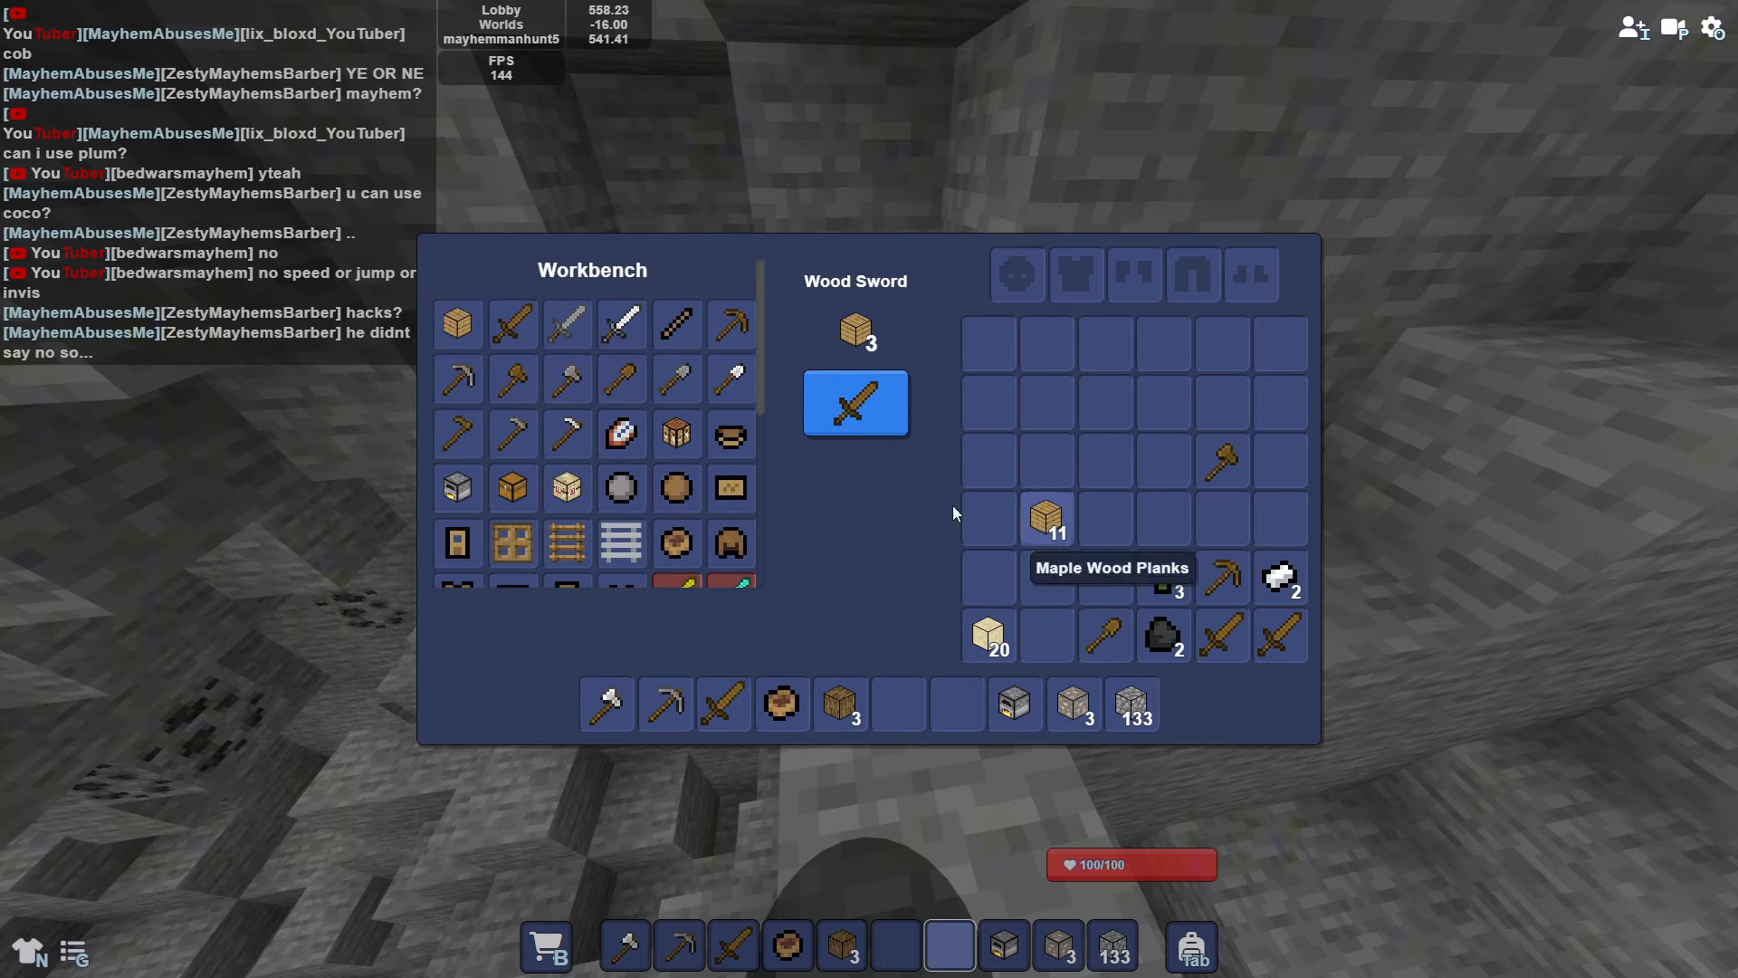
Step: Close the crafting menu and place the furnace beside the workbench in the cave
{"action": "key", "text": "Escape"}
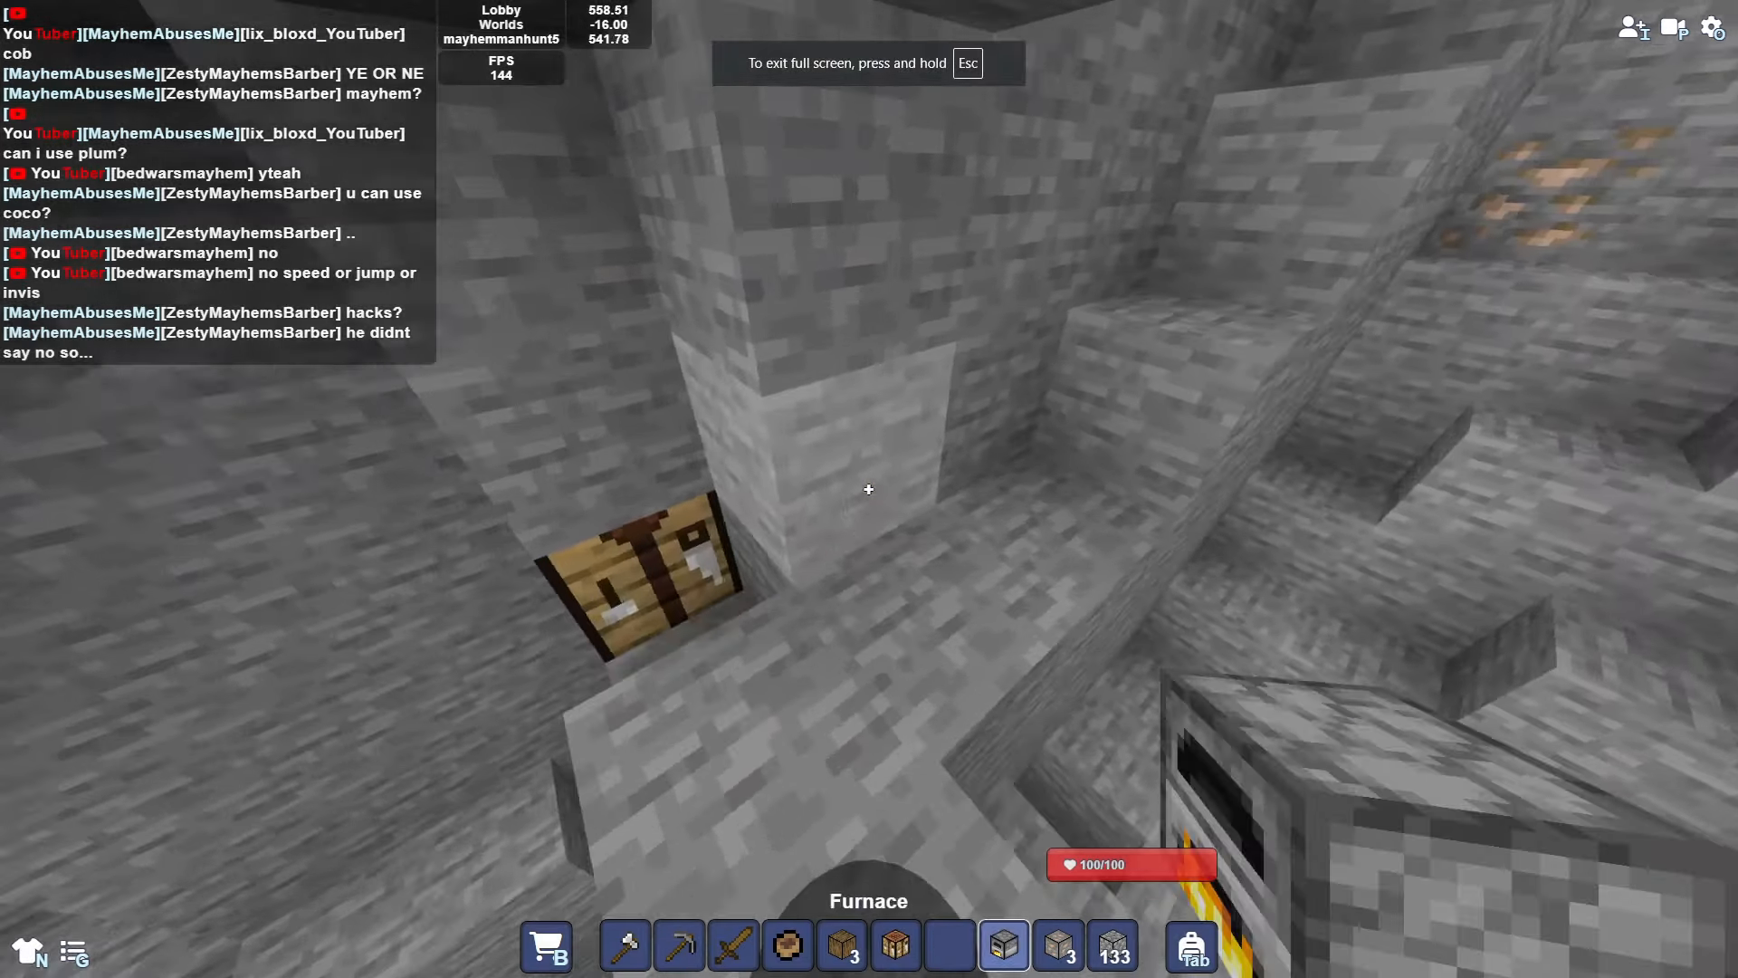
{"action": "left_click", "coordinate": [632, 554]}
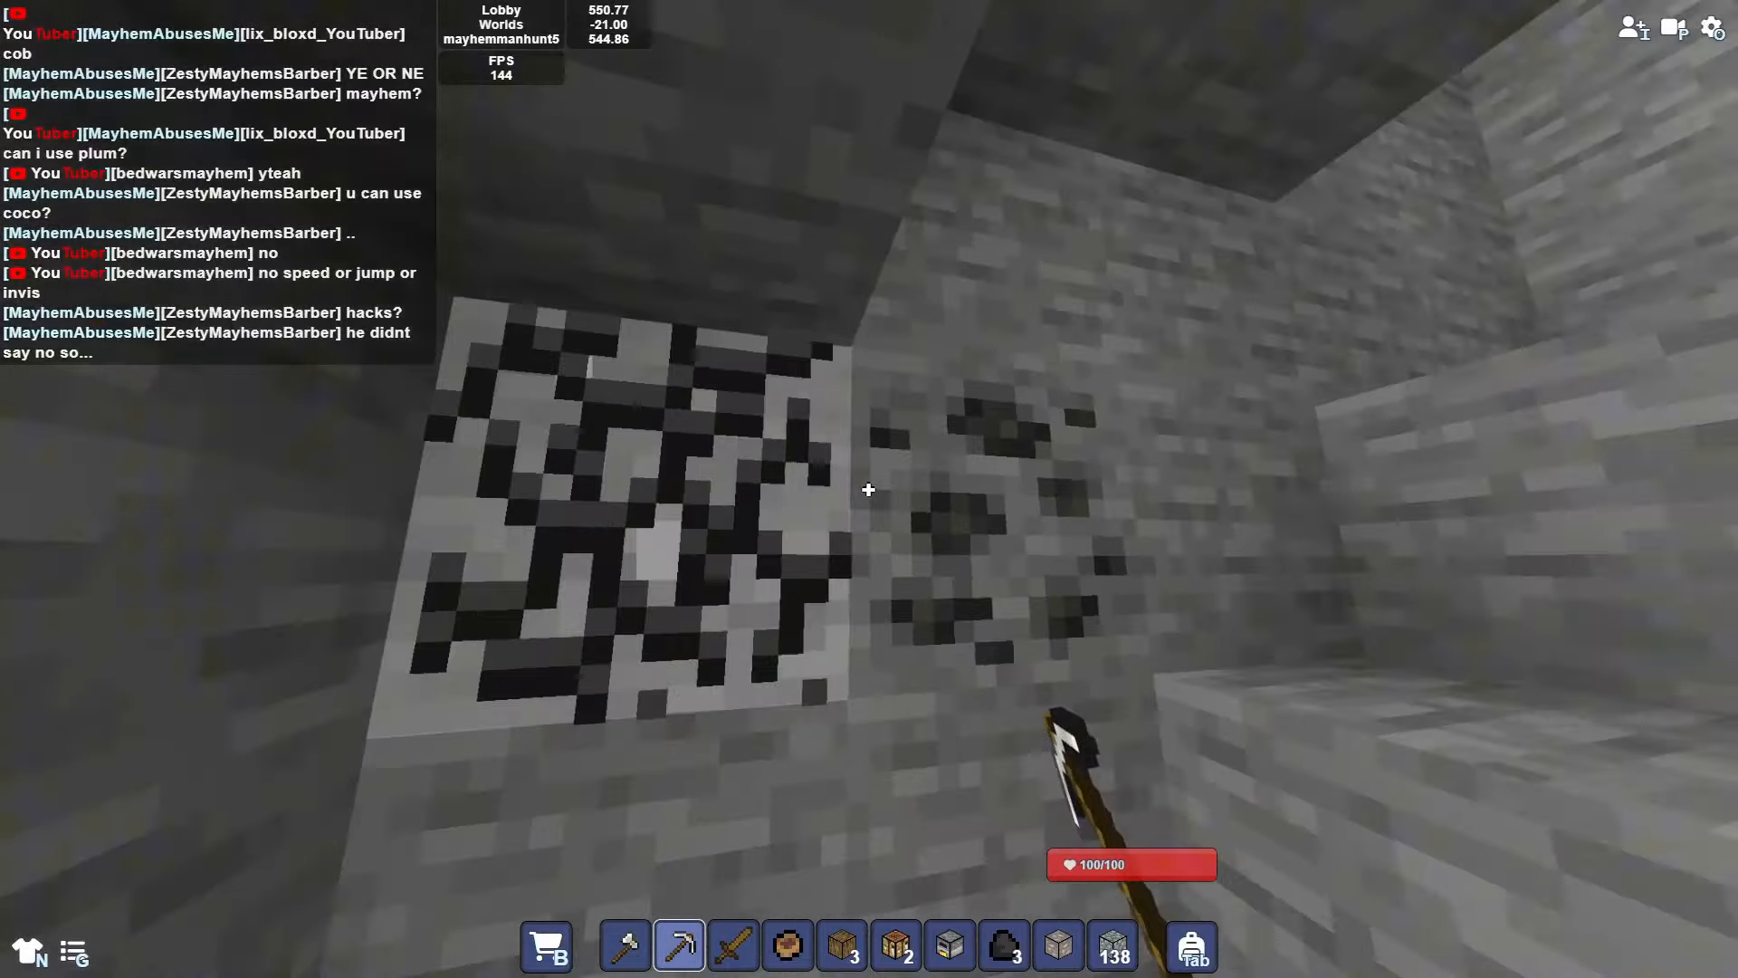
{"action": "mouse_move", "coordinate": [867, 489]}
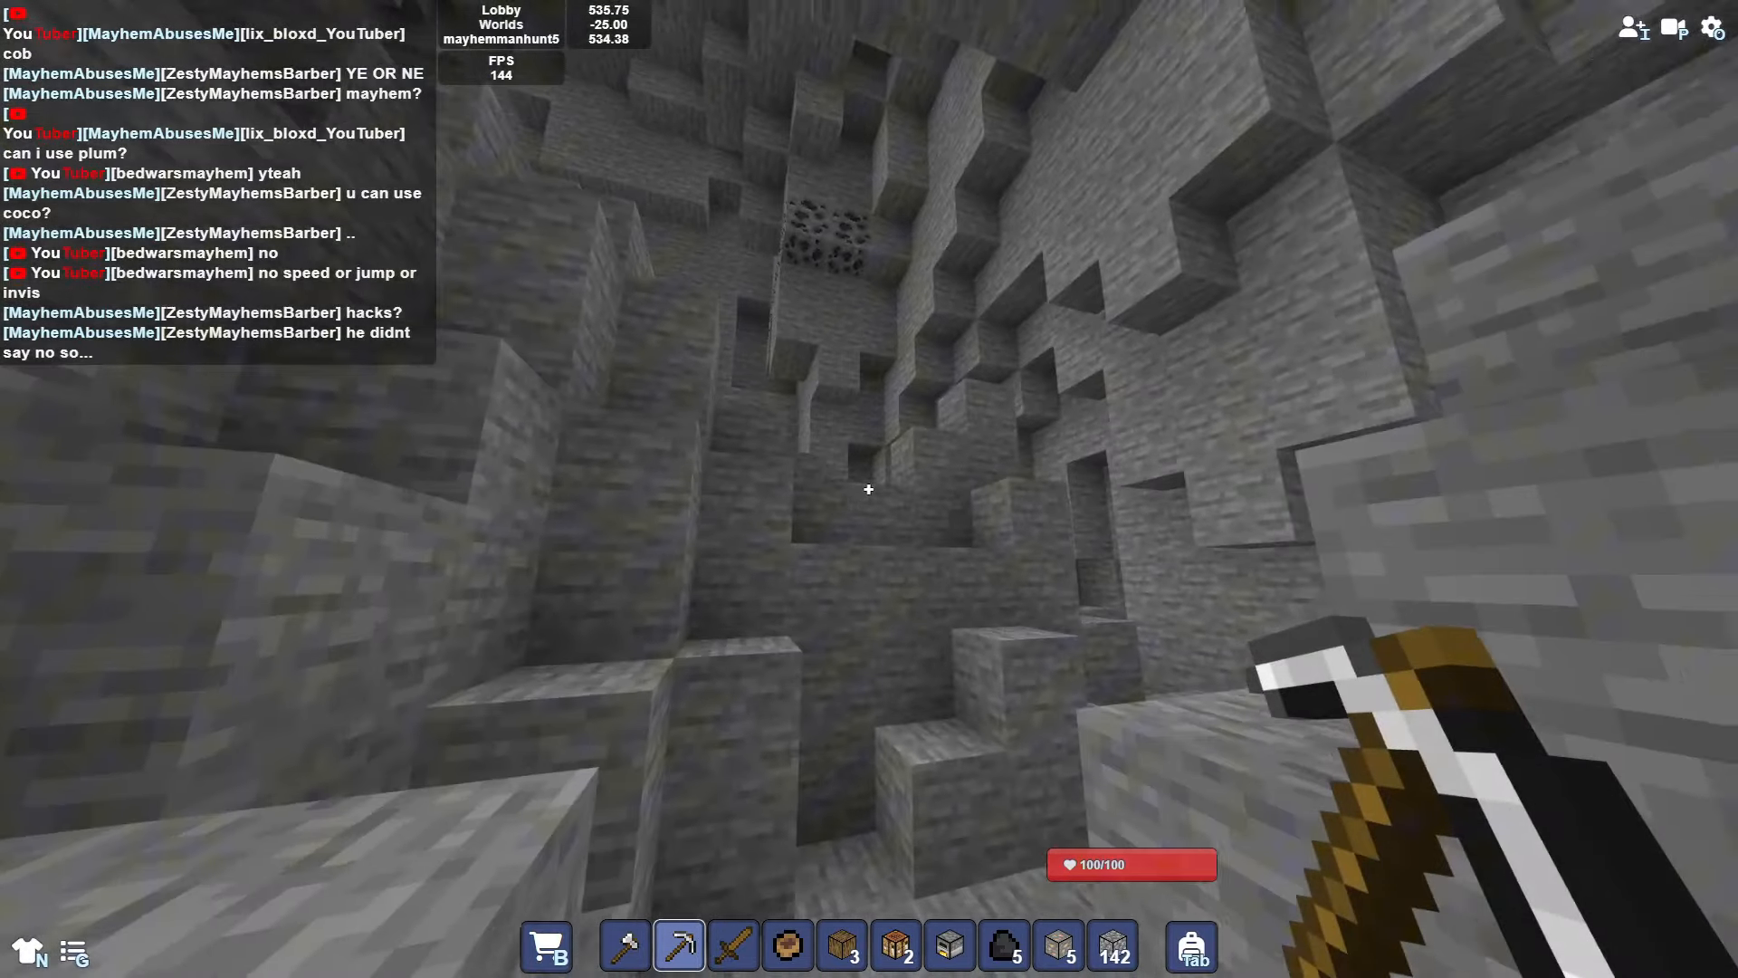
{"action": "mouse_move", "coordinate": [868, 489]}
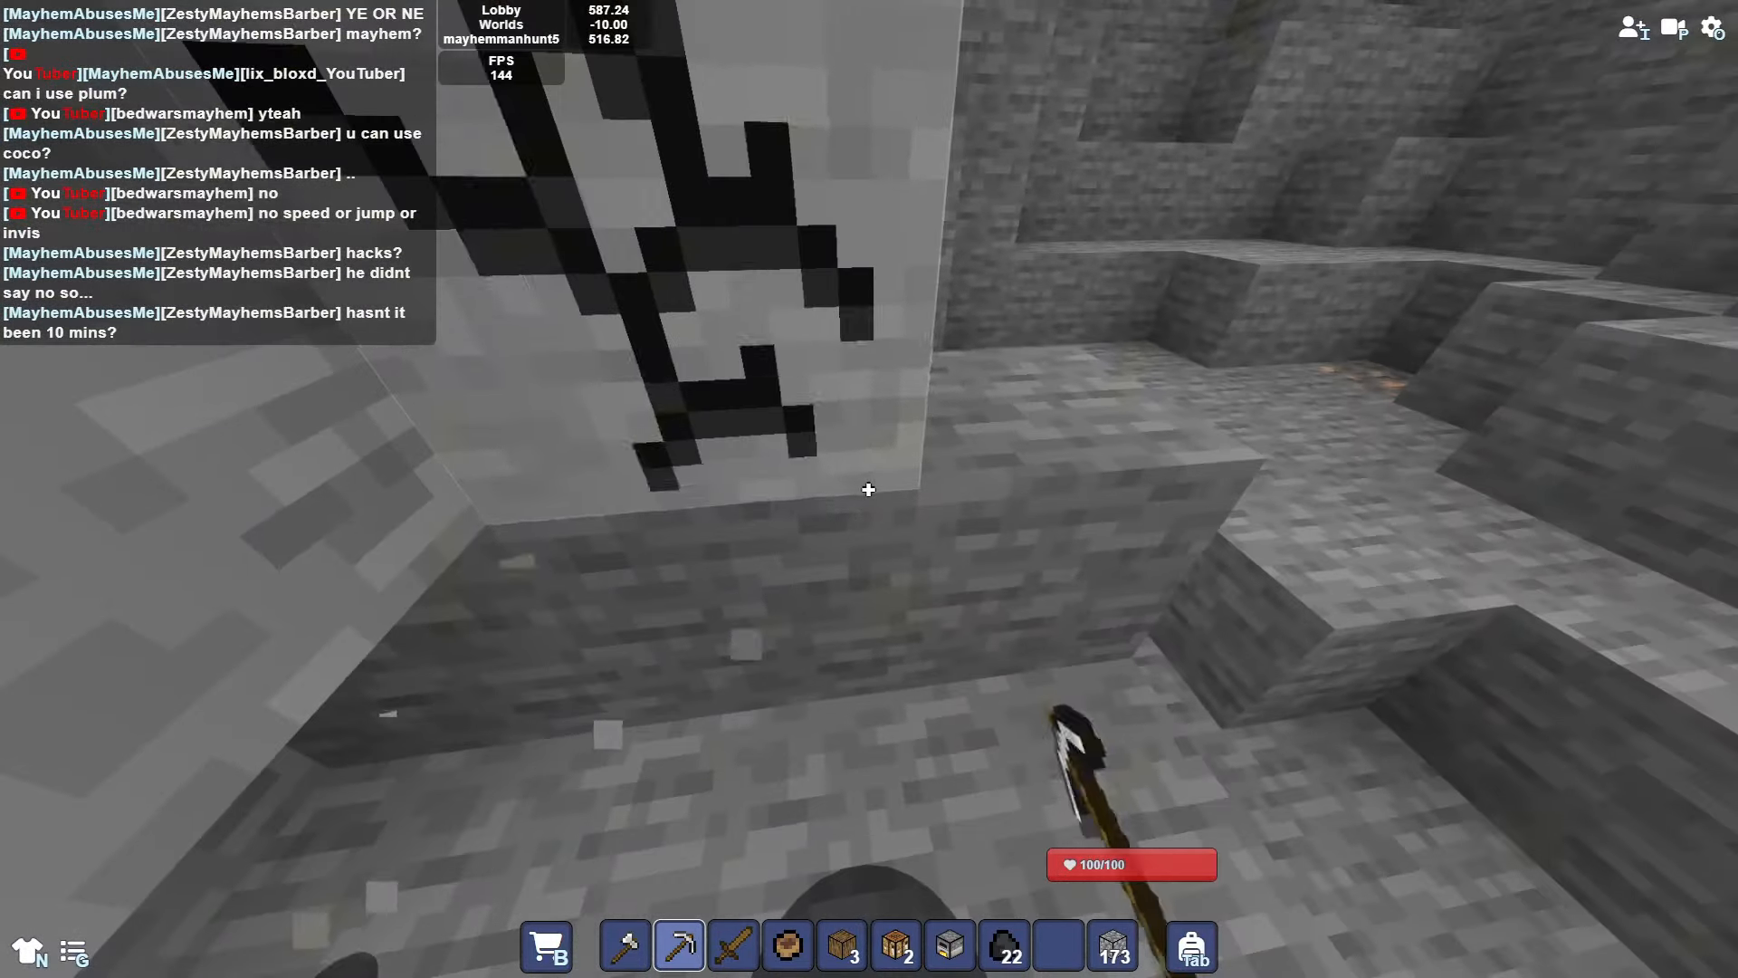
{"action": "mouse_move", "coordinate": [867, 489]}
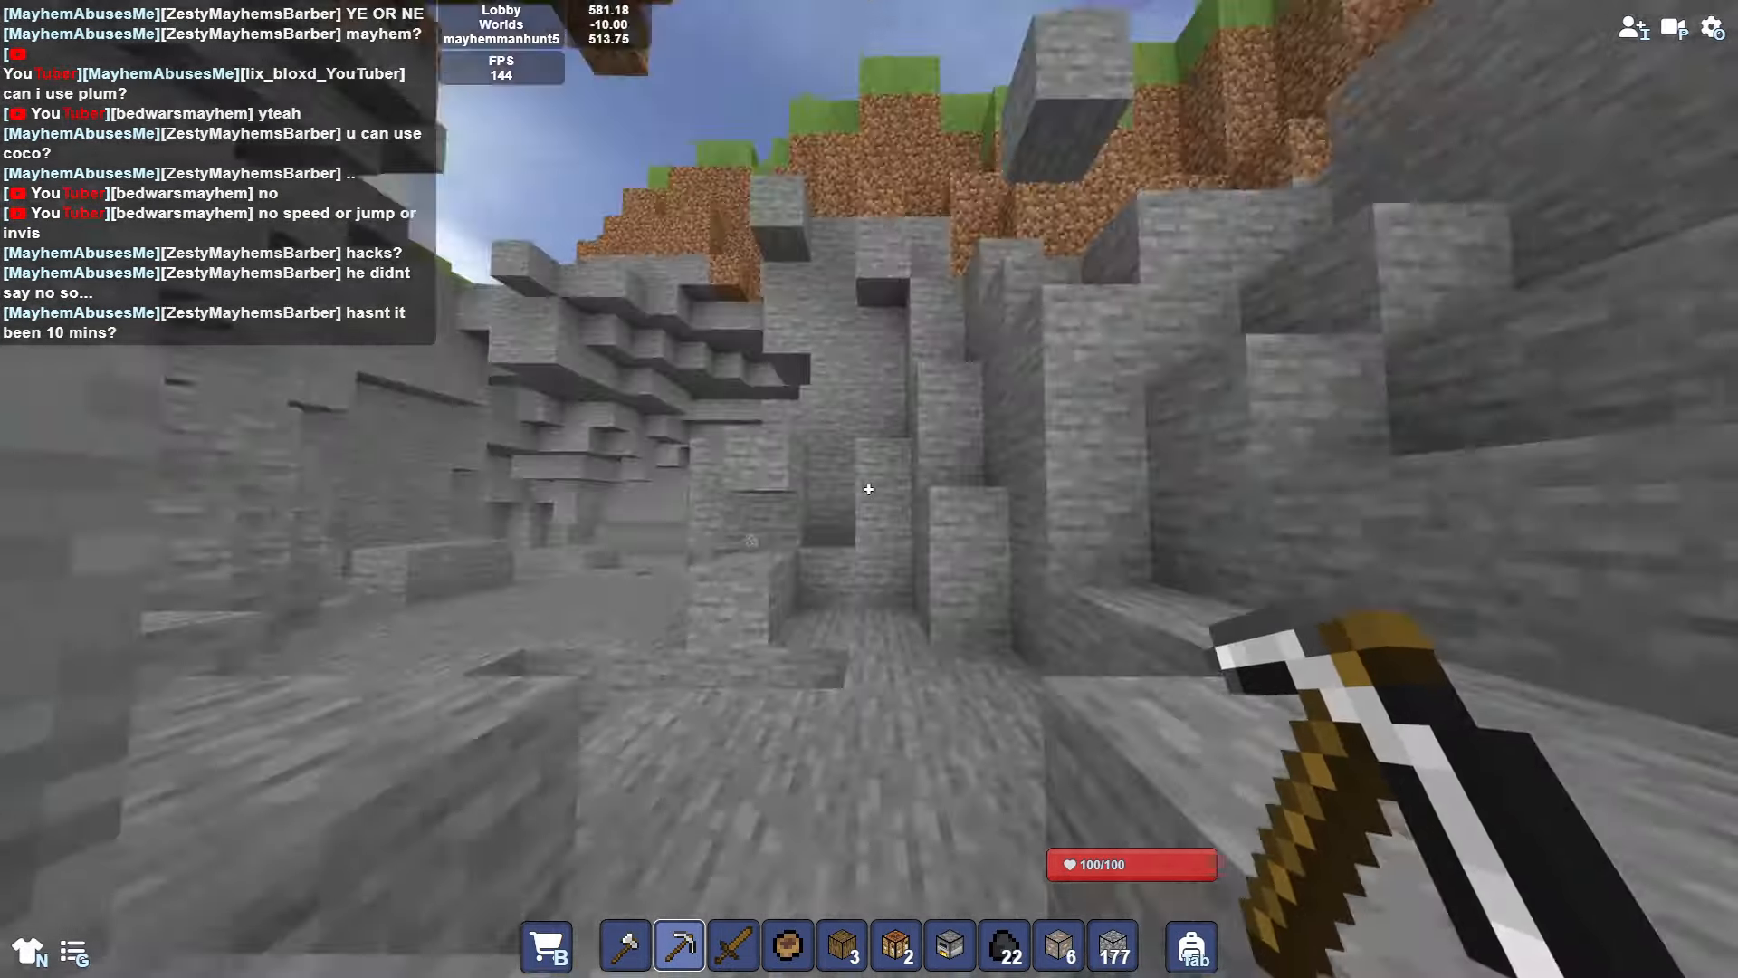
{"action": "mouse_move", "coordinate": [867, 489]}
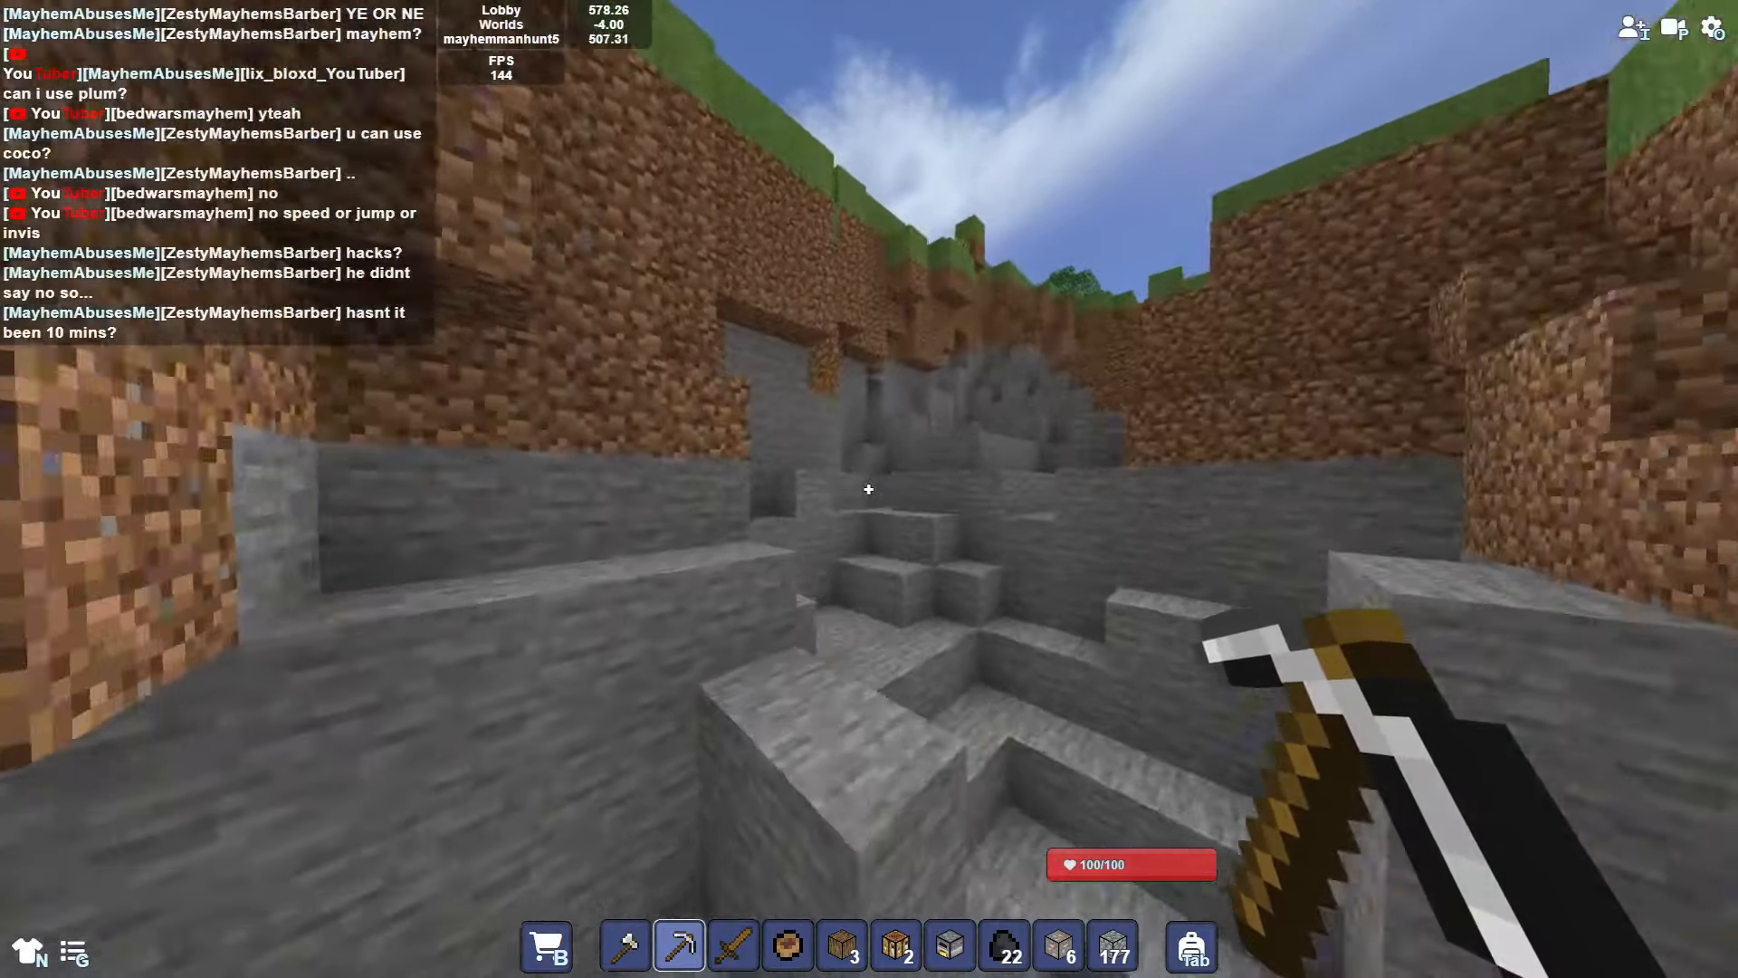
{"action": "mouse_move", "coordinate": [869, 489]}
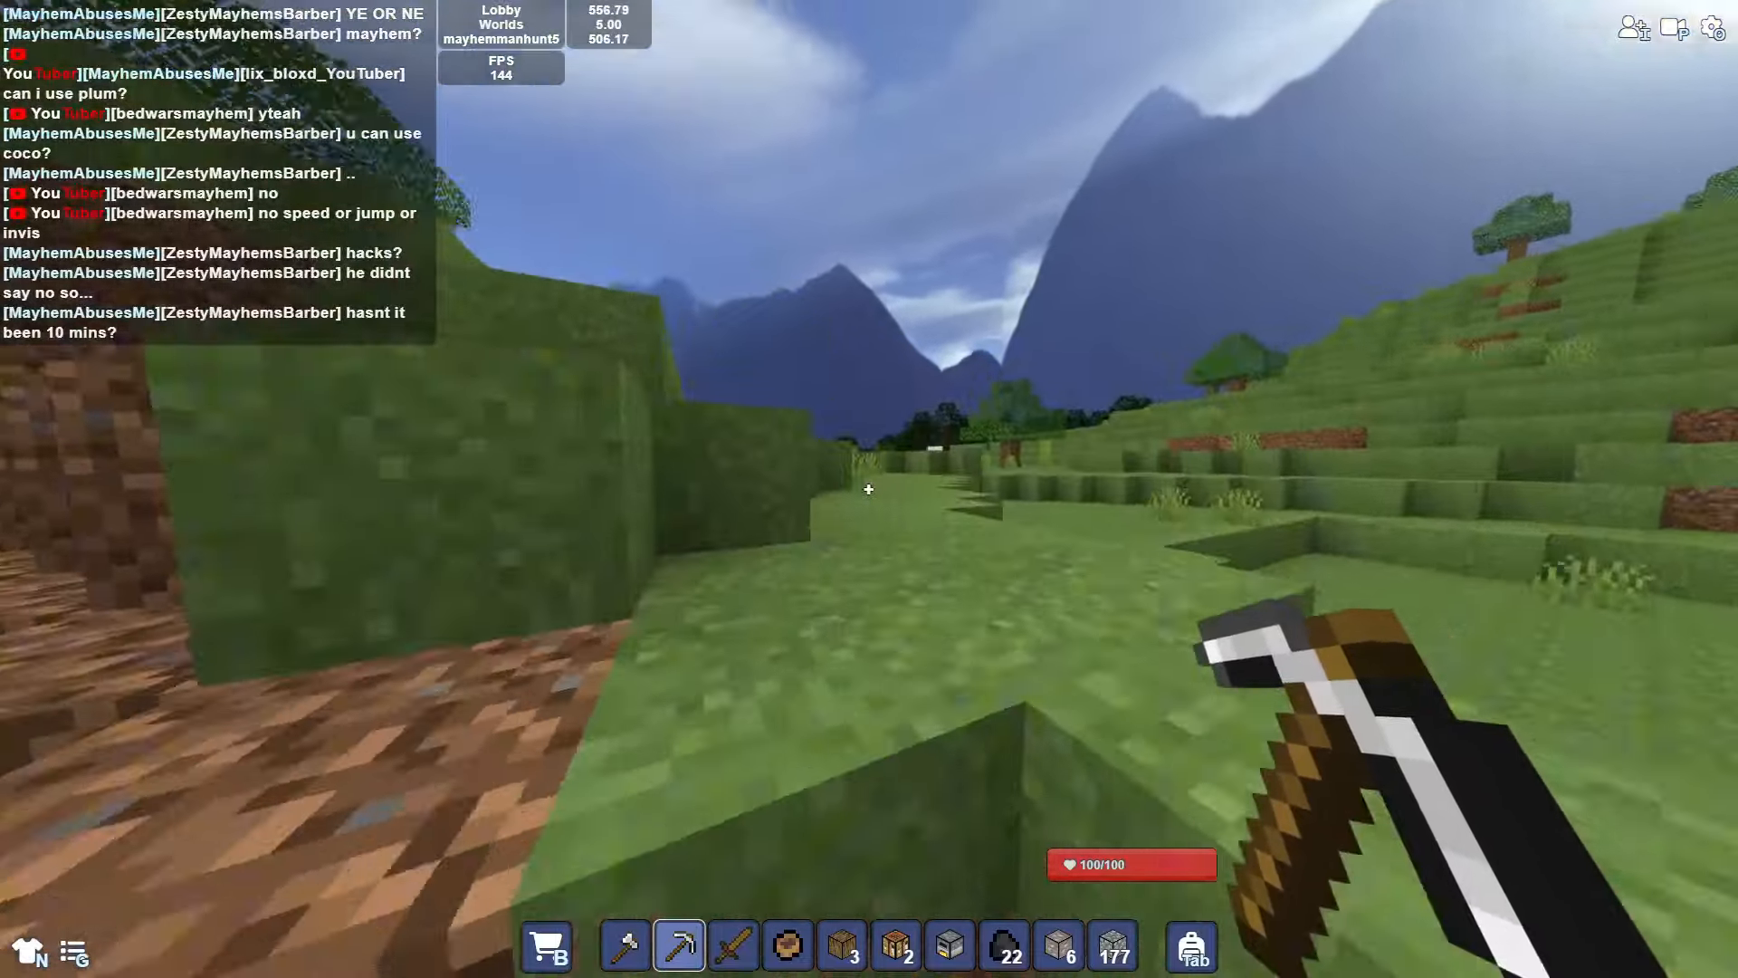
{"action": "mouse_move", "coordinate": [868, 489]}
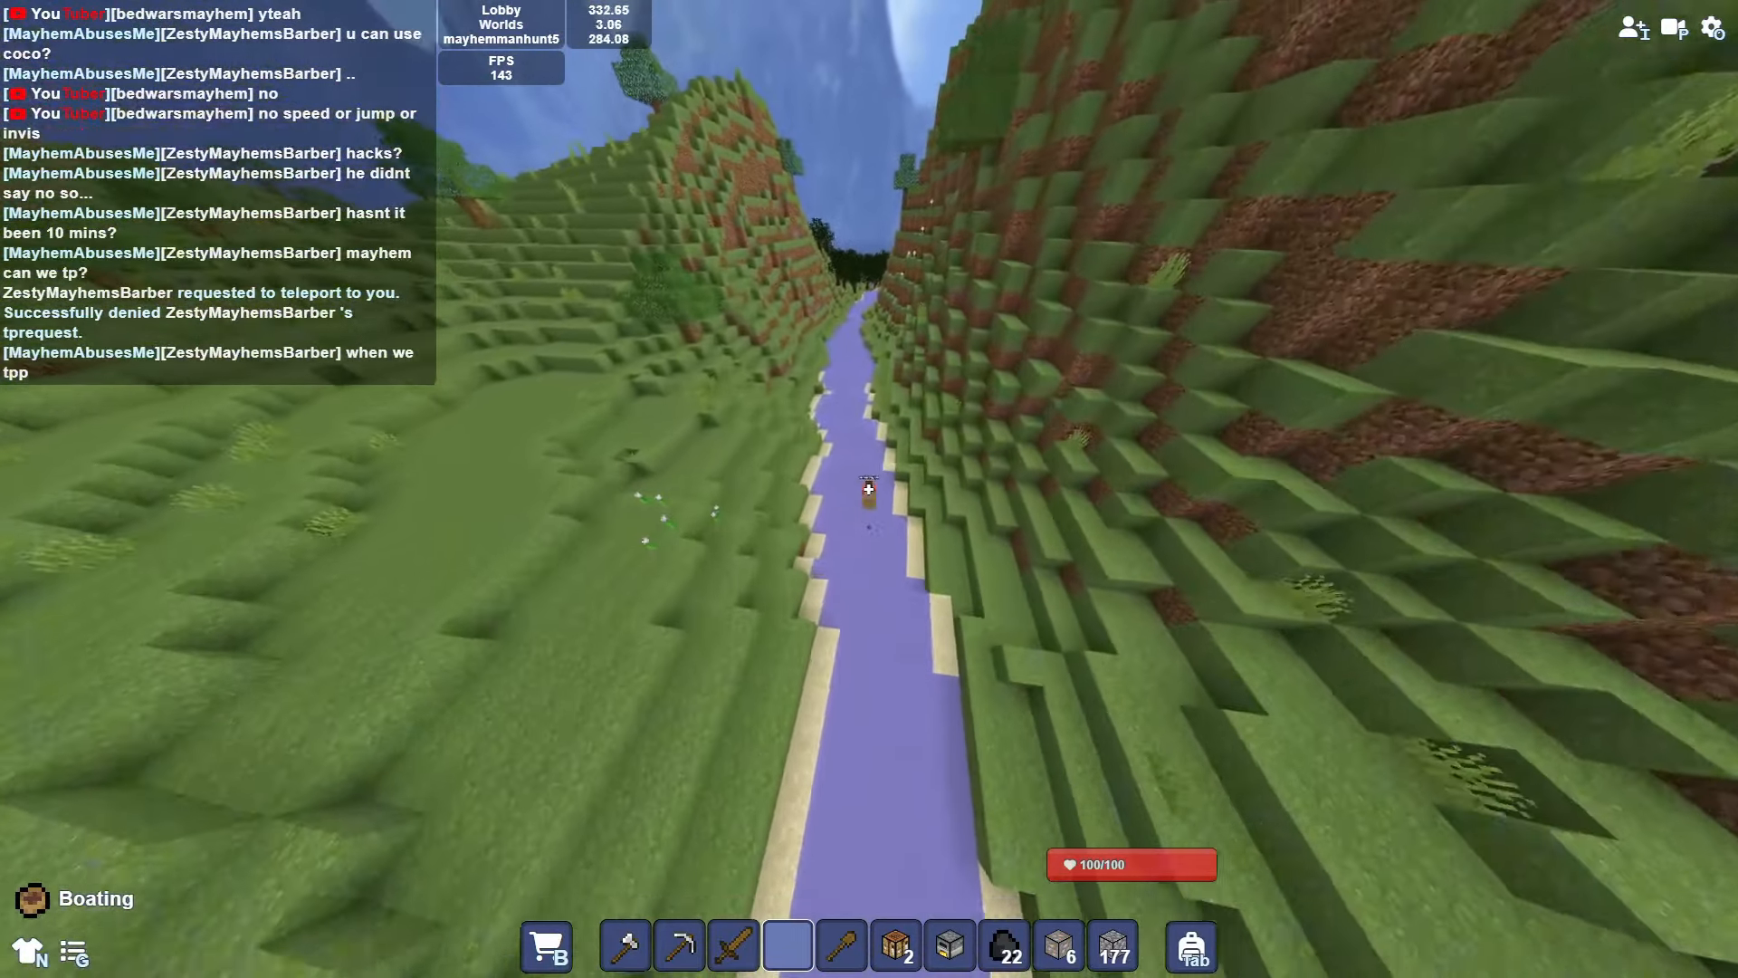
{"action": "mouse_move", "coordinate": [869, 489]}
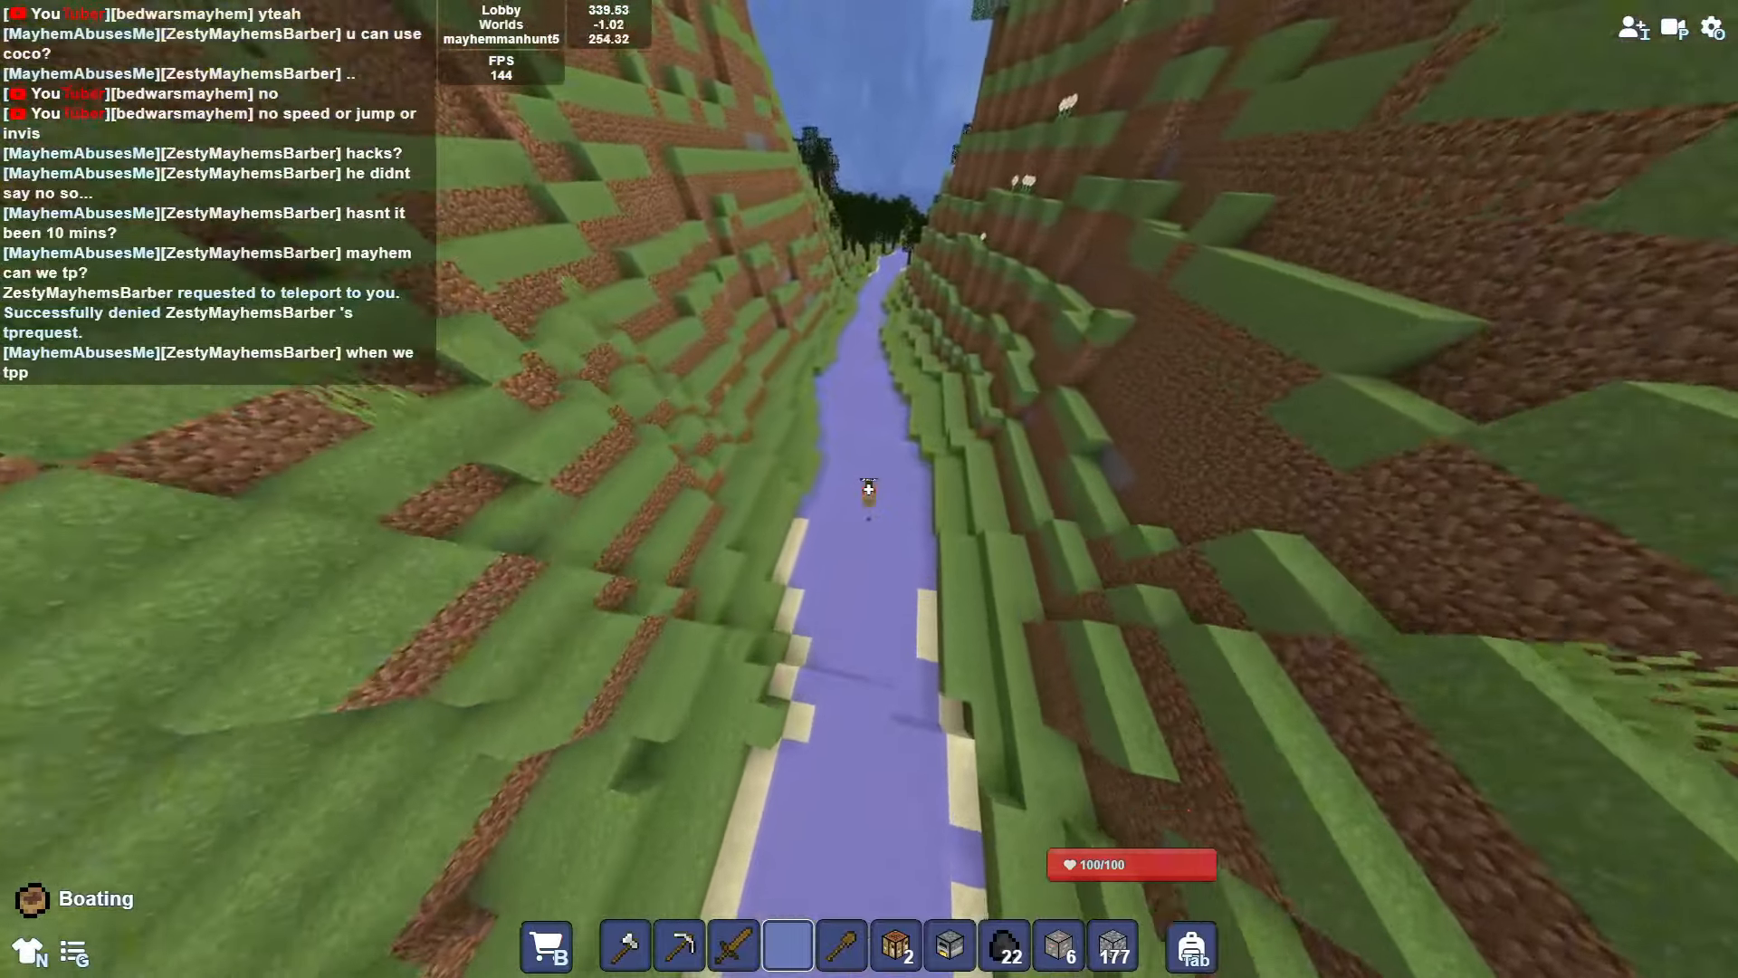
{"action": "mouse_move", "coordinate": [870, 489]}
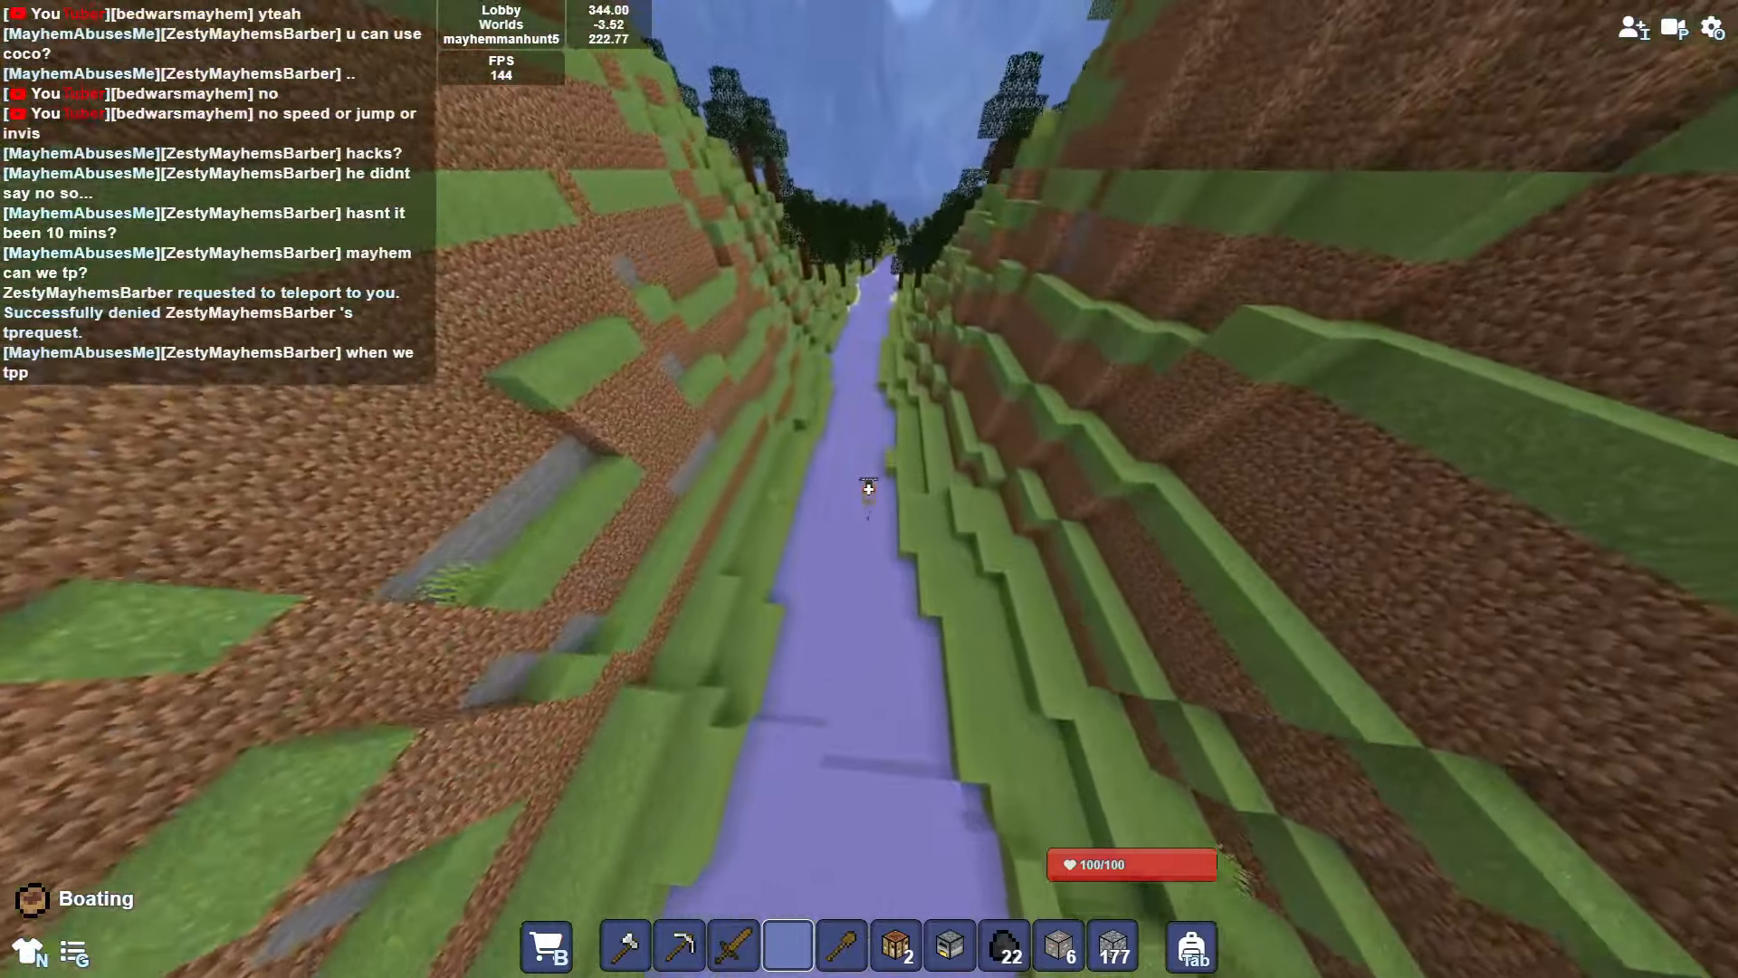
Step: Drive the boat forward downriver, ending with the wood spade in hand
{"action": "key", "text": "w"}
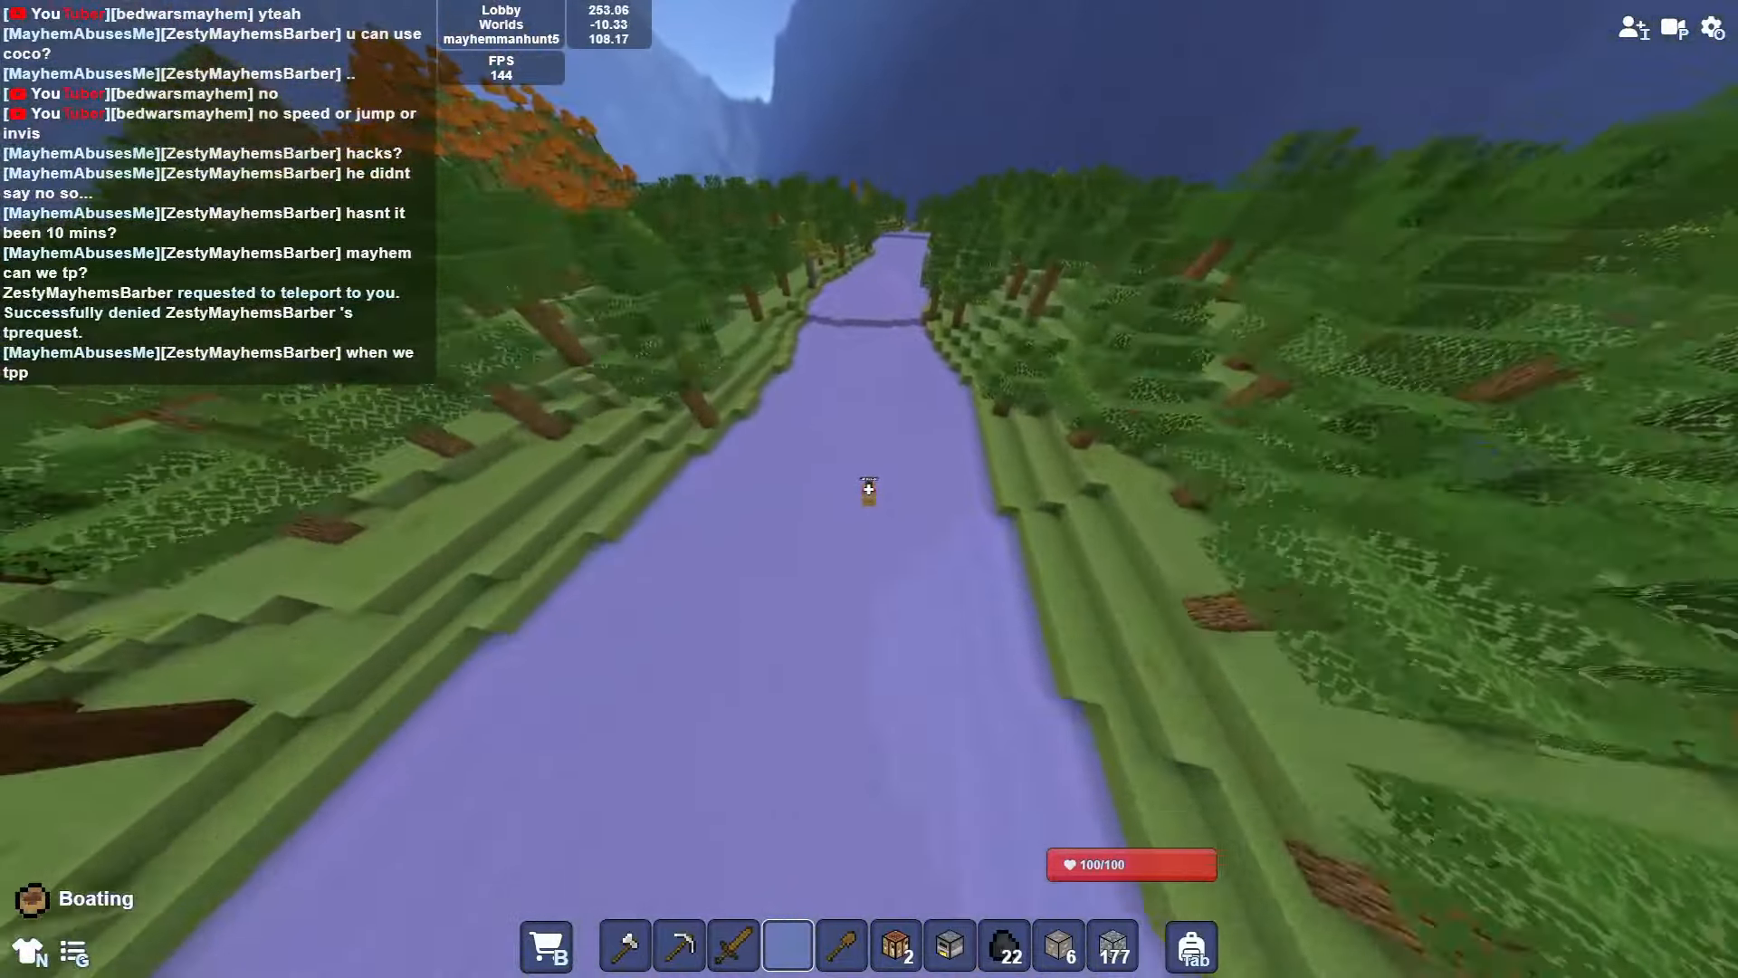
{"action": "key", "text": "w"}
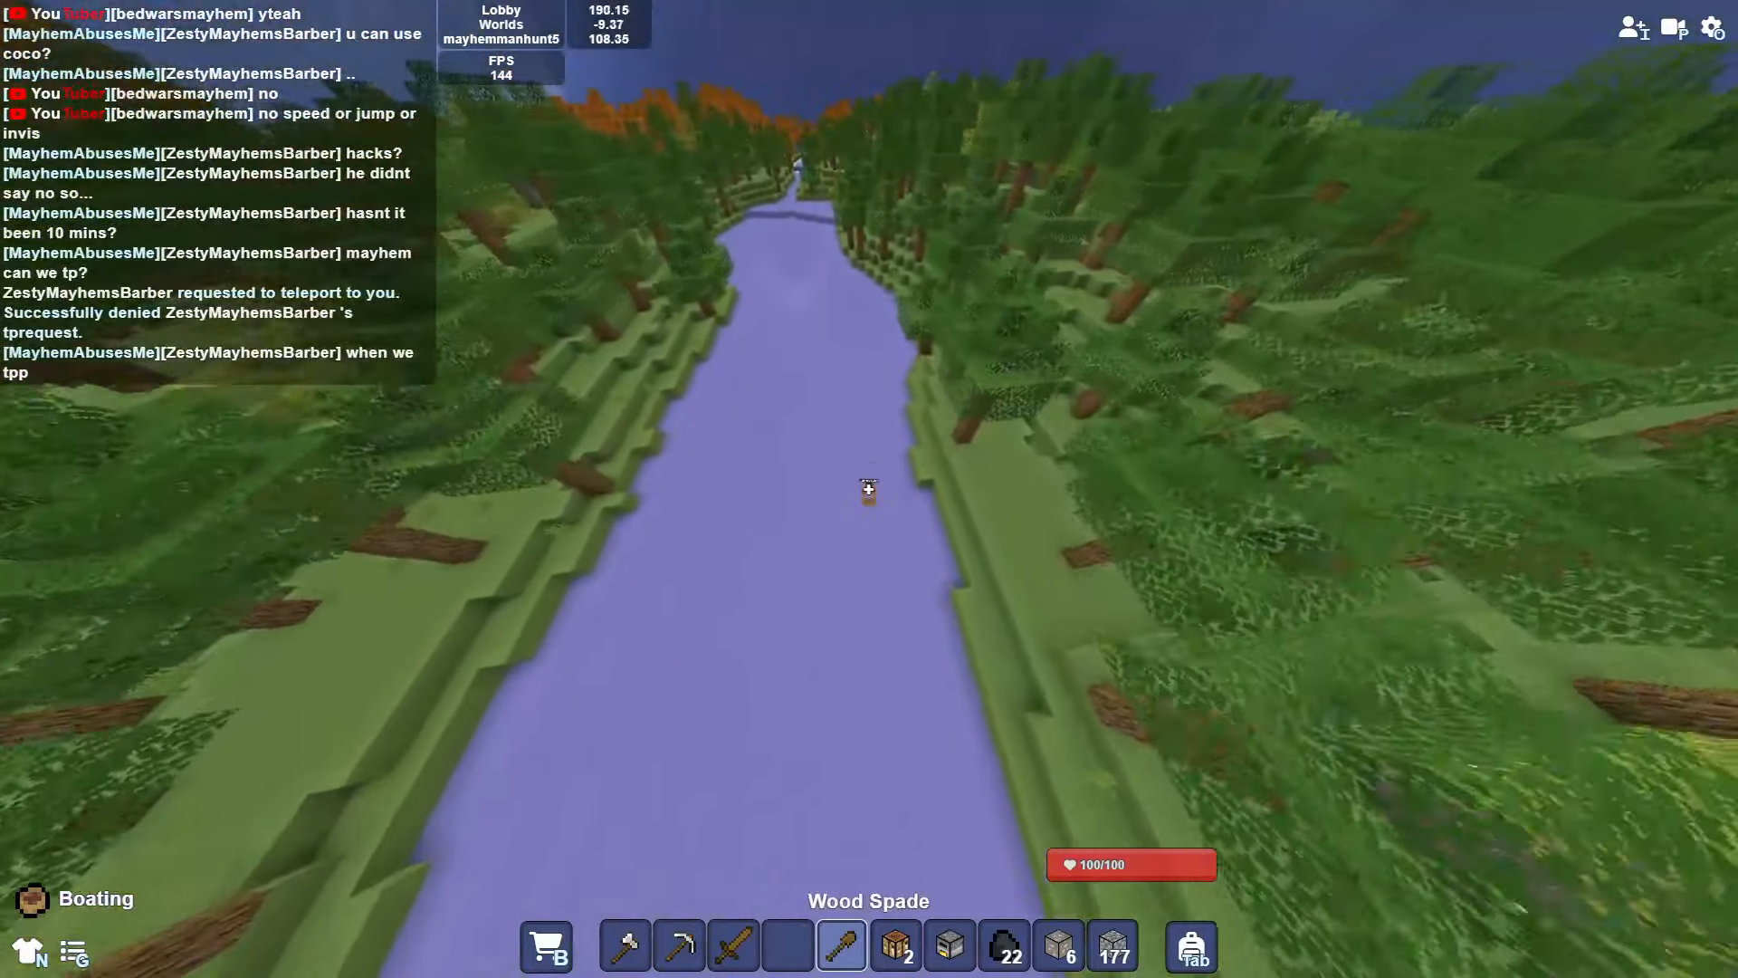
{"action": "mouse_move", "coordinate": [870, 489]}
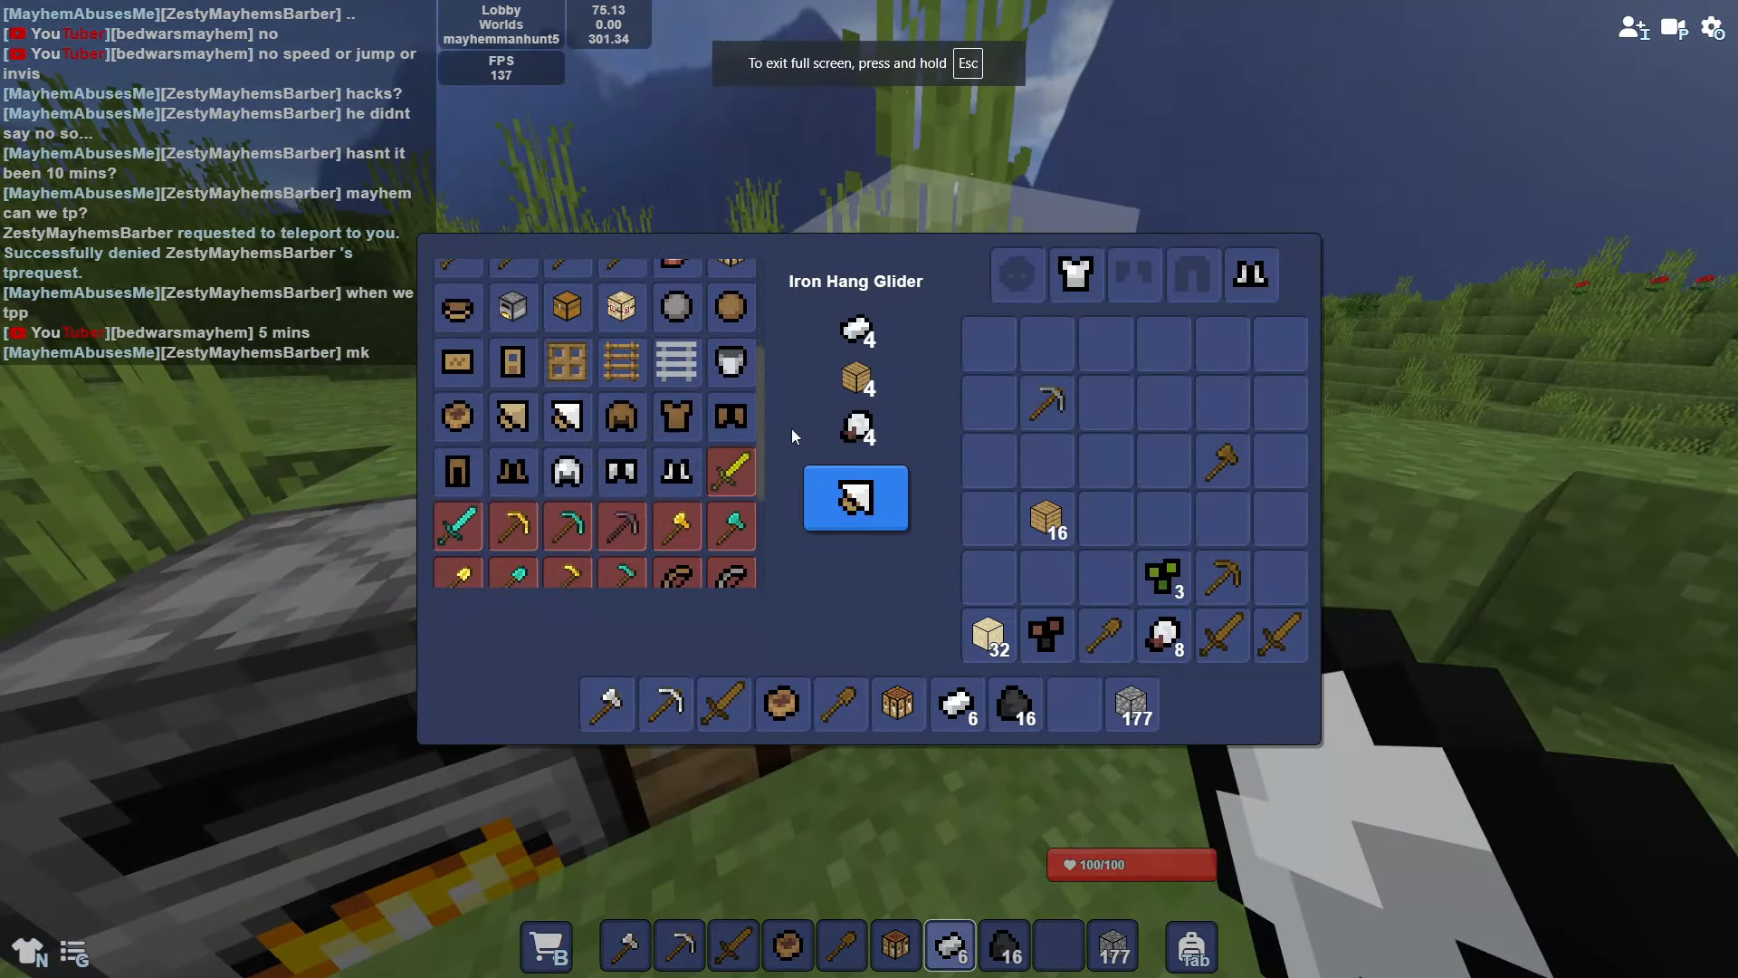
Step: Leave the workbench menus after crafting the iron hang glider and iron sword
{"action": "key", "text": "Escape"}
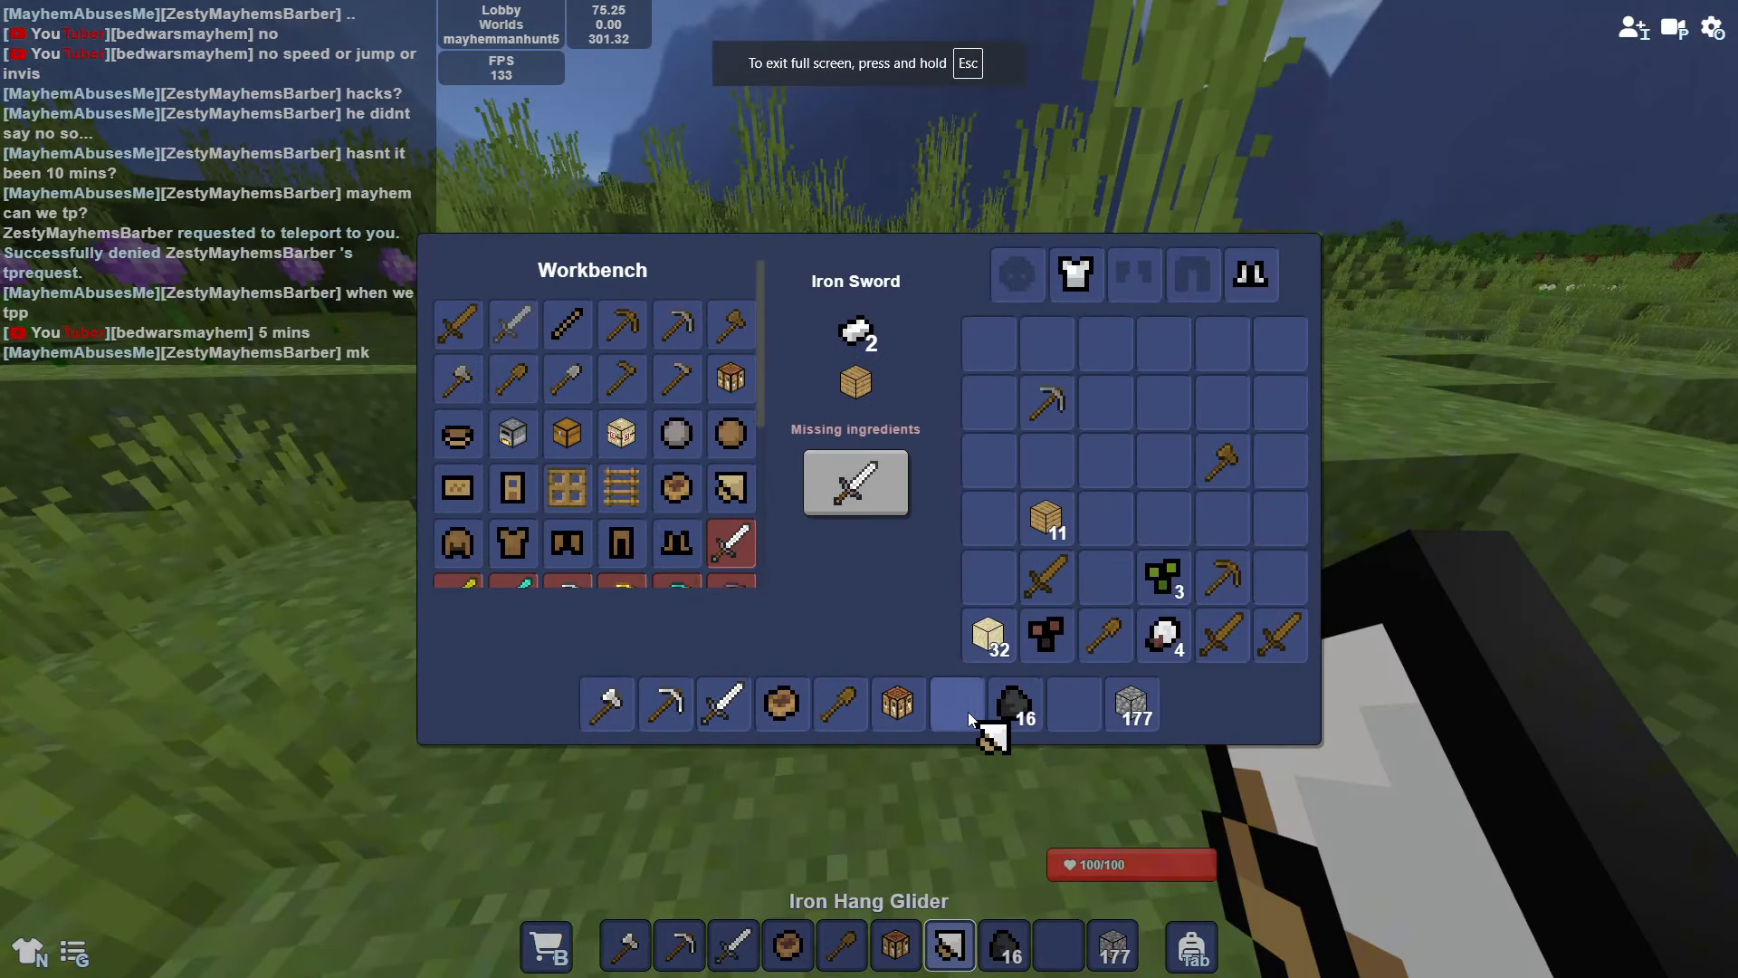
{"action": "key", "text": "Escape"}
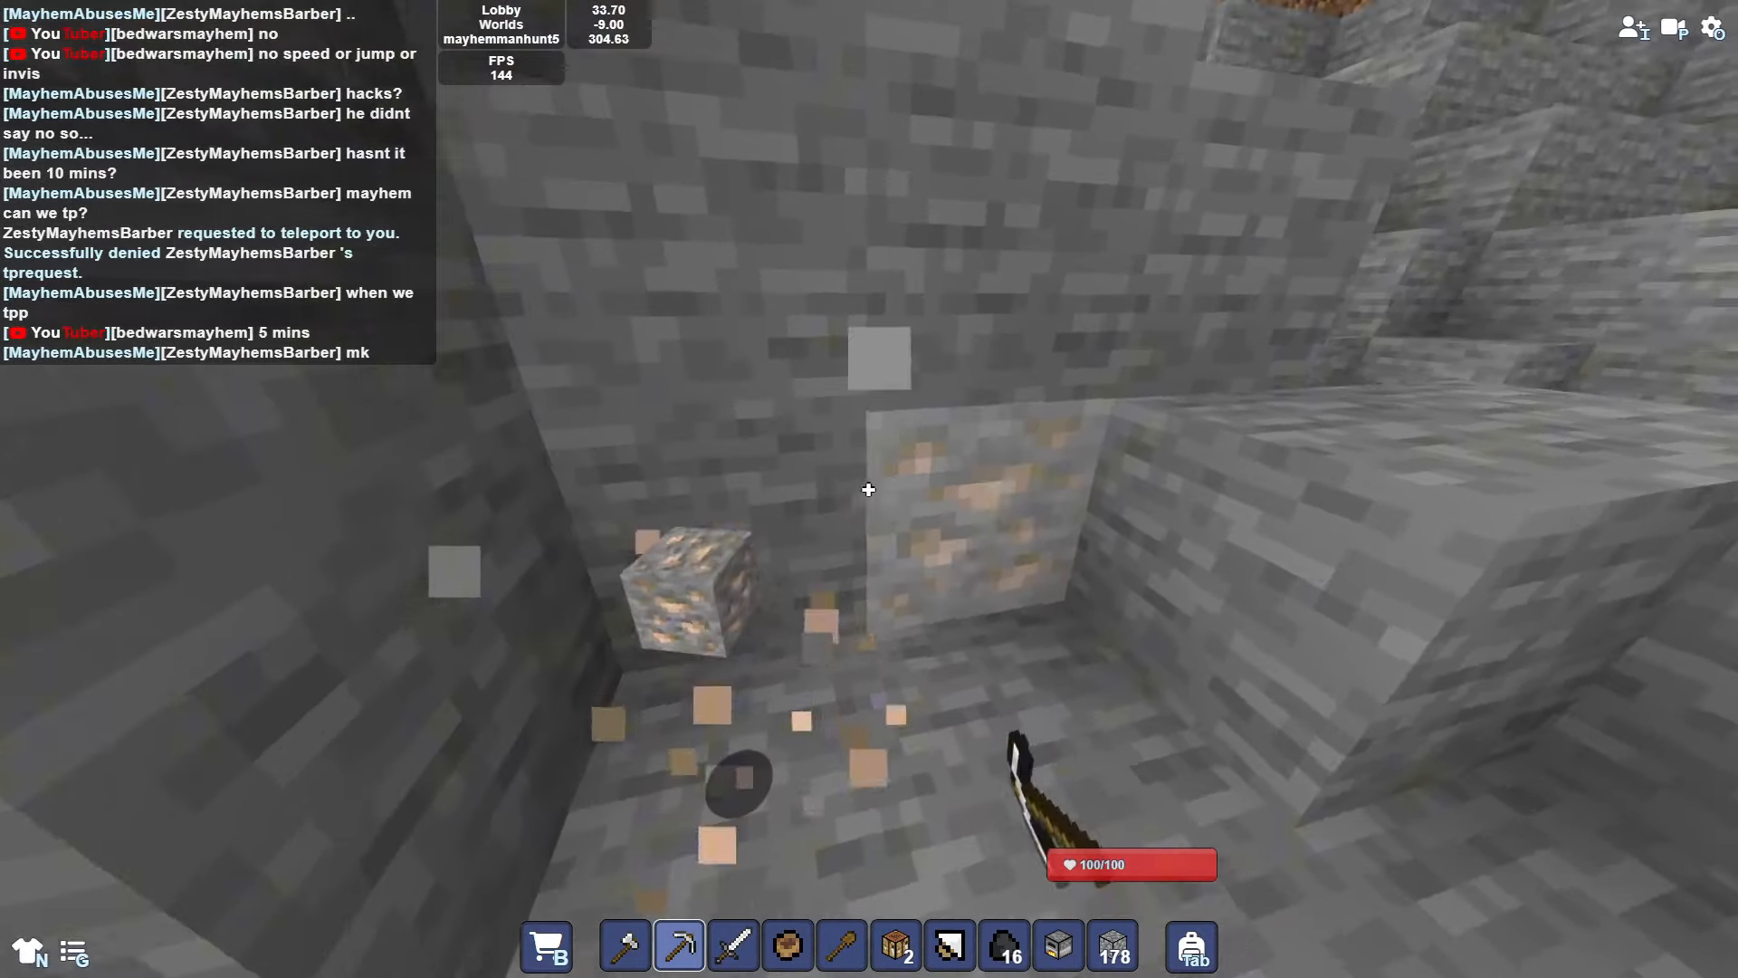
{"action": "mouse_move", "coordinate": [867, 489]}
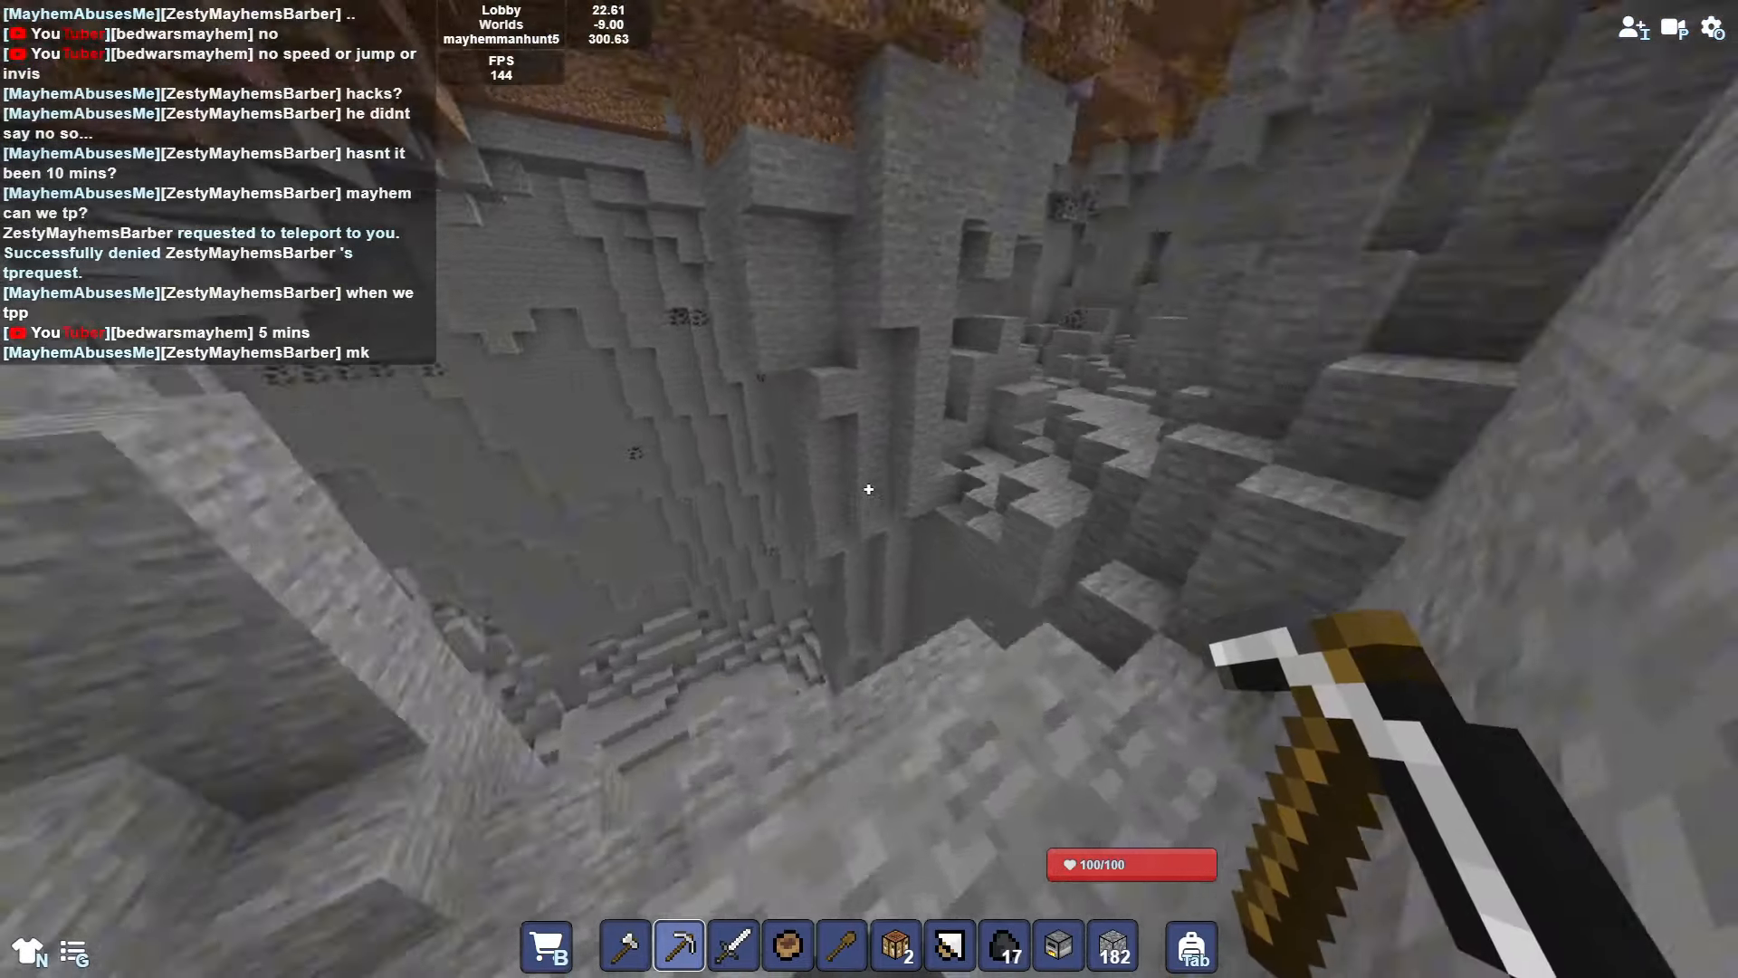
{"action": "mouse_move", "coordinate": [868, 489]}
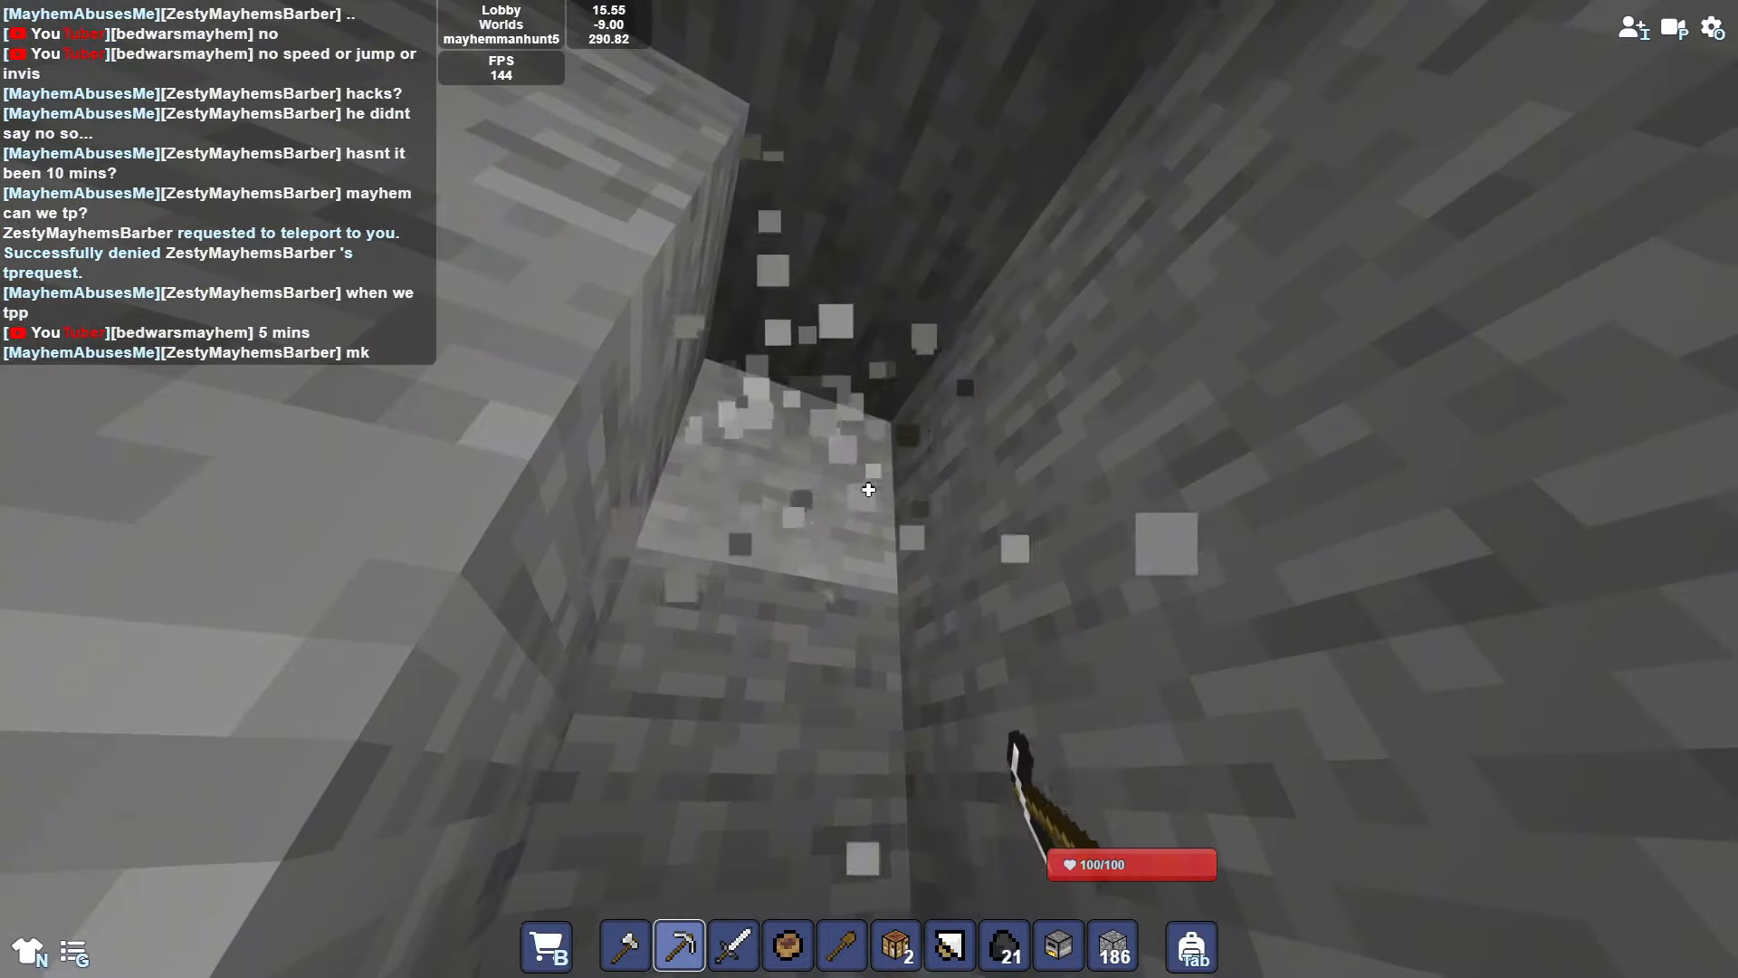
Step: Check the inventory and break an iron ore block in the cave
{"action": "key", "text": "e"}
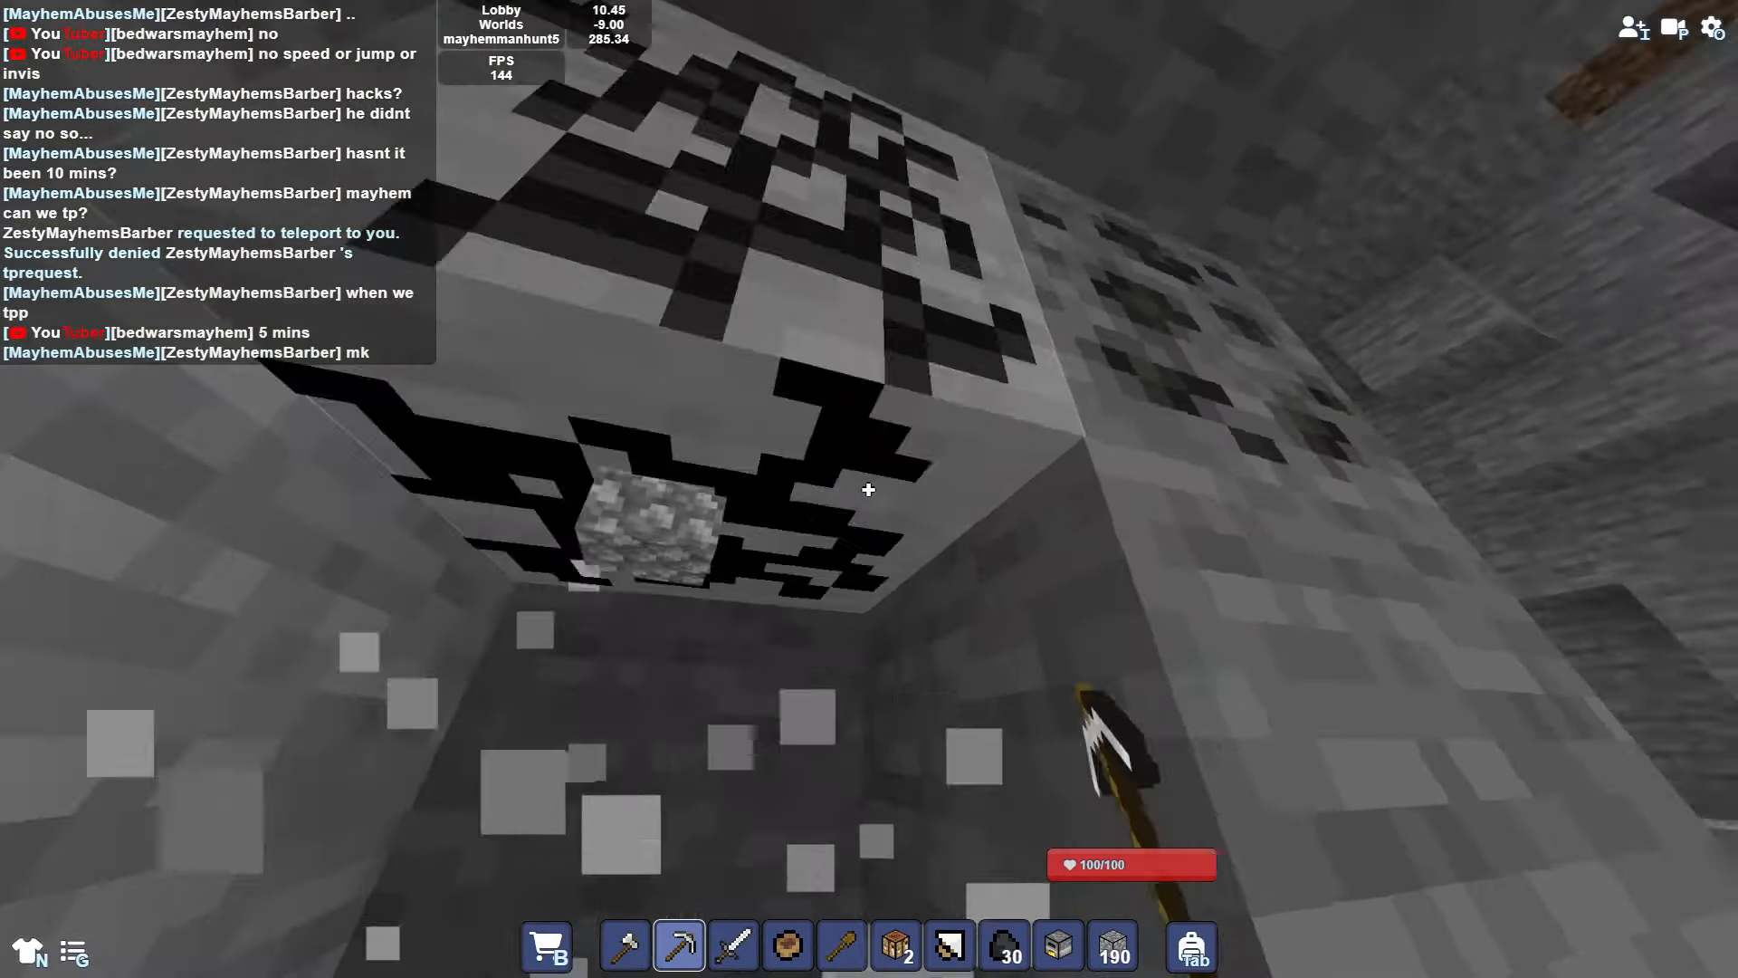
{"action": "mouse_move", "coordinate": [869, 491]}
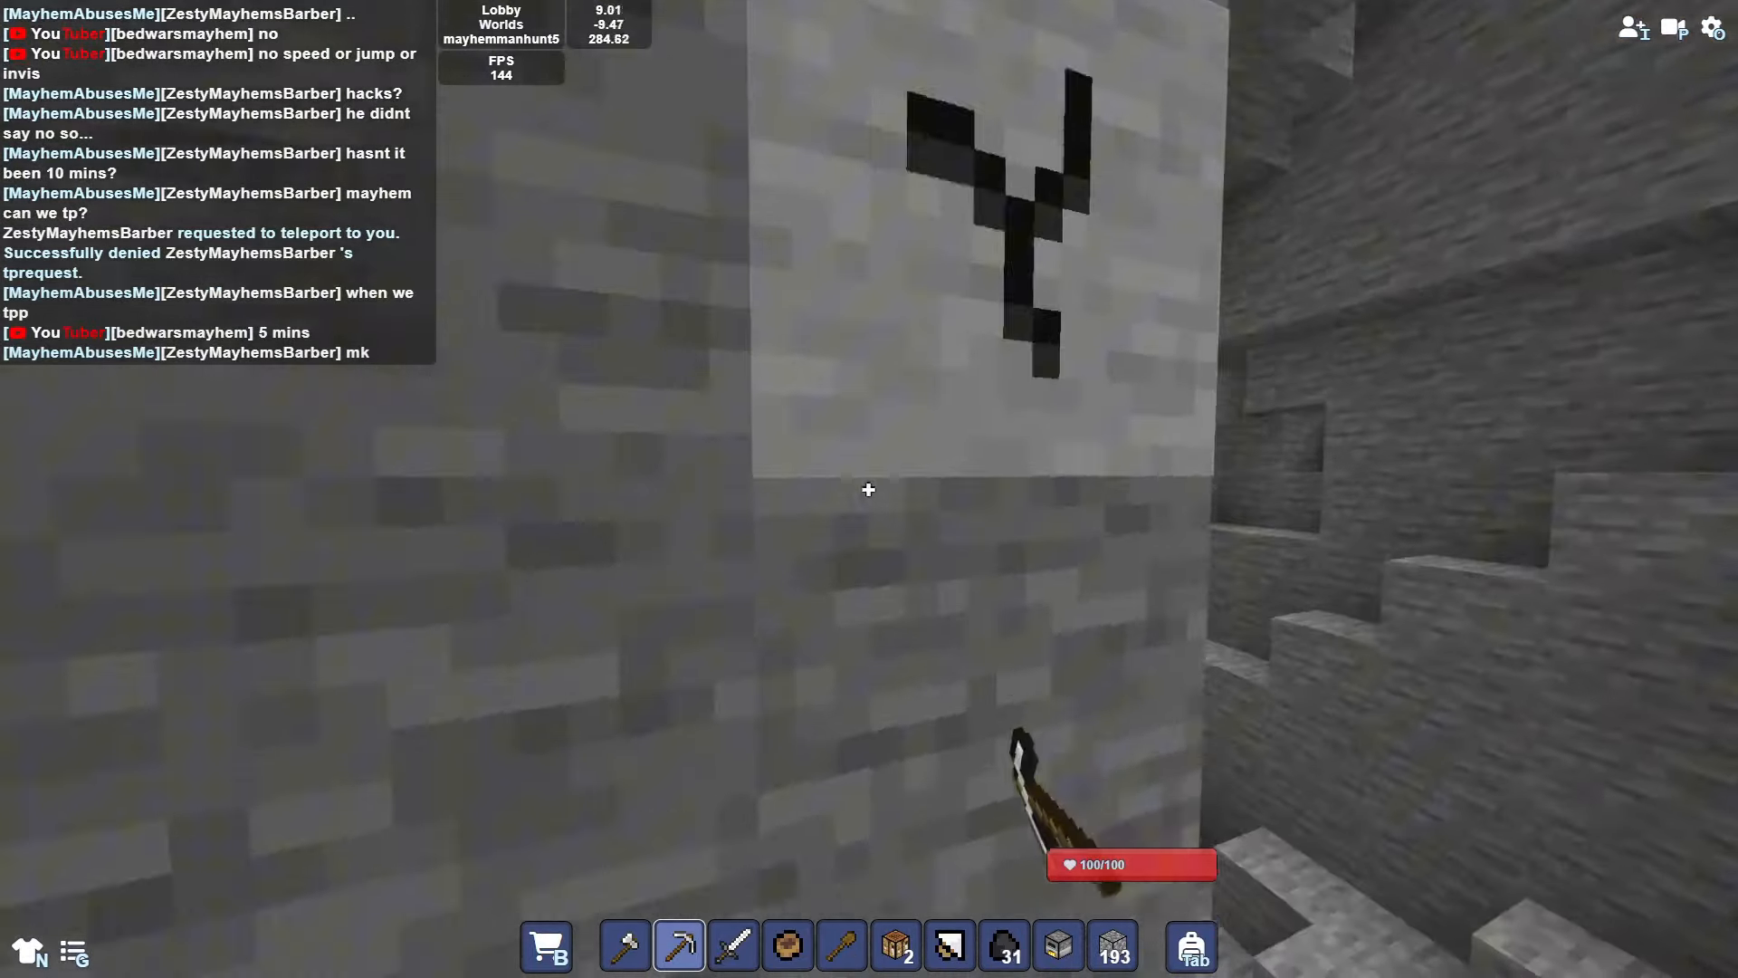
{"action": "mouse_move", "coordinate": [868, 489]}
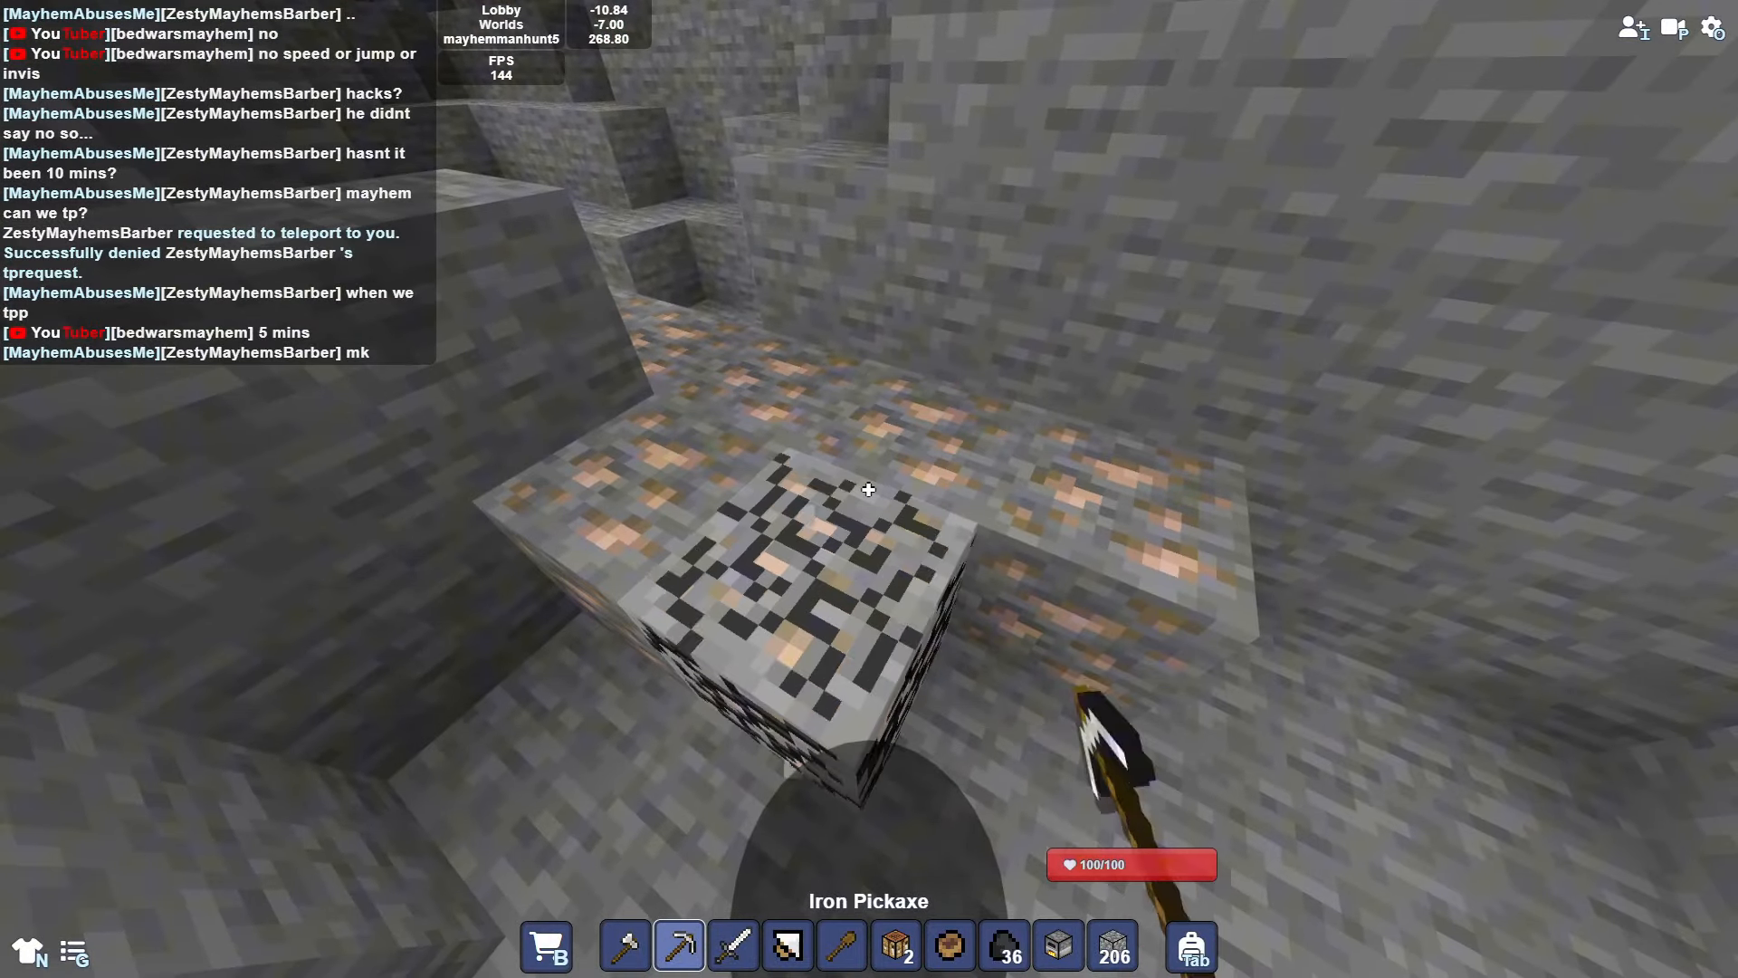
{"action": "left_click", "coordinate": [867, 489]}
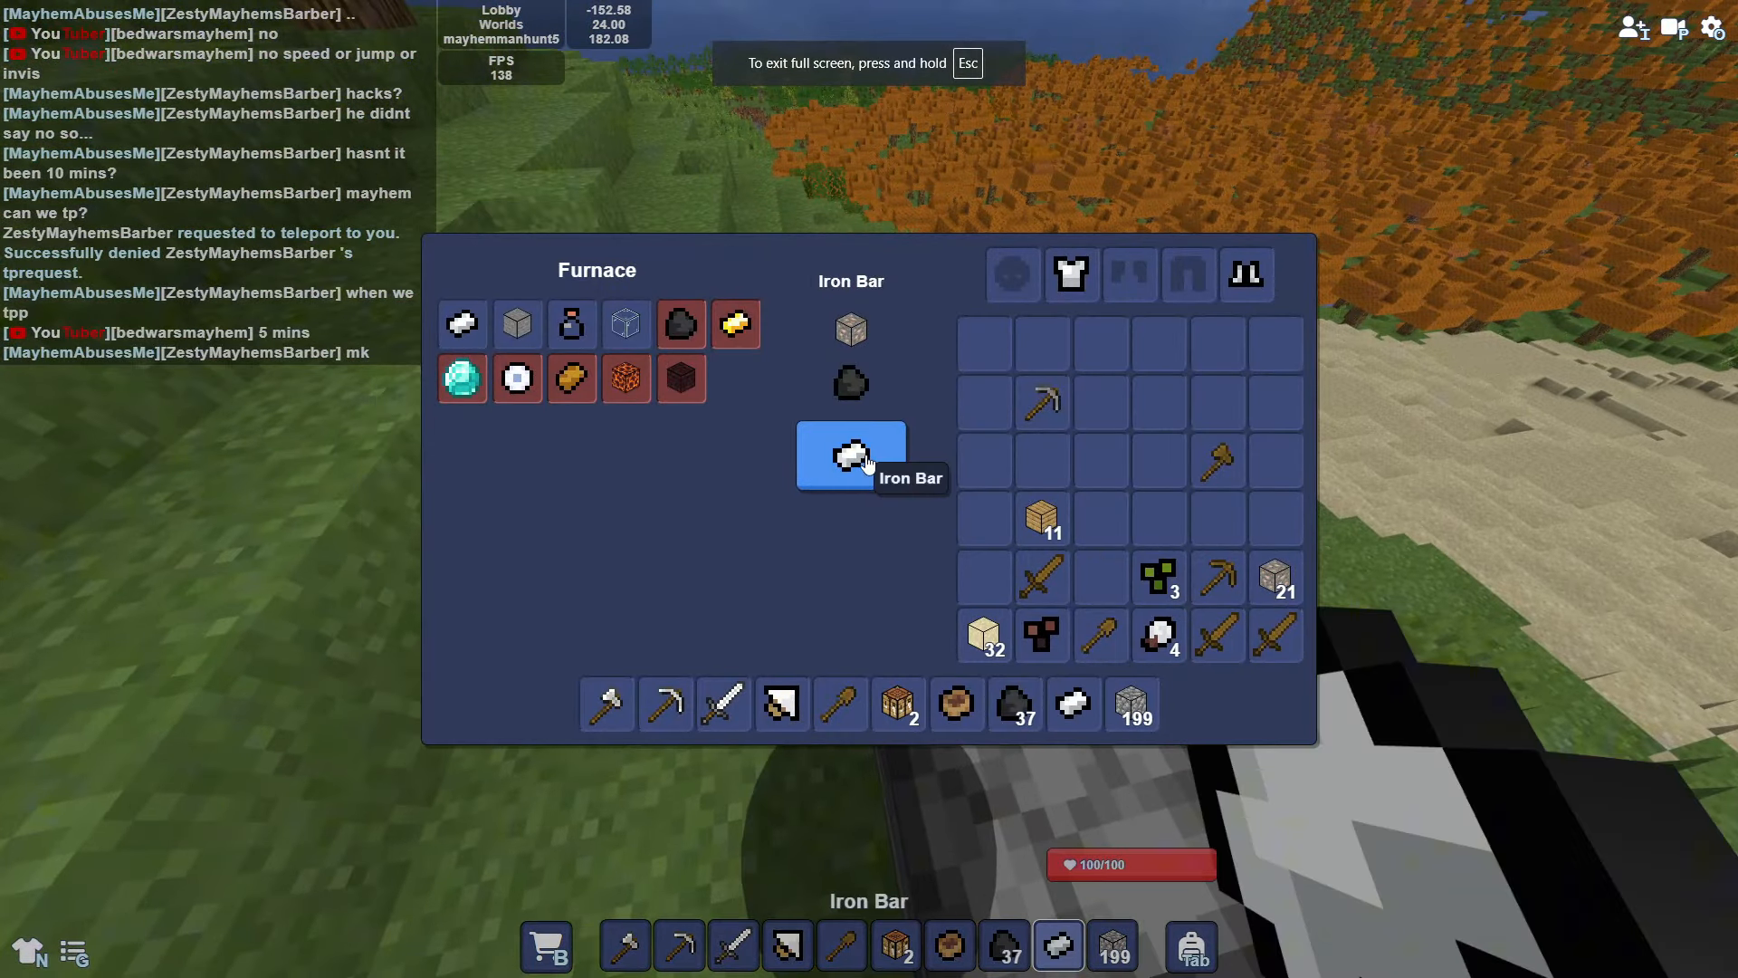
Step: Smelt the gathered iron ore into iron bars at the furnace
{"action": "left_click", "coordinate": [851, 454]}
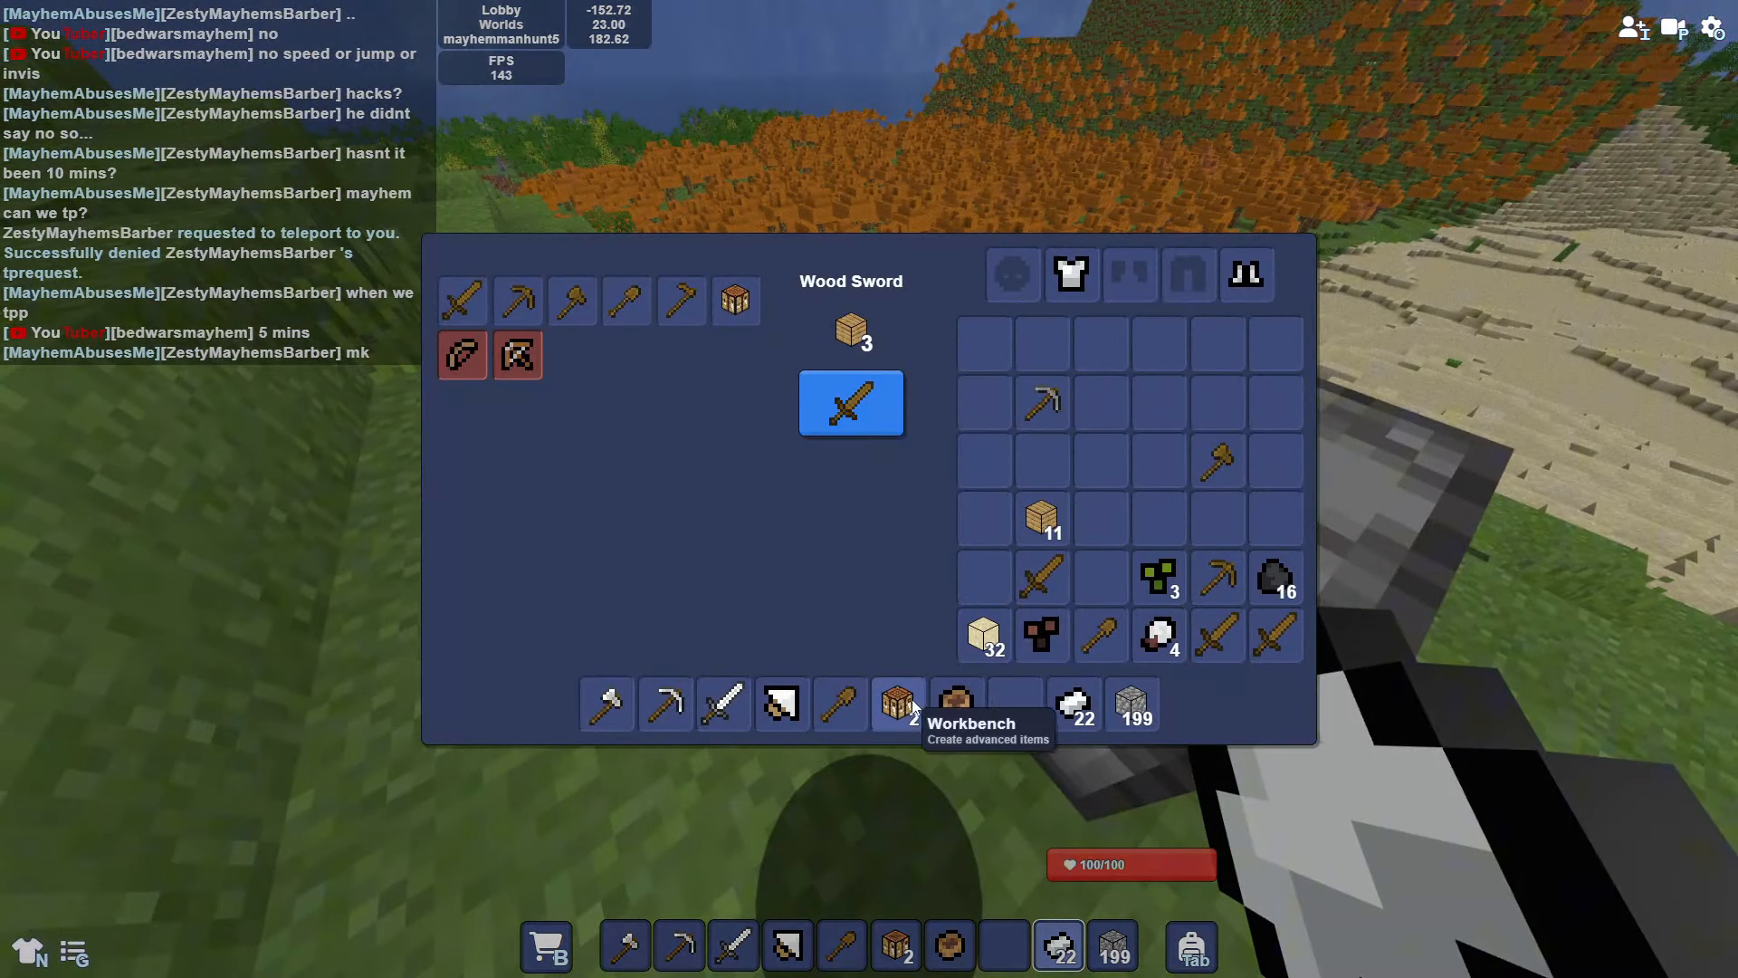
Step: Craft an Iron Bow and Pebbles from the advanced recipes, then hold the workbench
{"action": "left_click", "coordinate": [896, 704]}
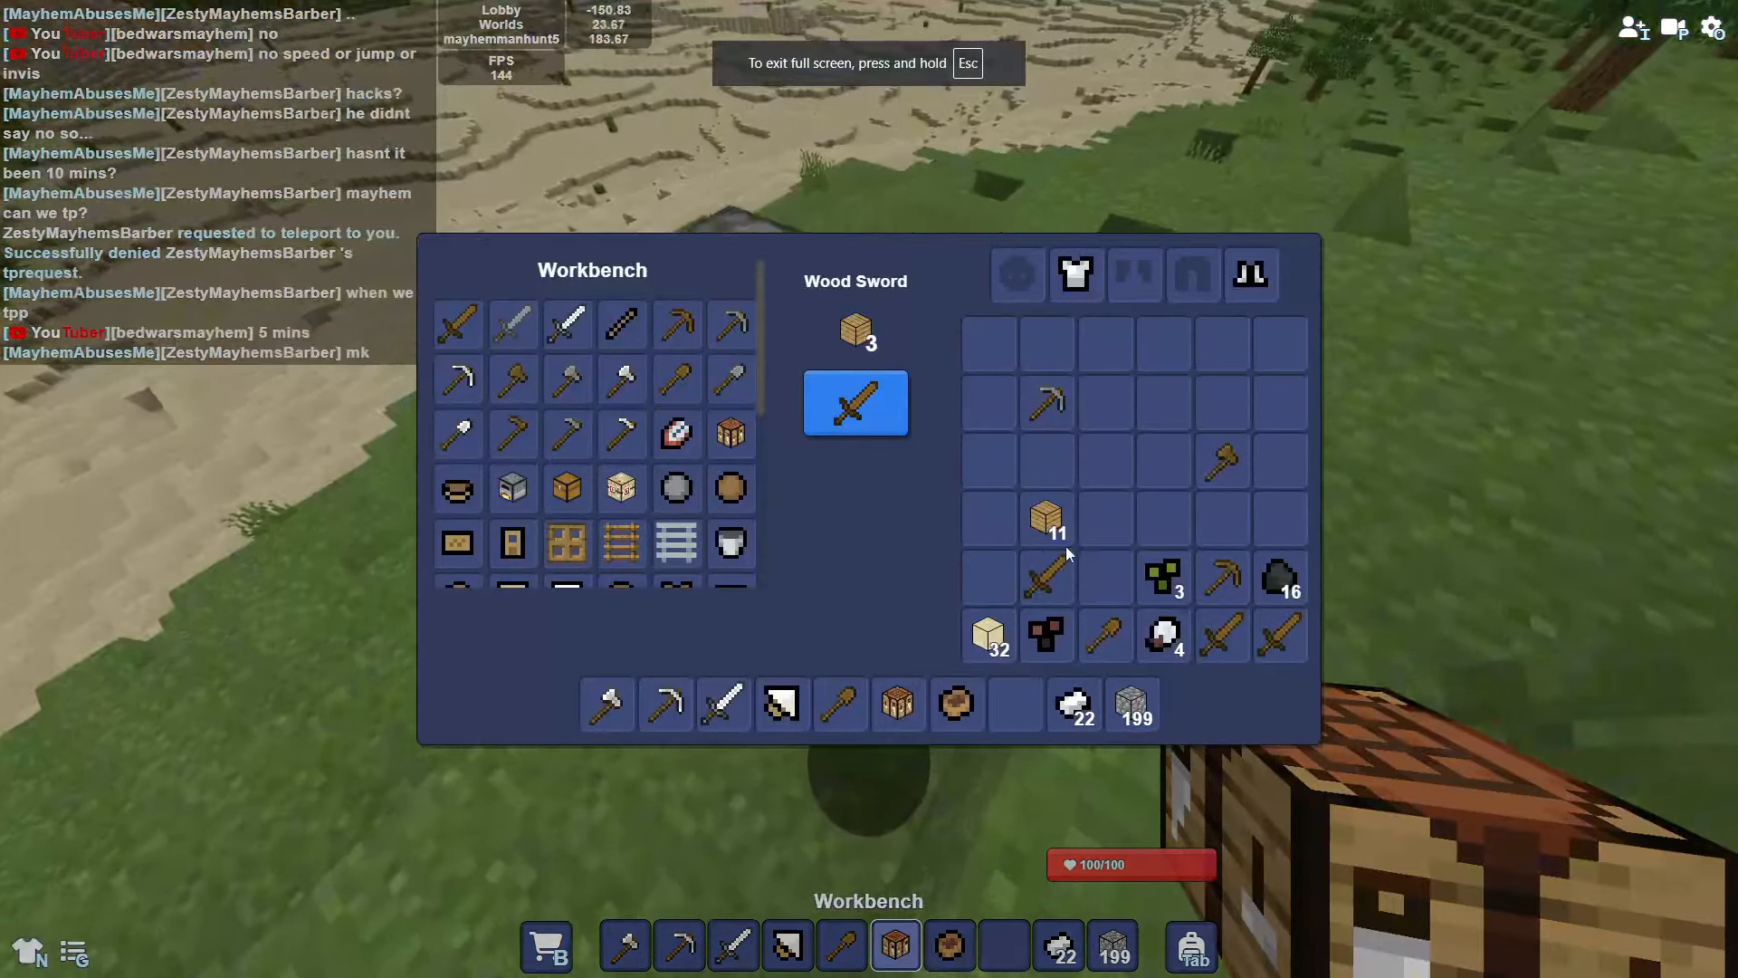
{"action": "scroll", "scroll_direction": "down", "scroll_amount": 3}
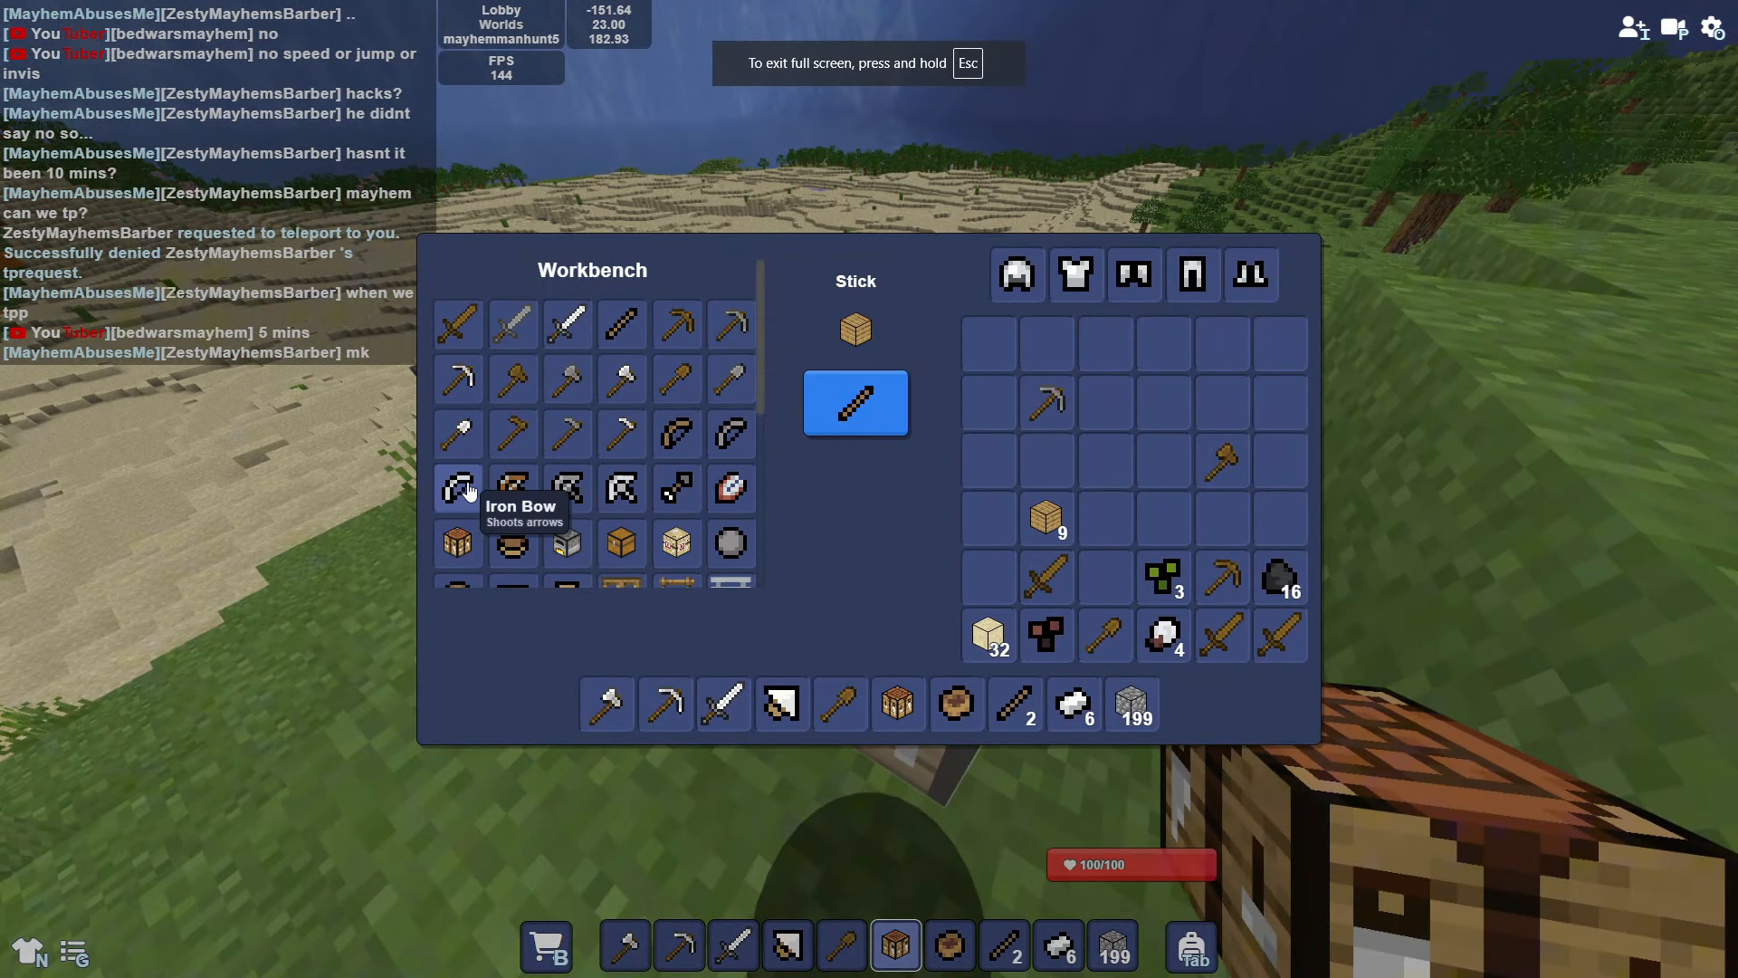
{"action": "left_click", "coordinate": [458, 487]}
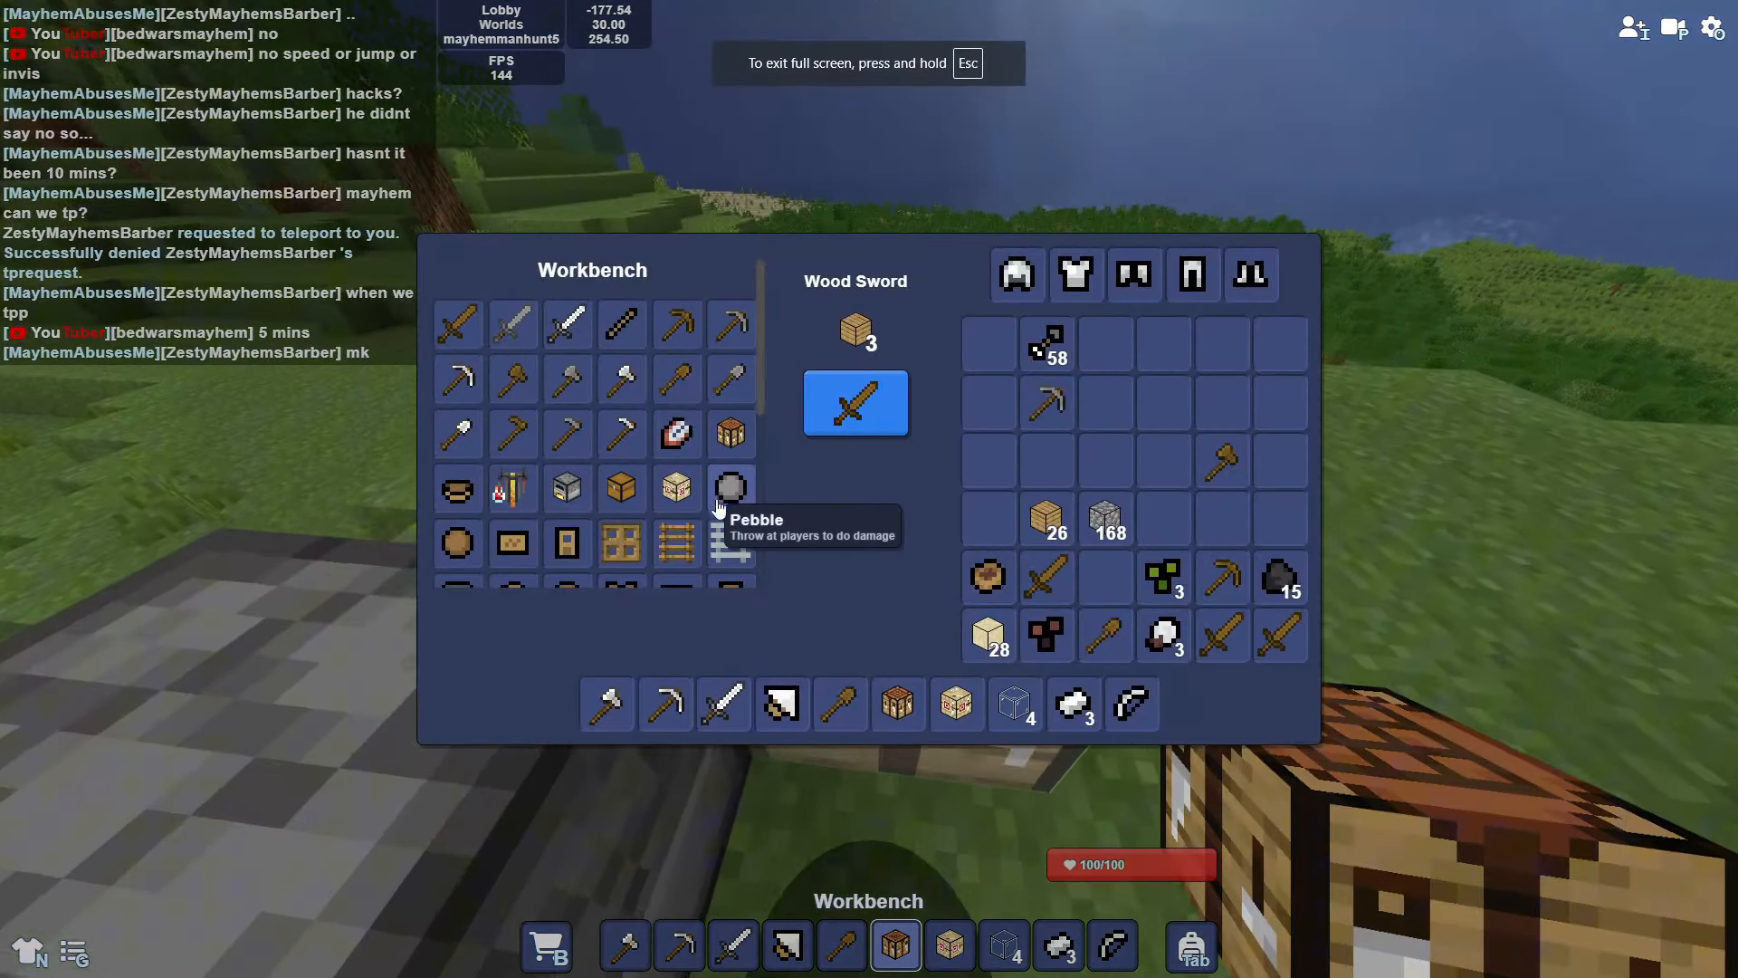
{"action": "left_click", "coordinate": [1103, 576]}
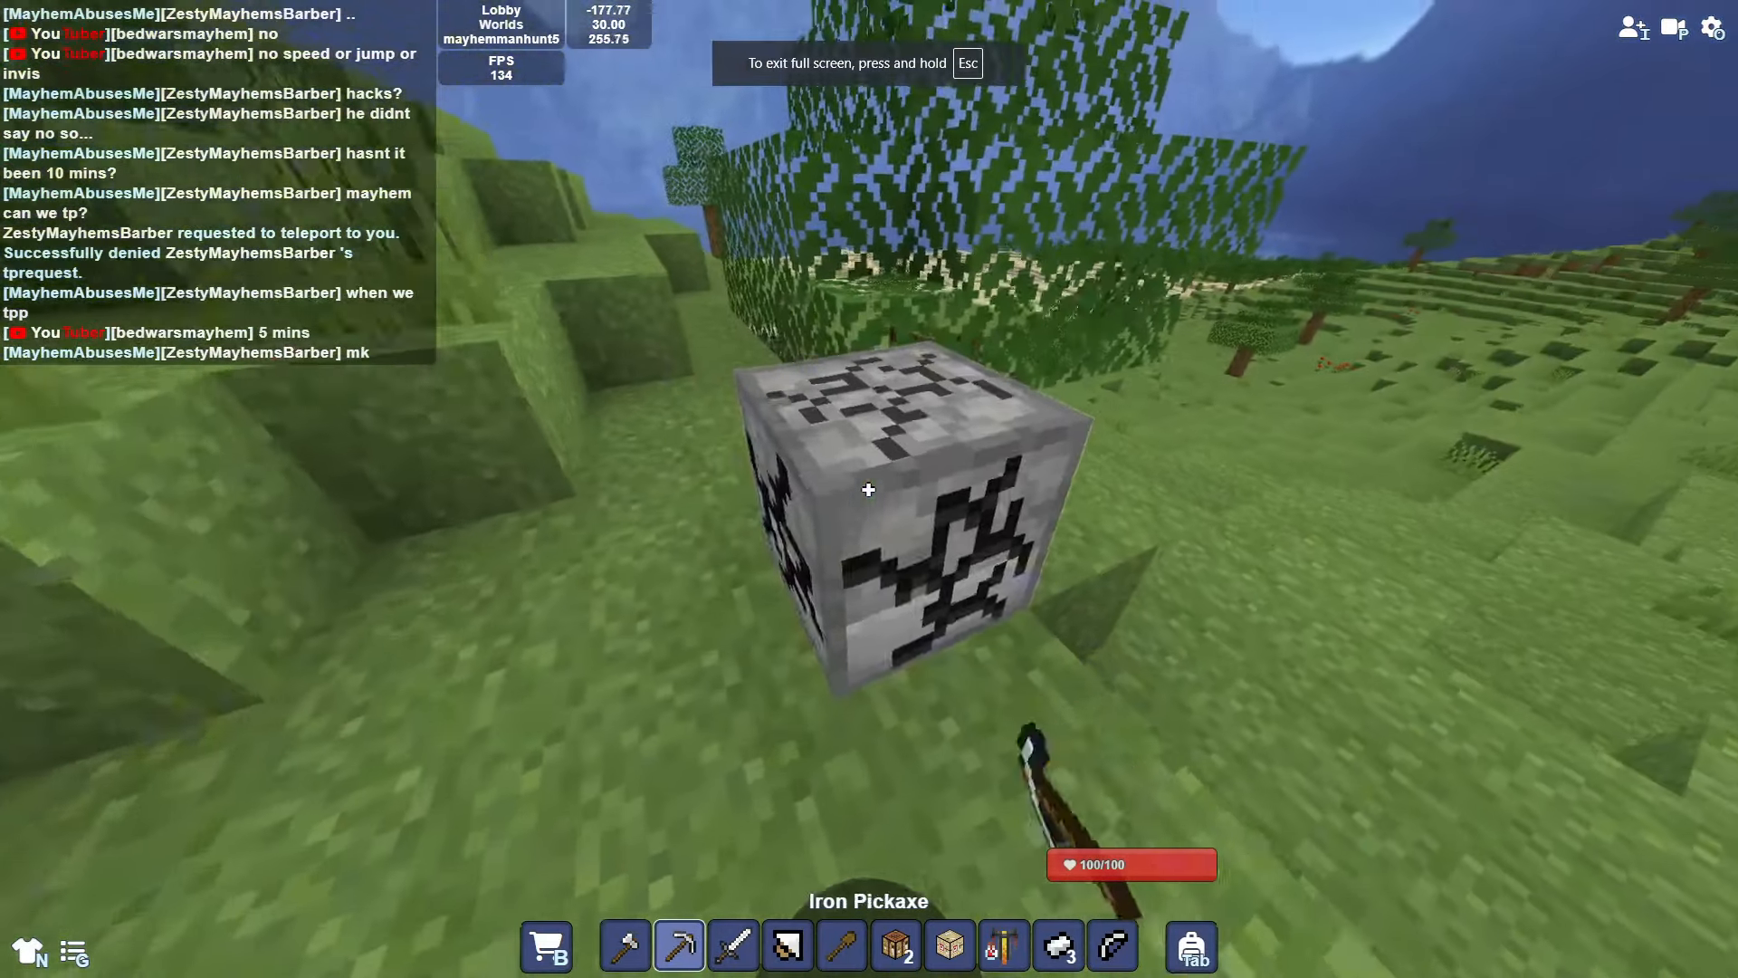
{"action": "key", "text": "e"}
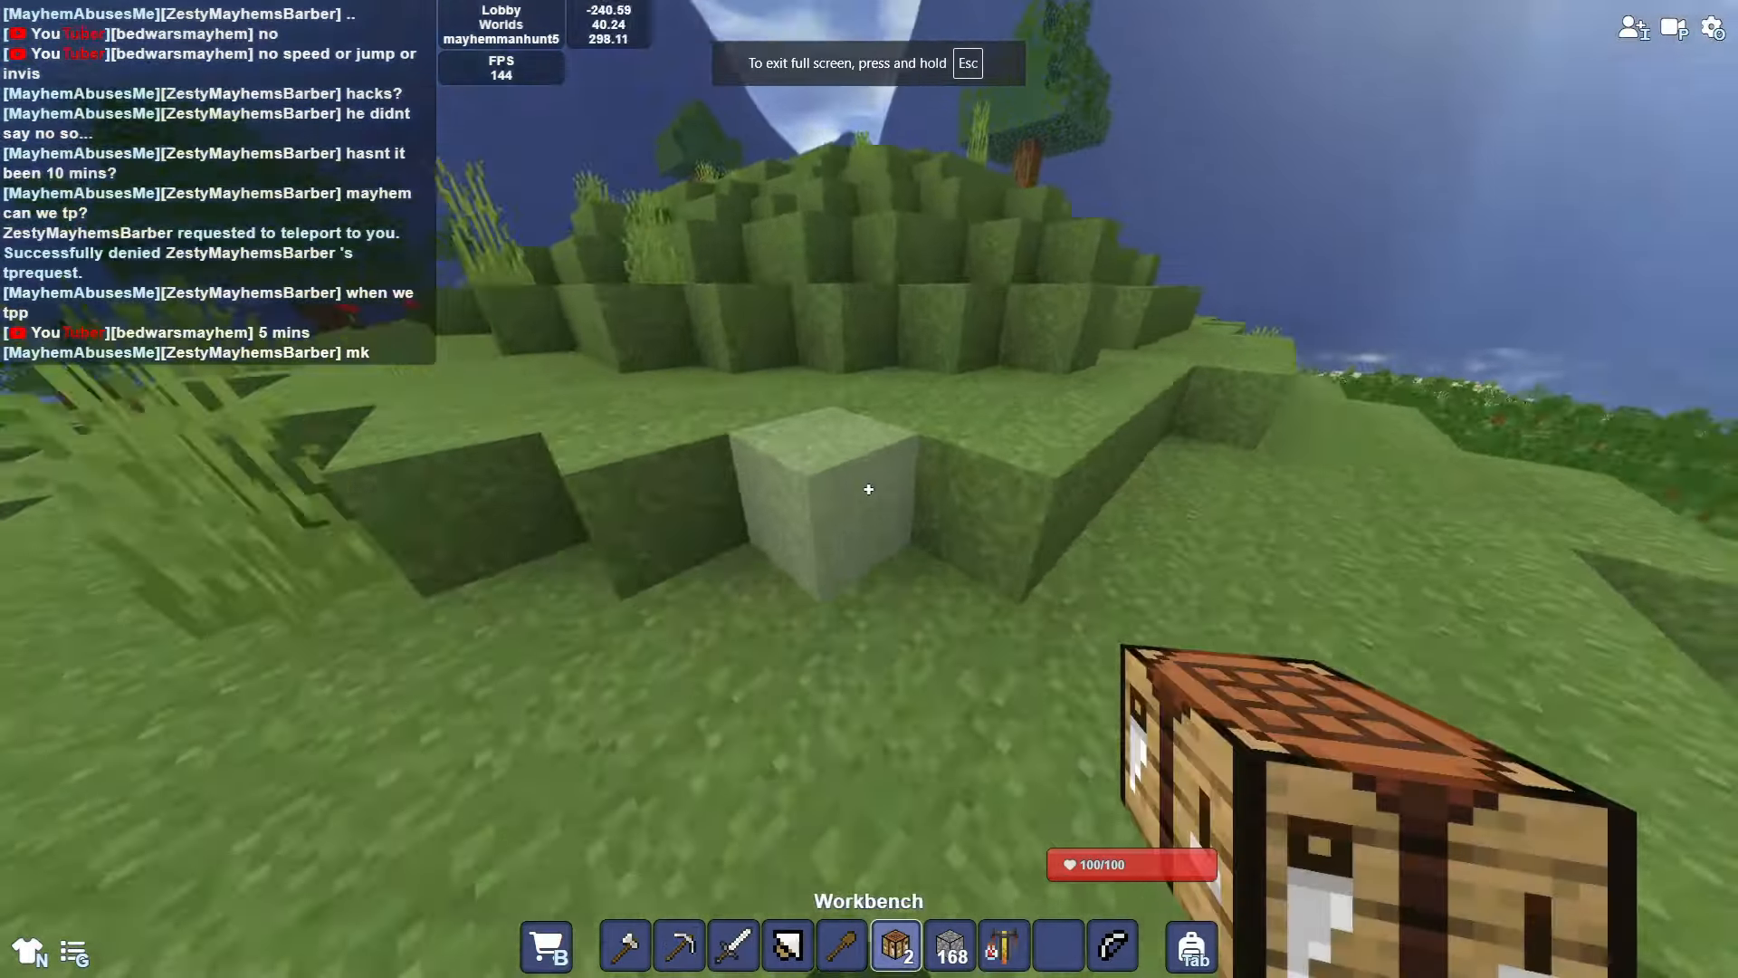
Step: Place the workbench down and leave its crafting menu
{"action": "right_click", "coordinate": [867, 489]}
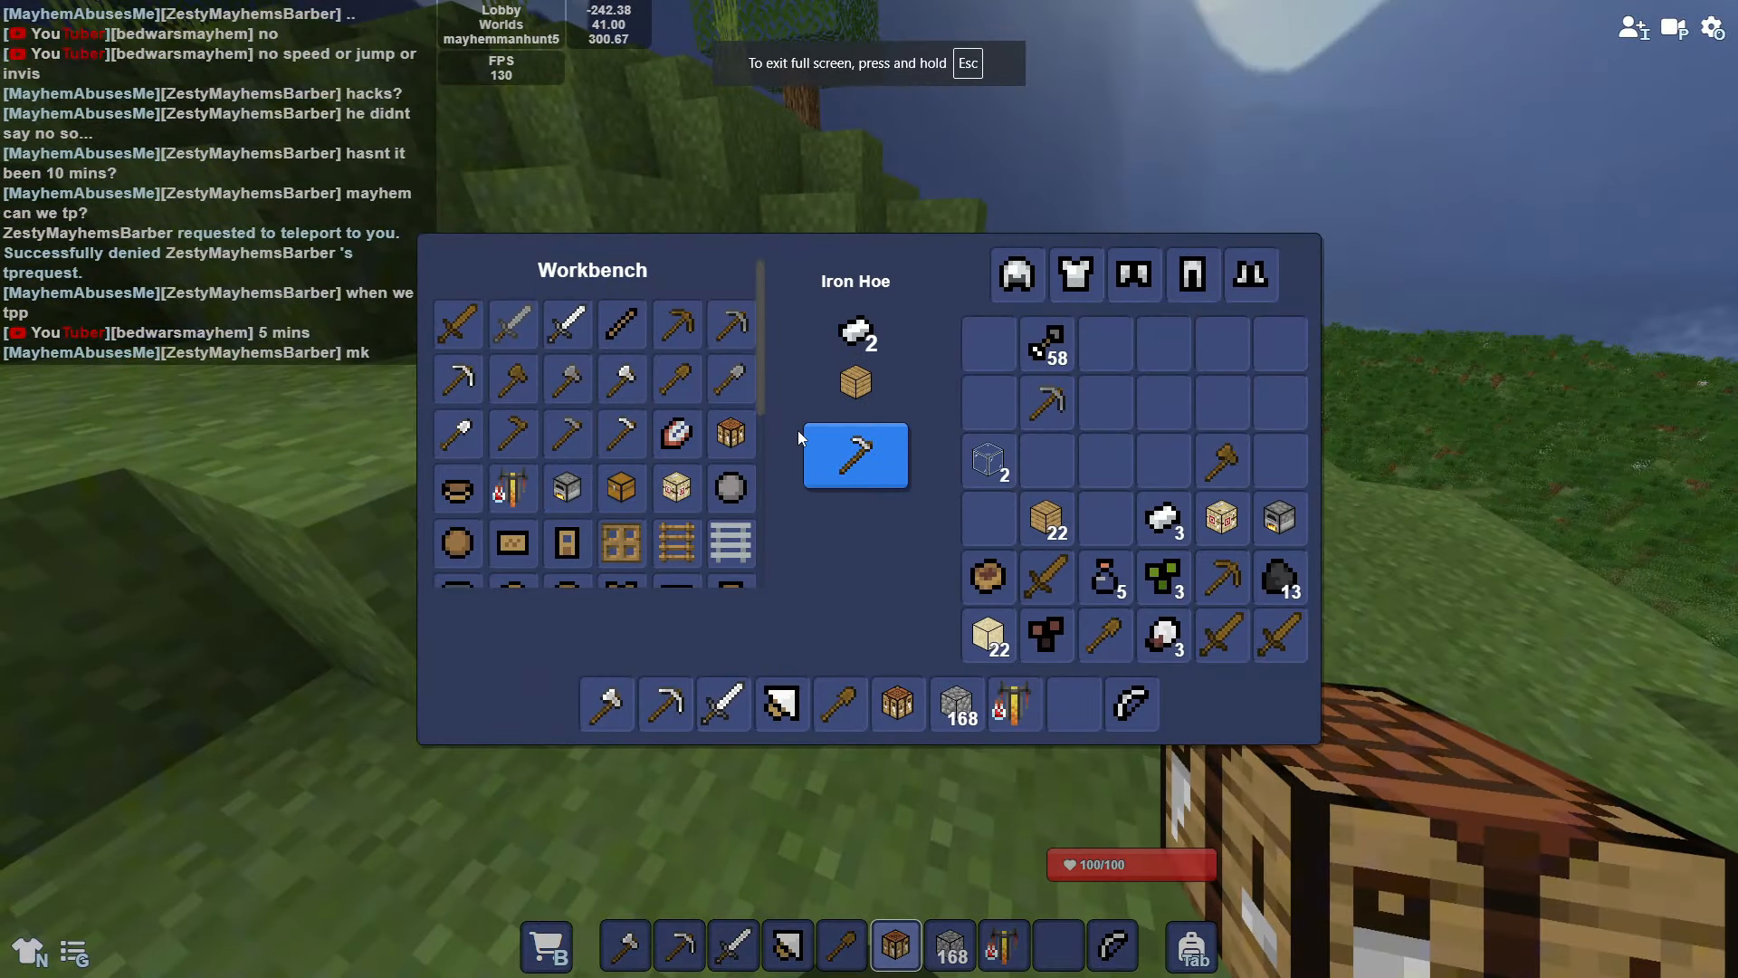
{"action": "key", "text": "Escape"}
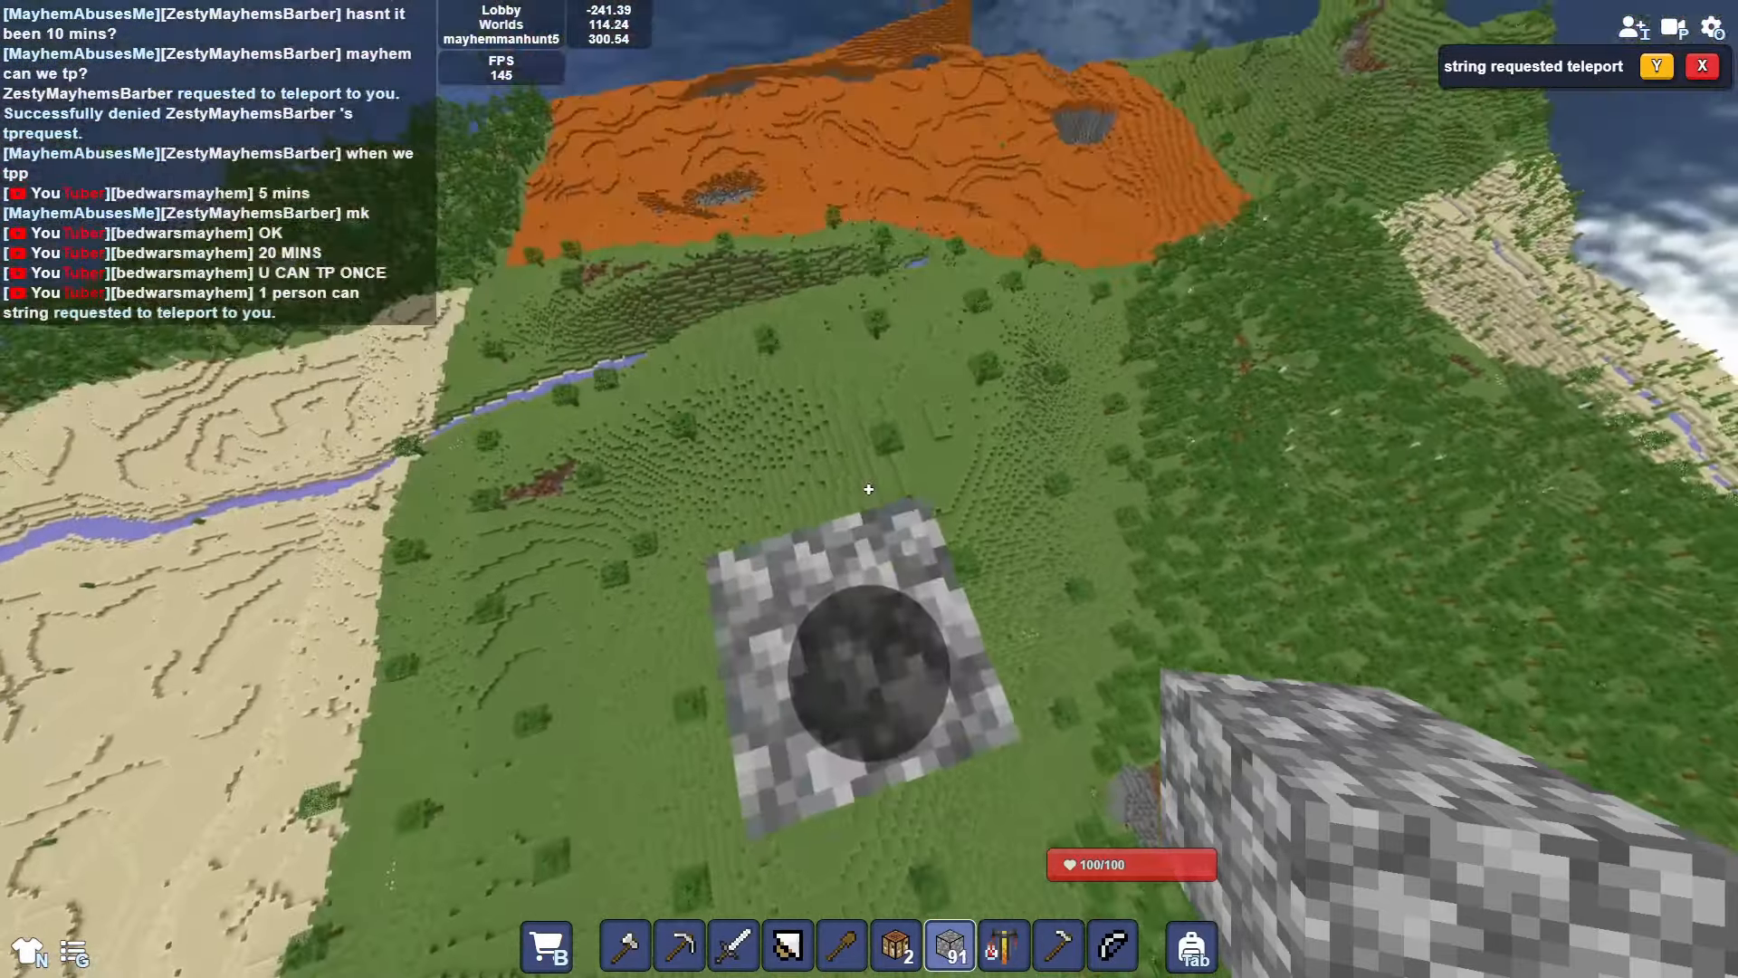
Step: Accept the other player's incoming teleport request
{"action": "left_click", "coordinate": [1655, 65]}
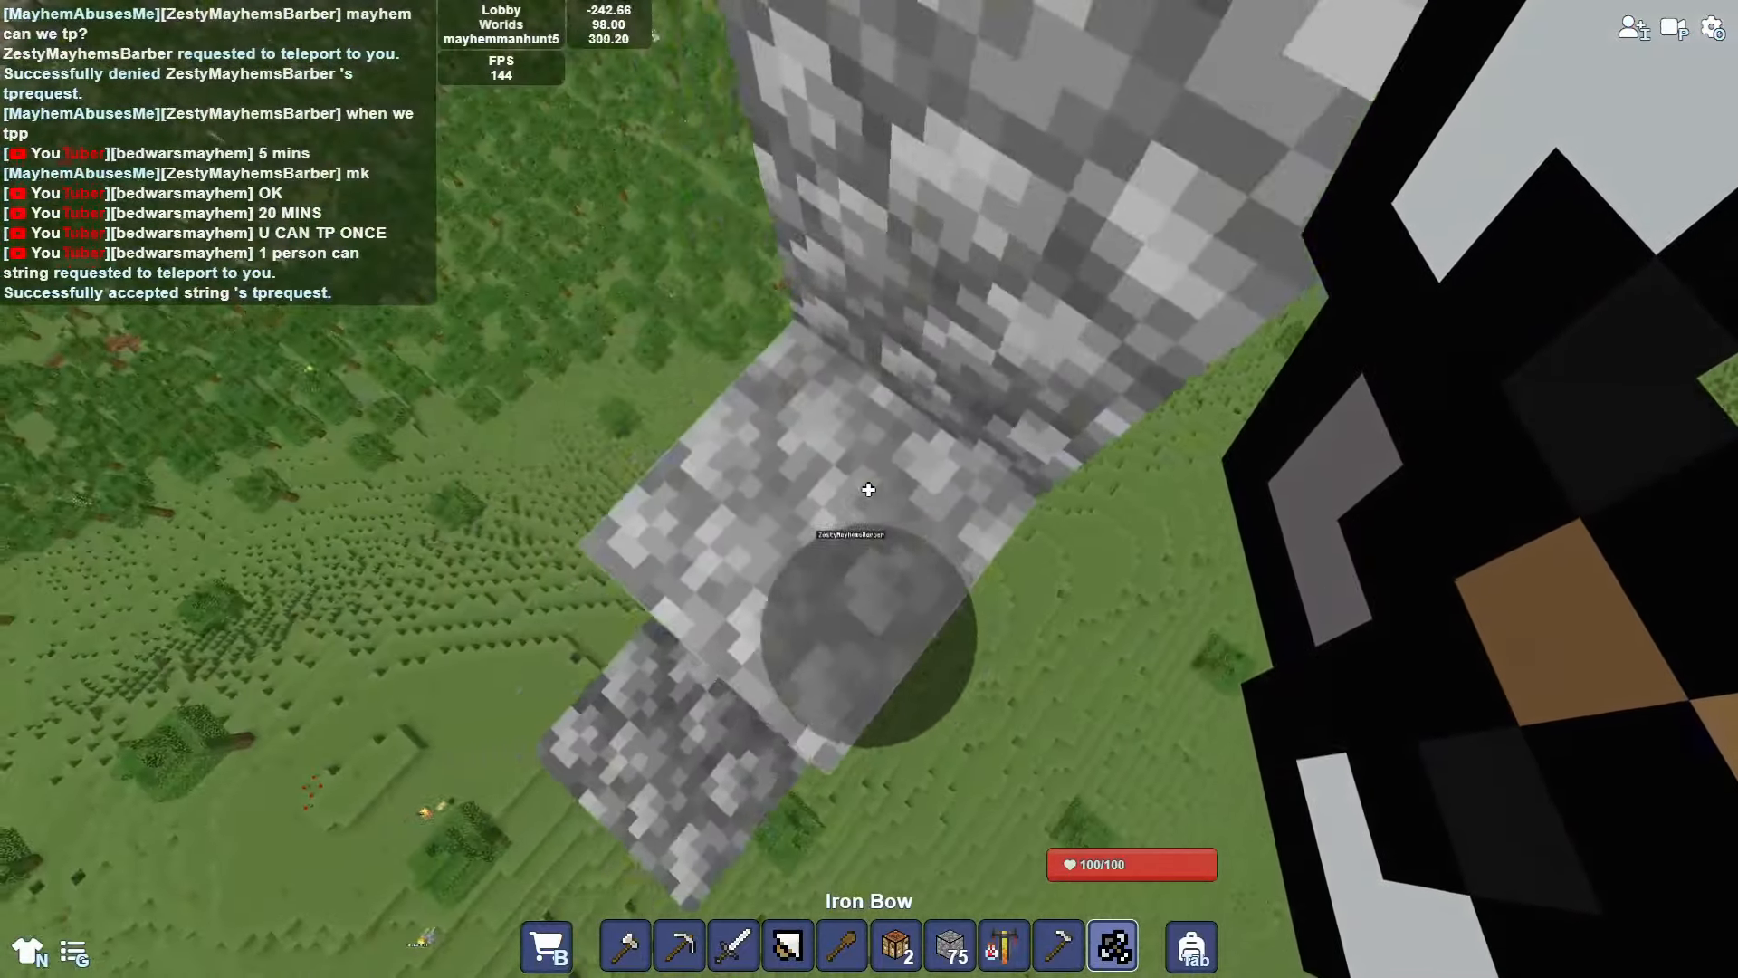
{"action": "mouse_move", "coordinate": [867, 489]}
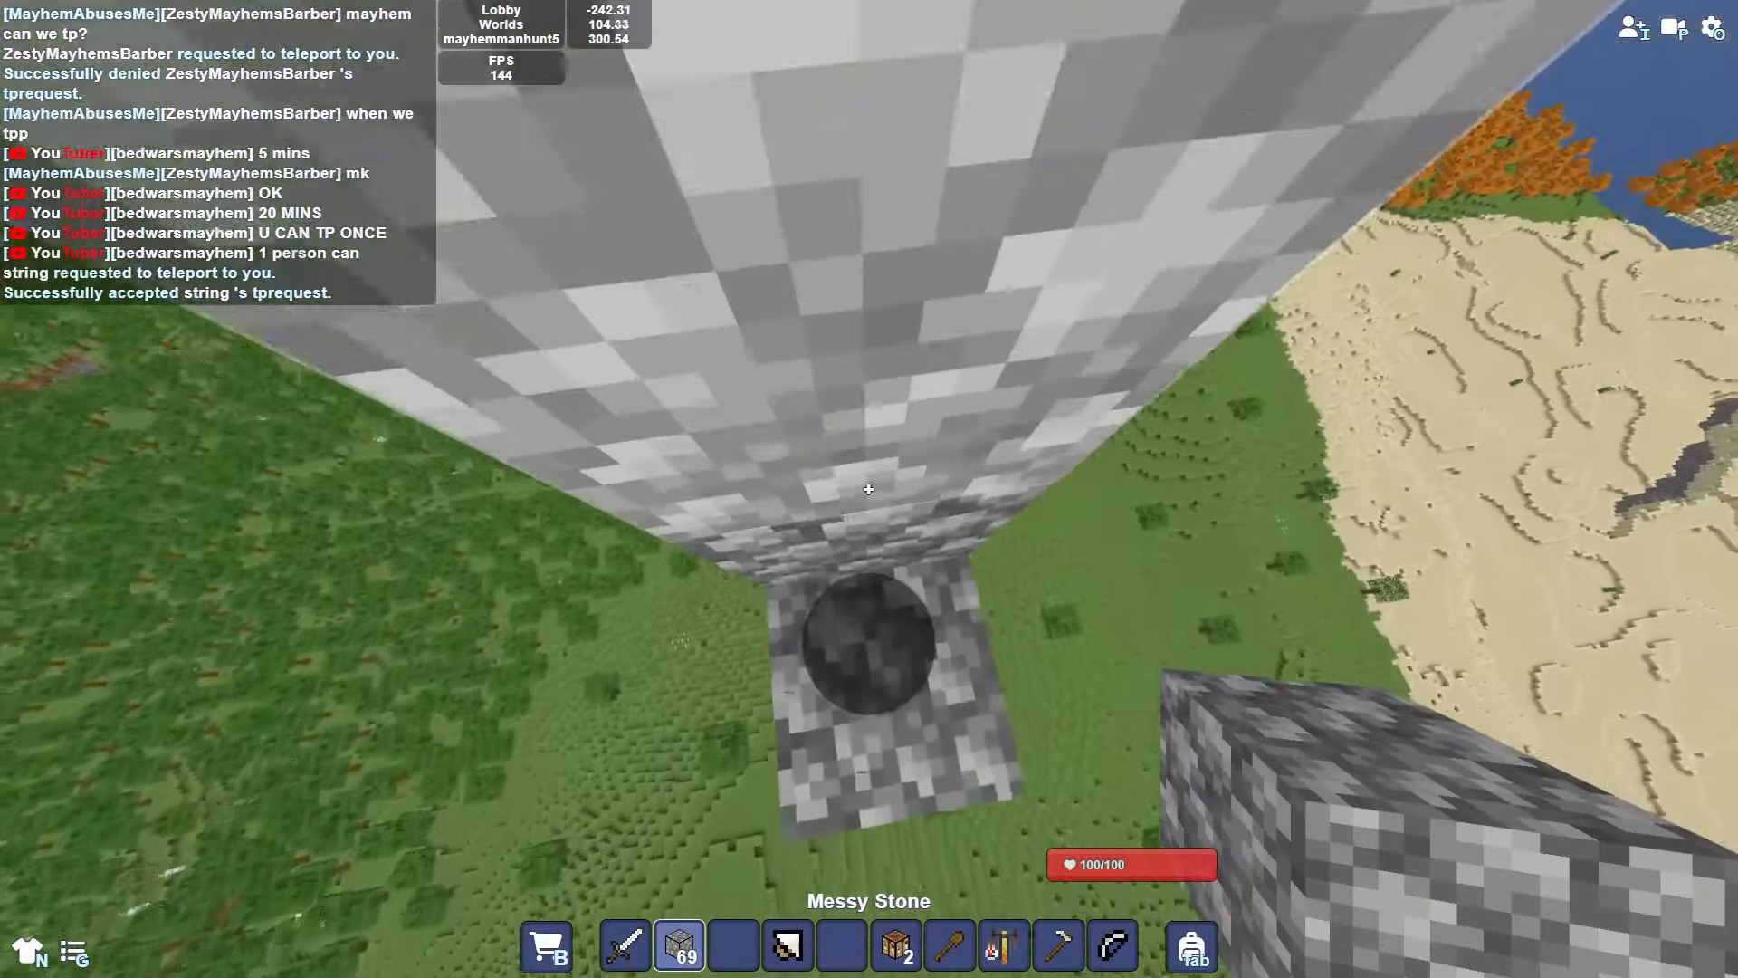
{"action": "mouse_move", "coordinate": [867, 488]}
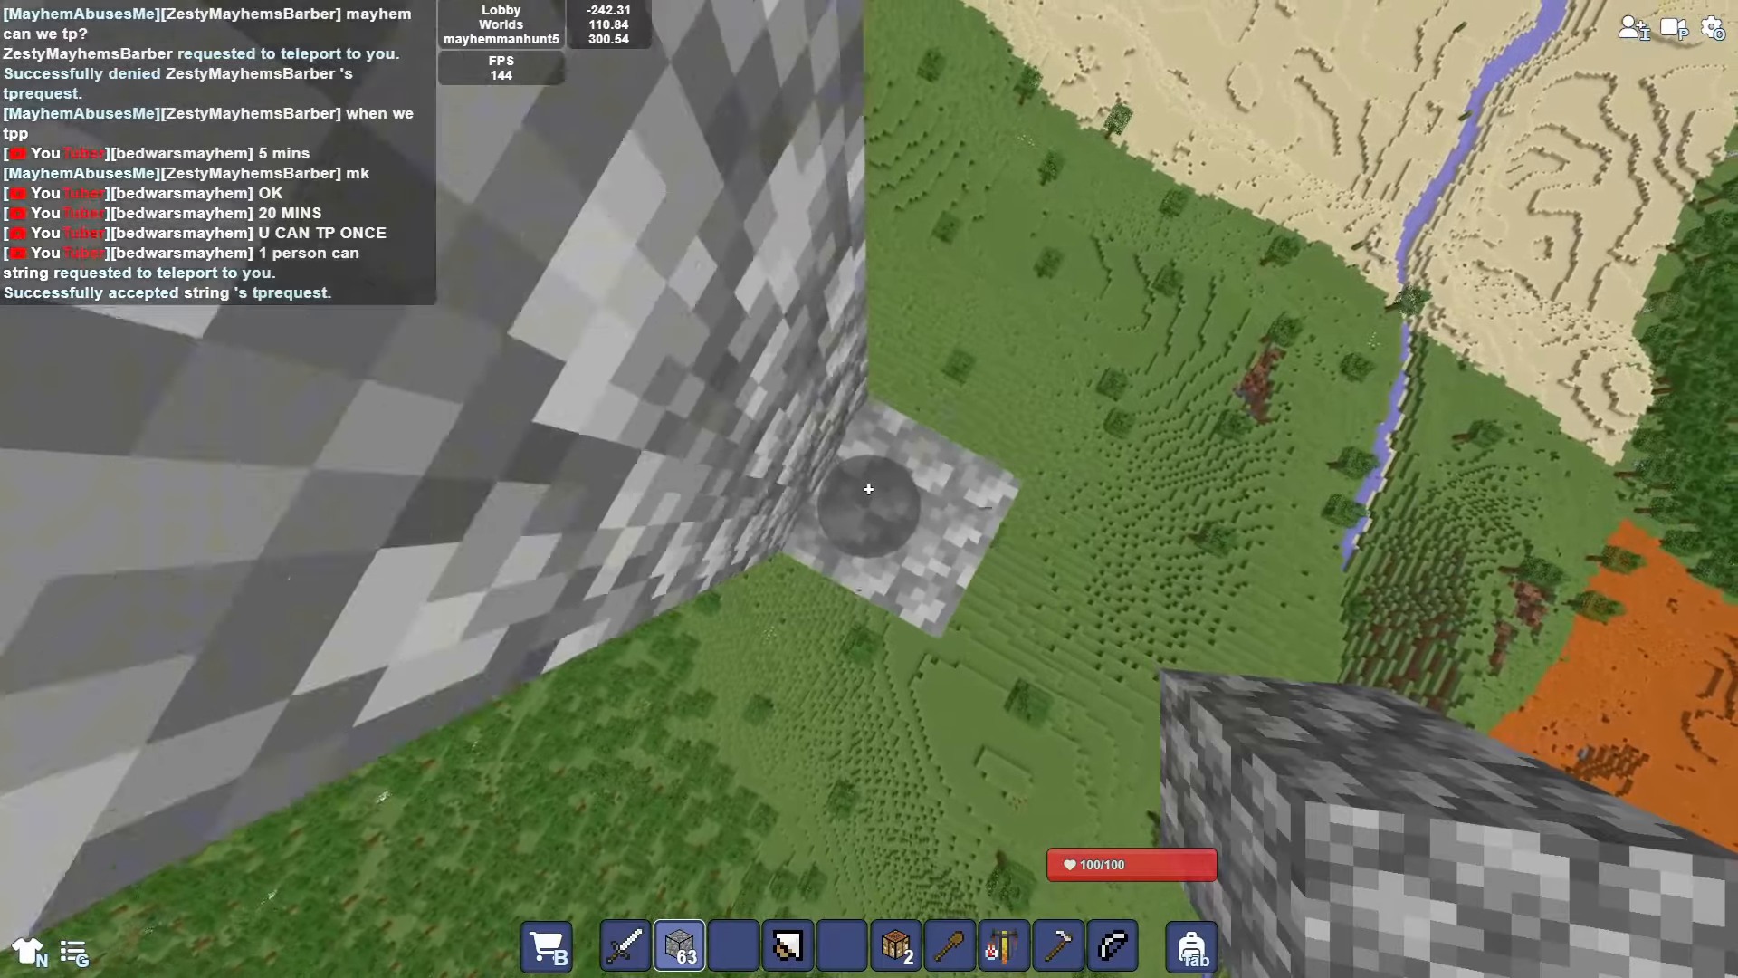
{"action": "mouse_move", "coordinate": [867, 489]}
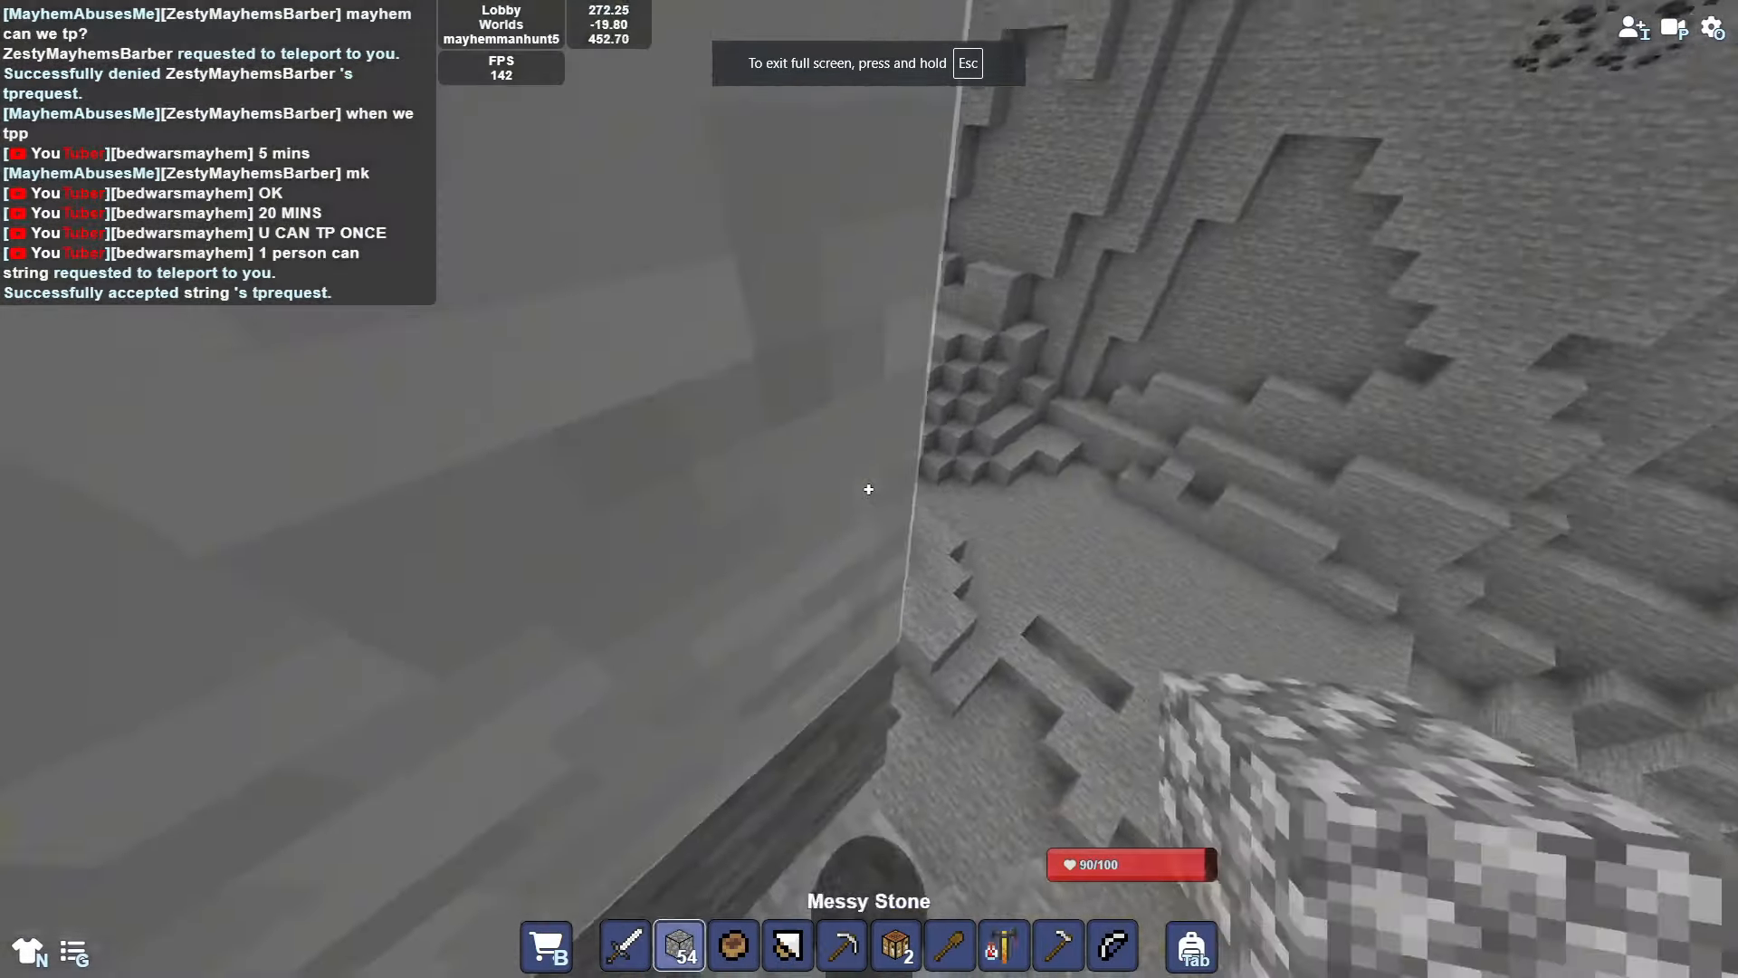
{"action": "mouse_move", "coordinate": [868, 489]}
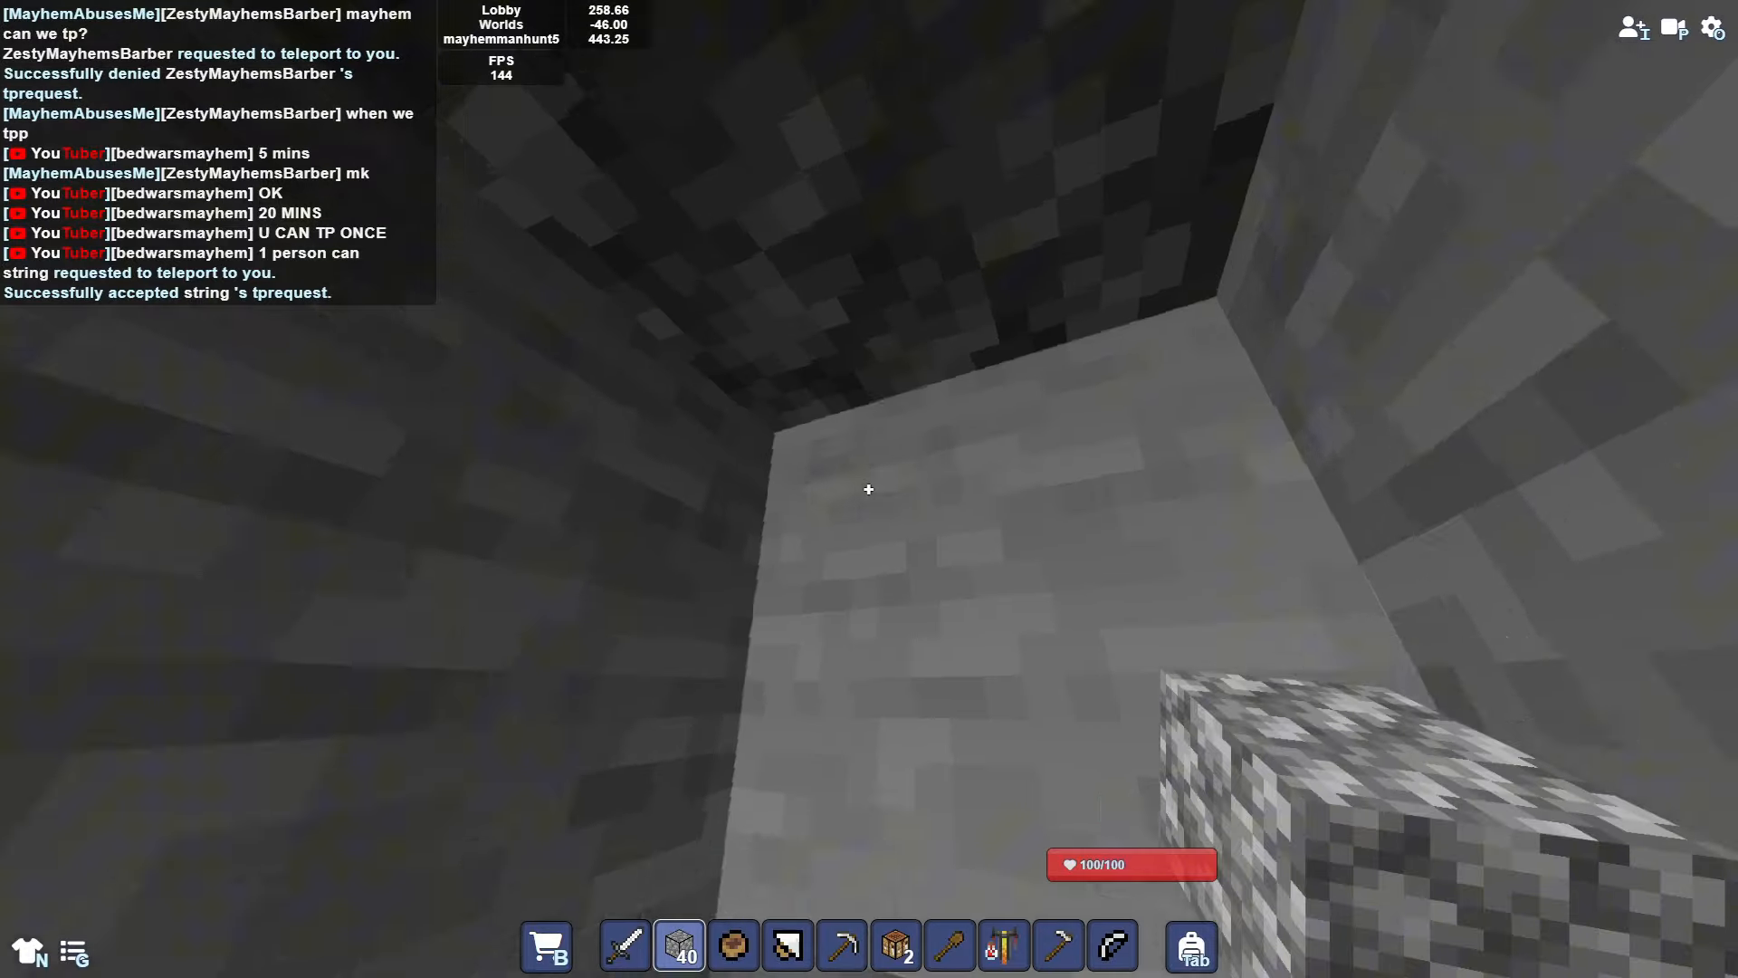
{"action": "mouse_move", "coordinate": [868, 489]}
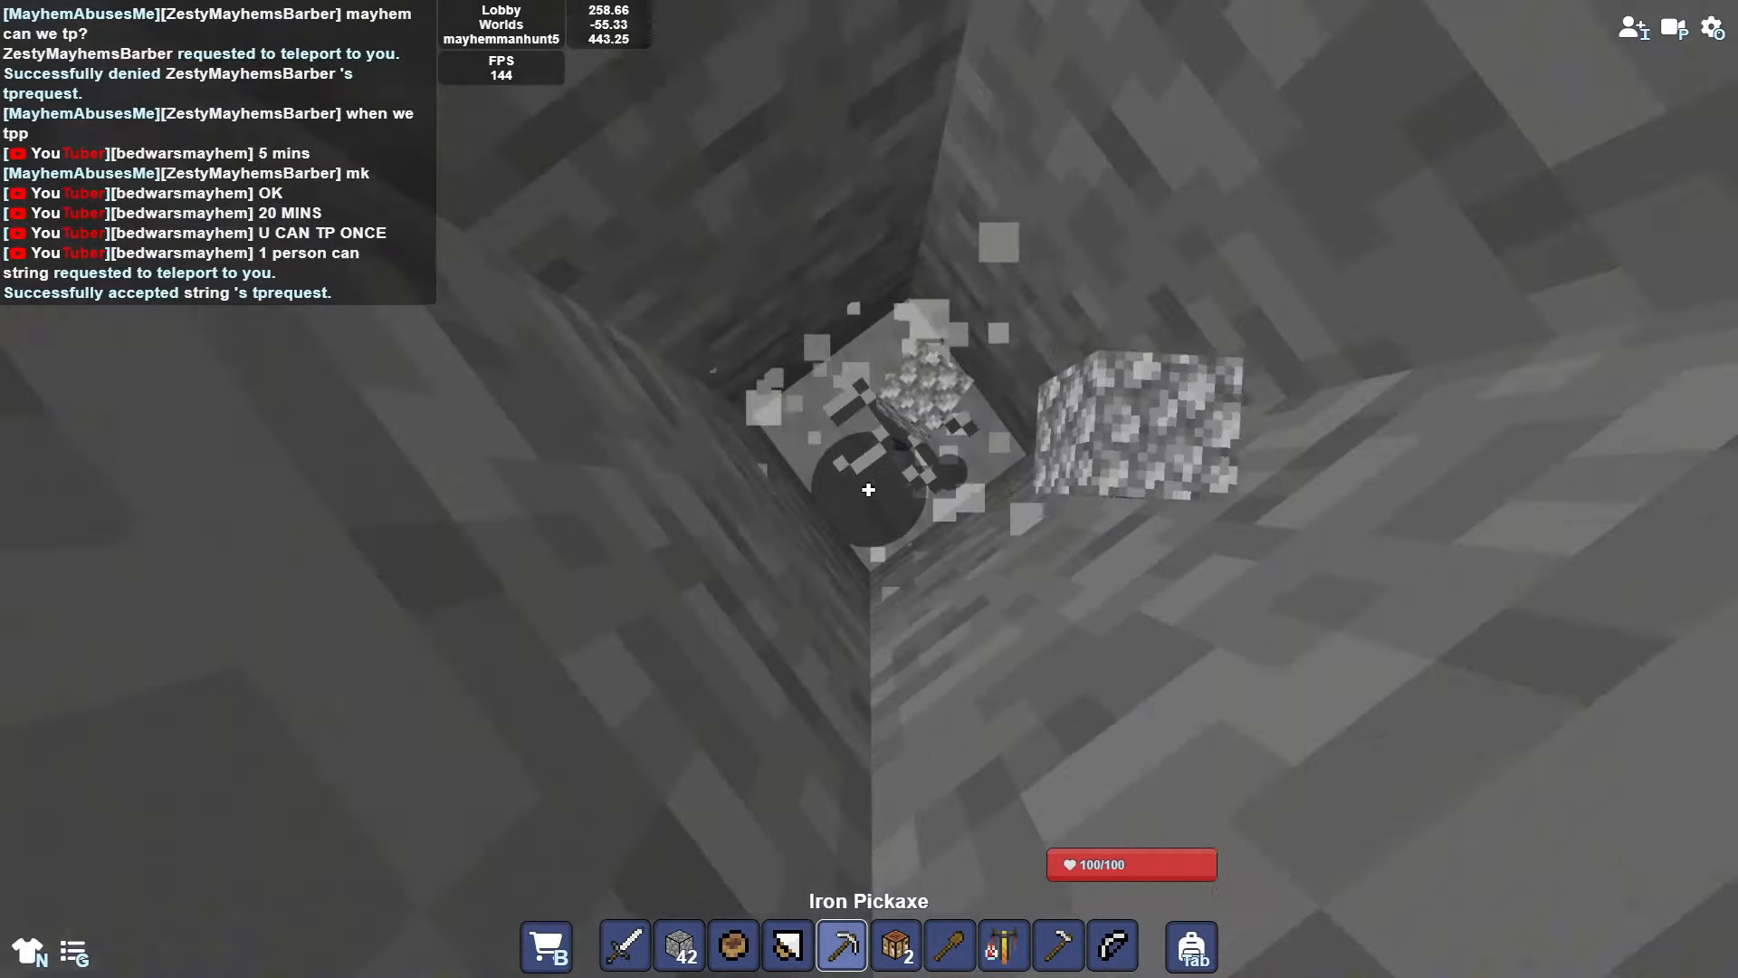
Step: Break the stone blocks below and ahead to deepen the shaft, then bring up the furnace recipes
{"action": "left_click", "coordinate": [868, 489]}
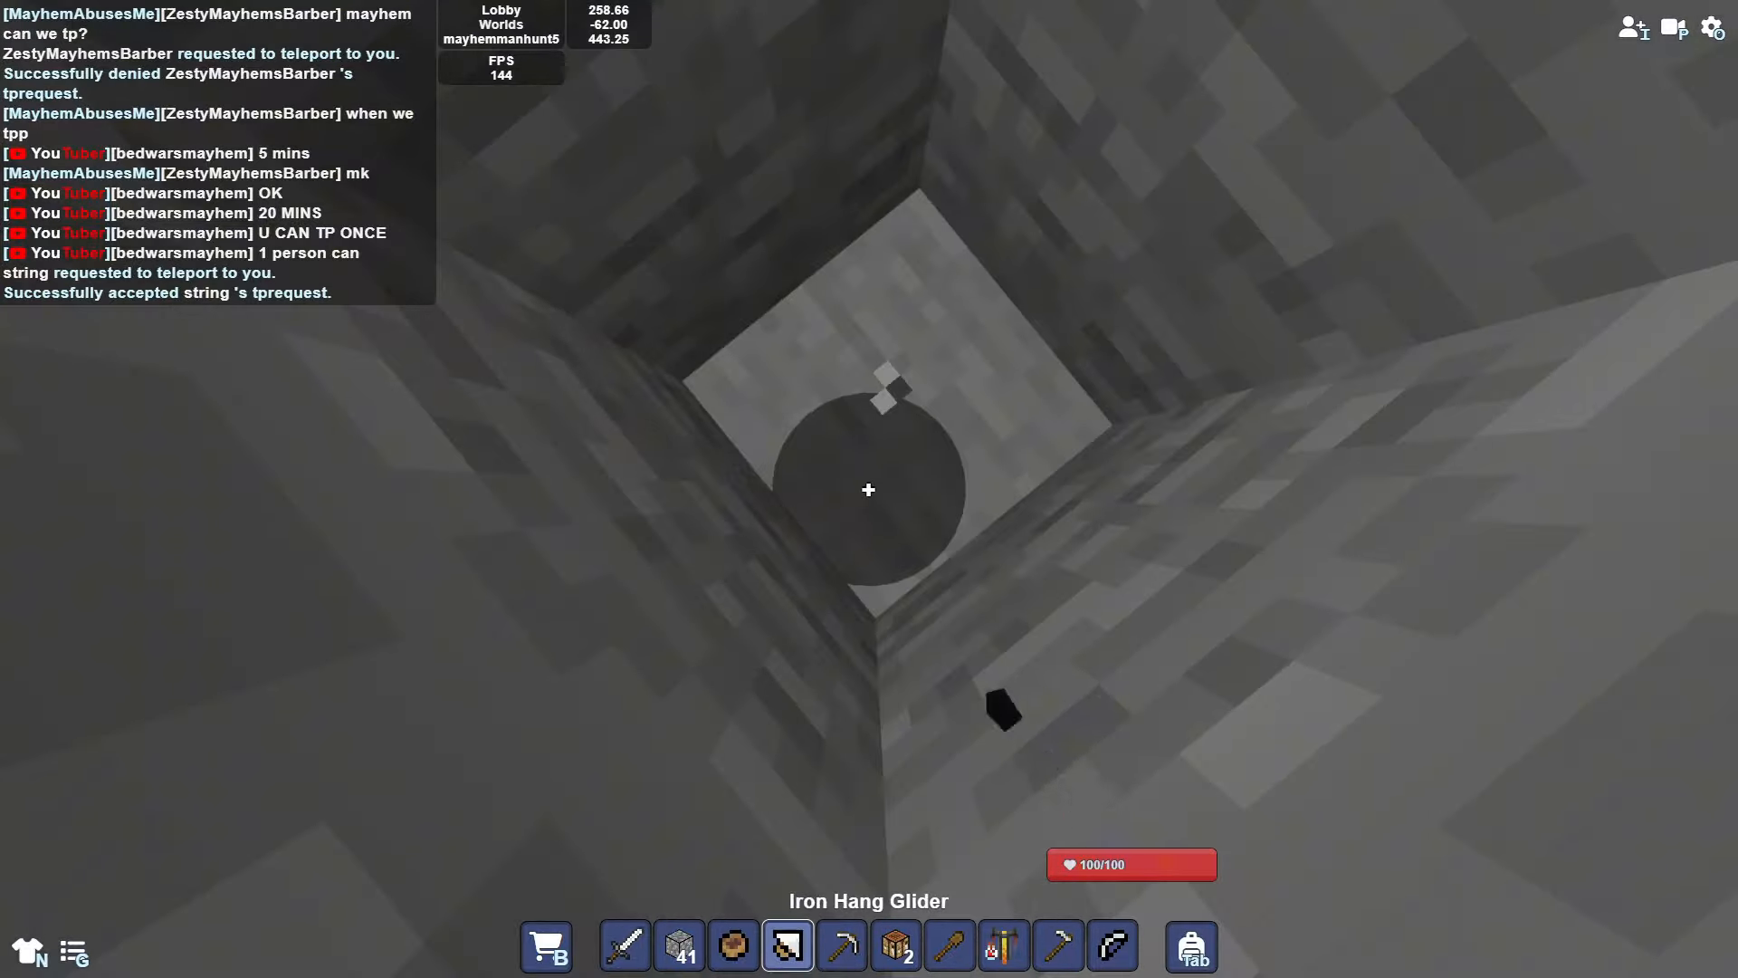
{"action": "left_click", "coordinate": [841, 945]}
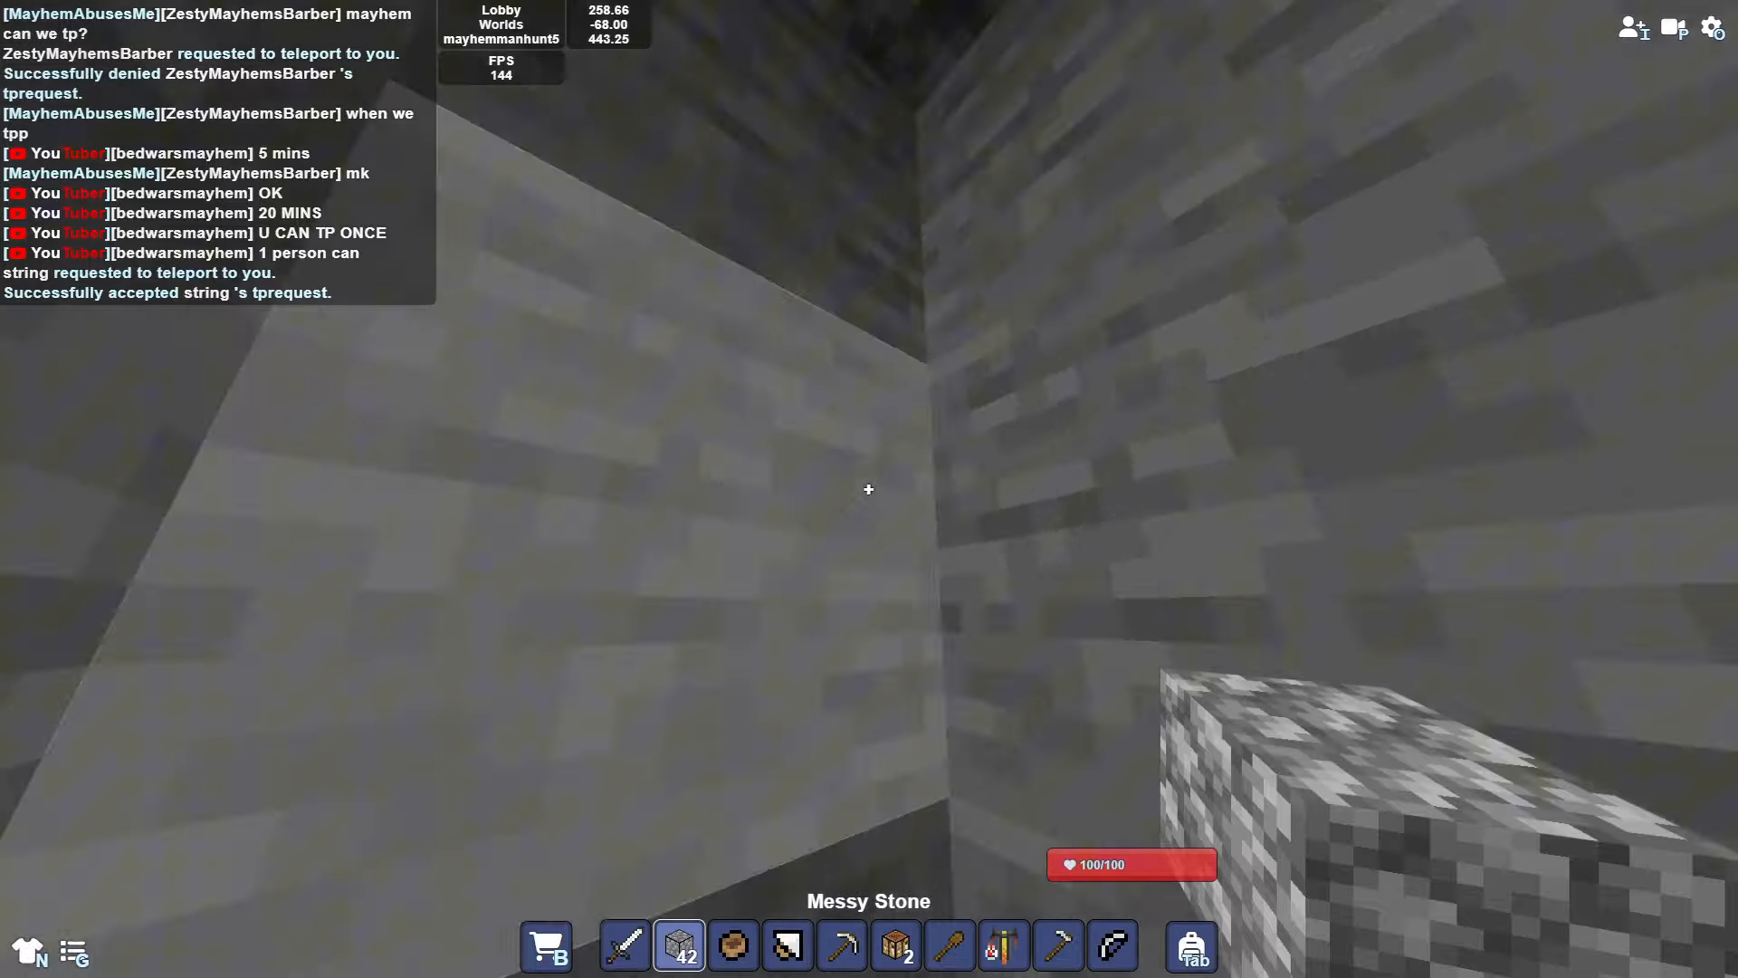
{"action": "left_click", "coordinate": [840, 945]}
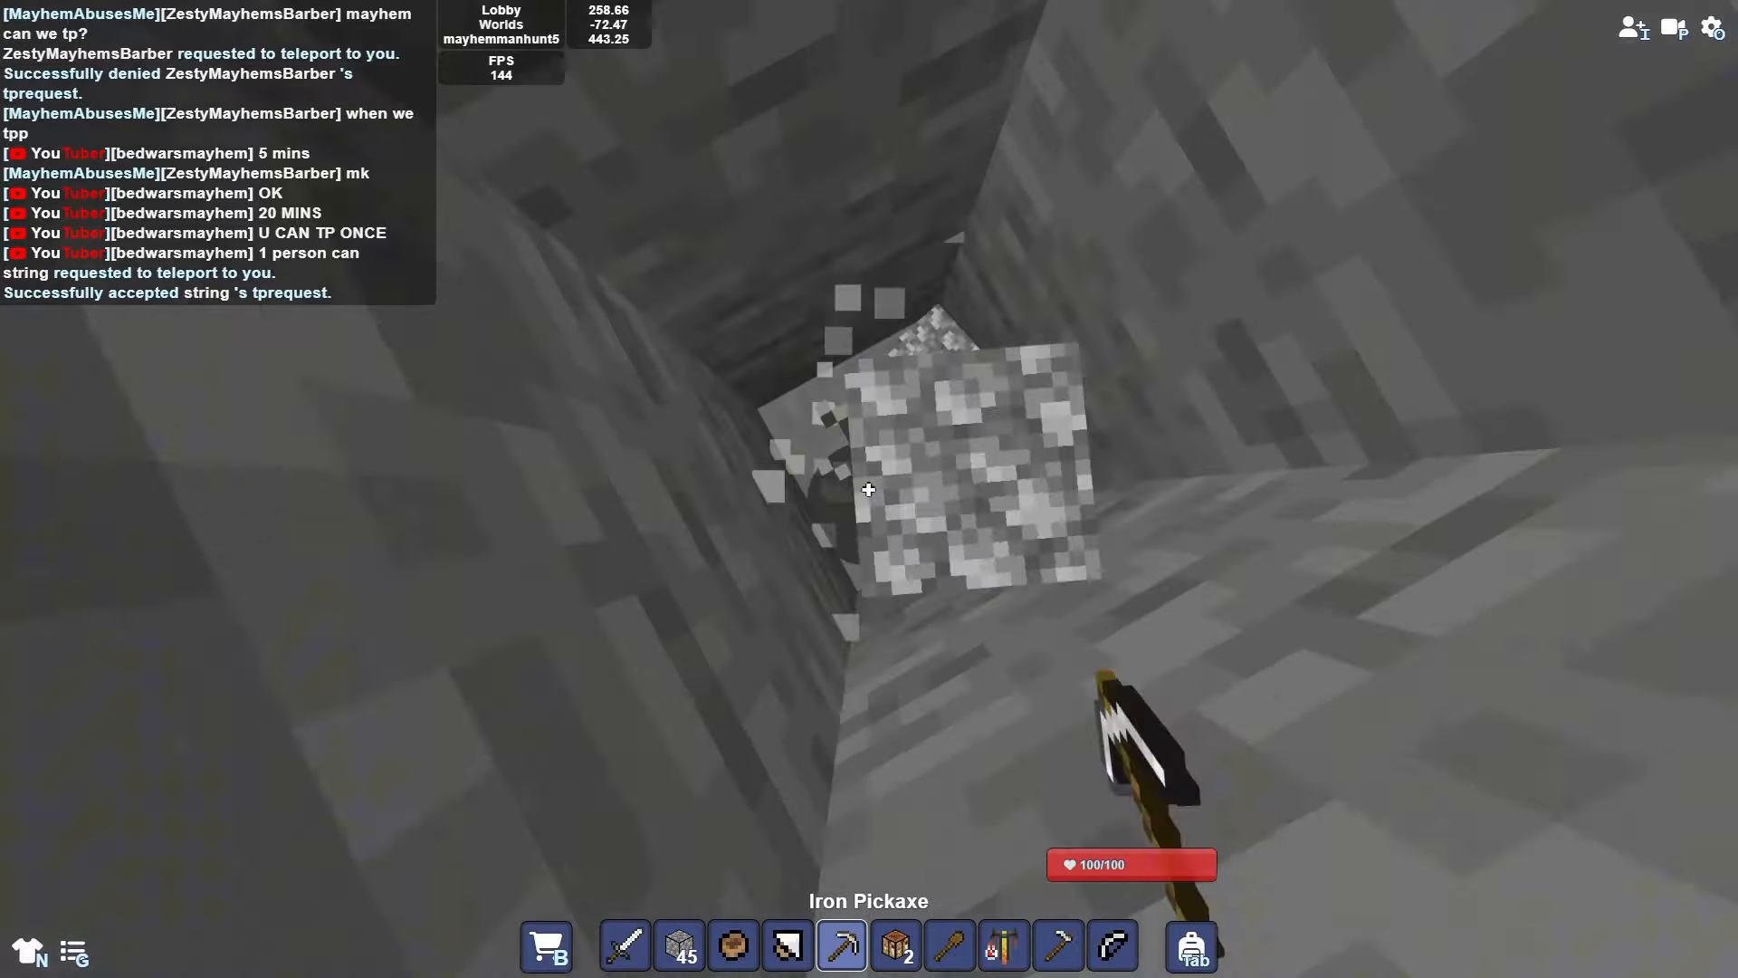
{"action": "left_click", "coordinate": [868, 491]}
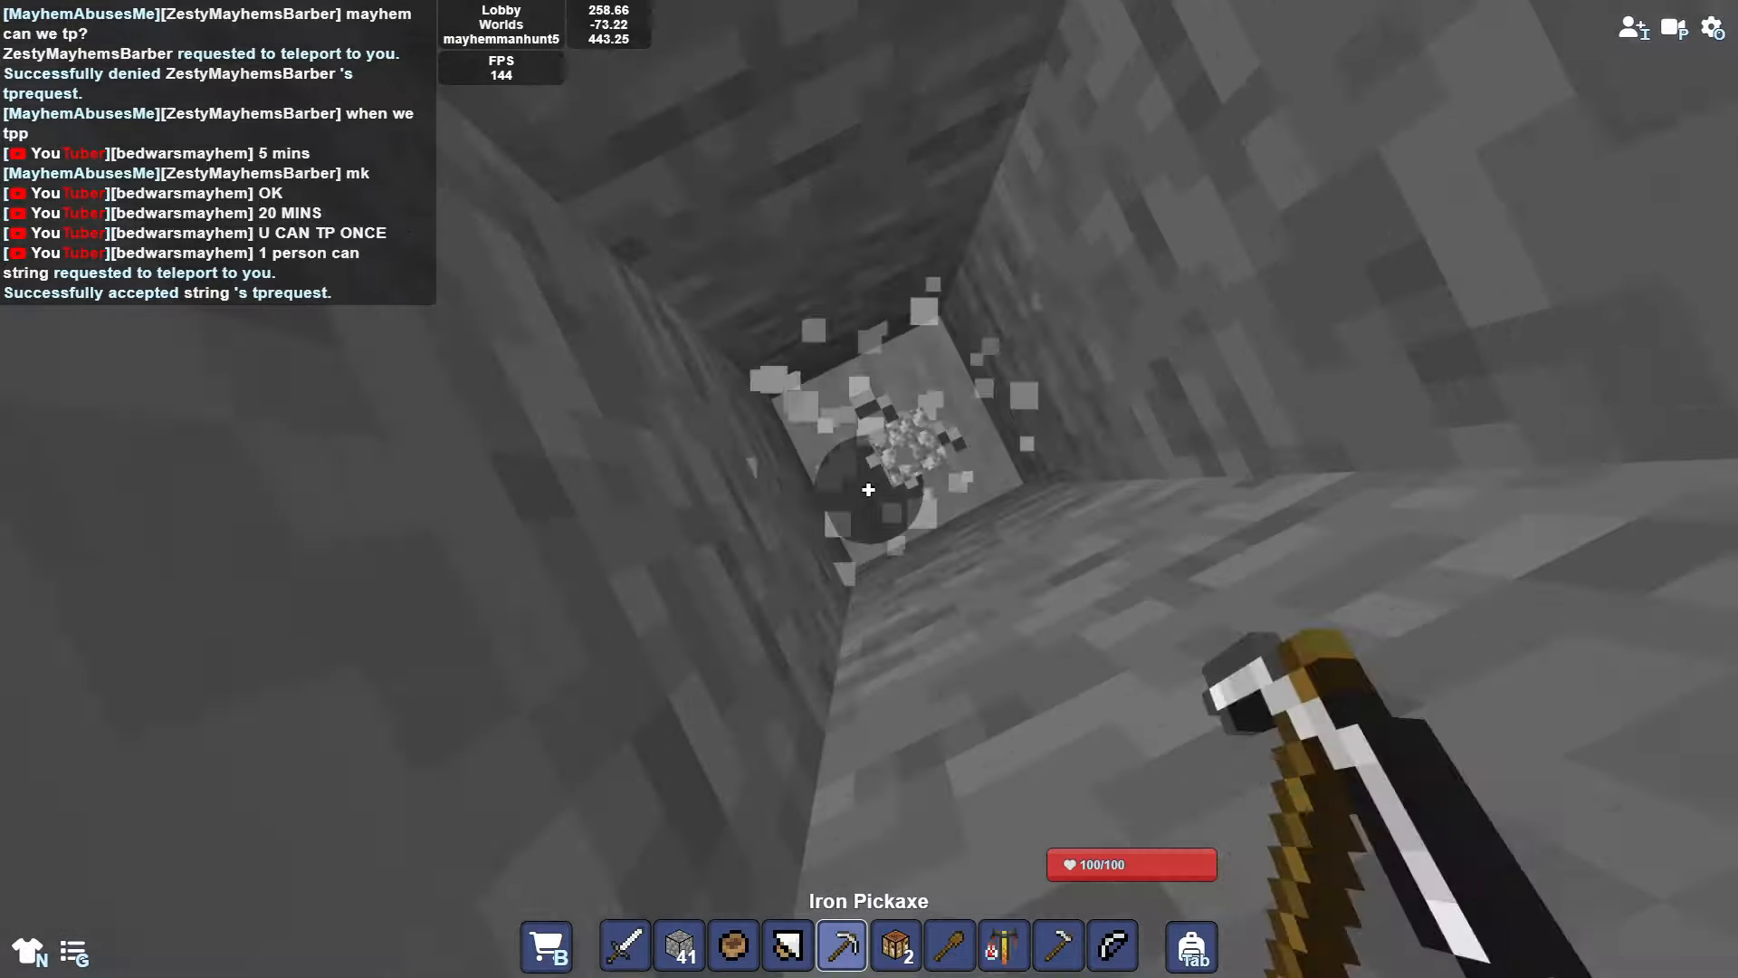
{"action": "key", "text": "e"}
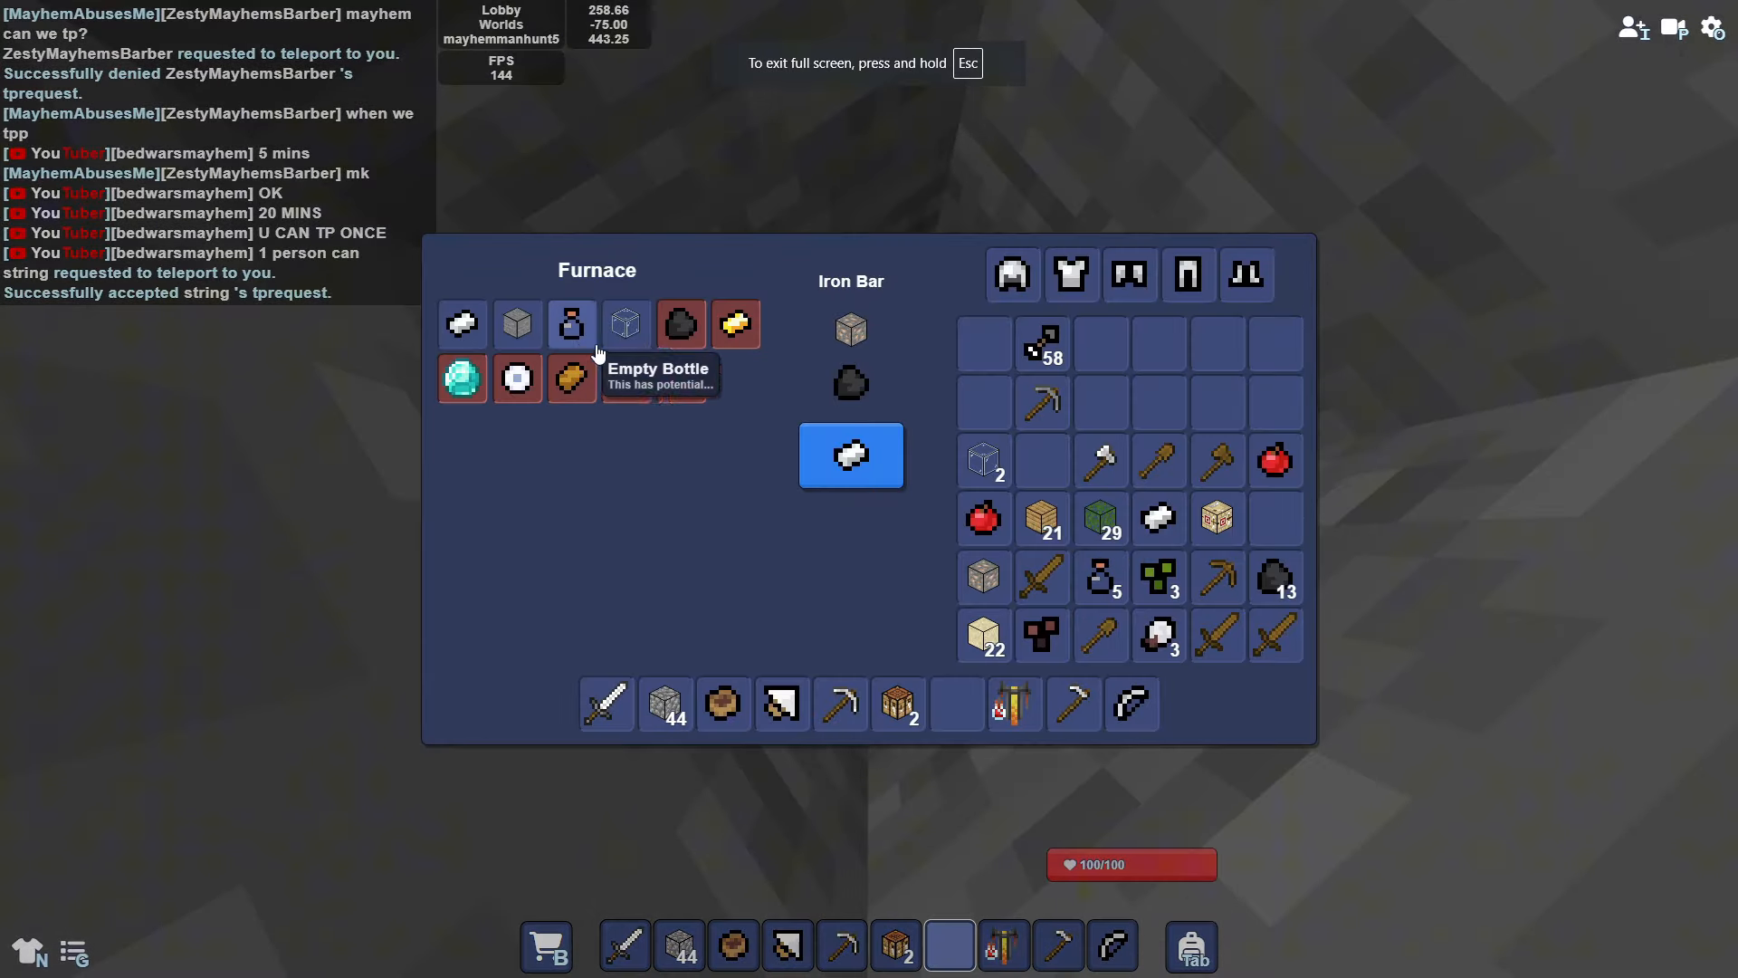
Step: Pick the Iron Bar recipe to smelt in the furnace
{"action": "left_click", "coordinate": [851, 454]}
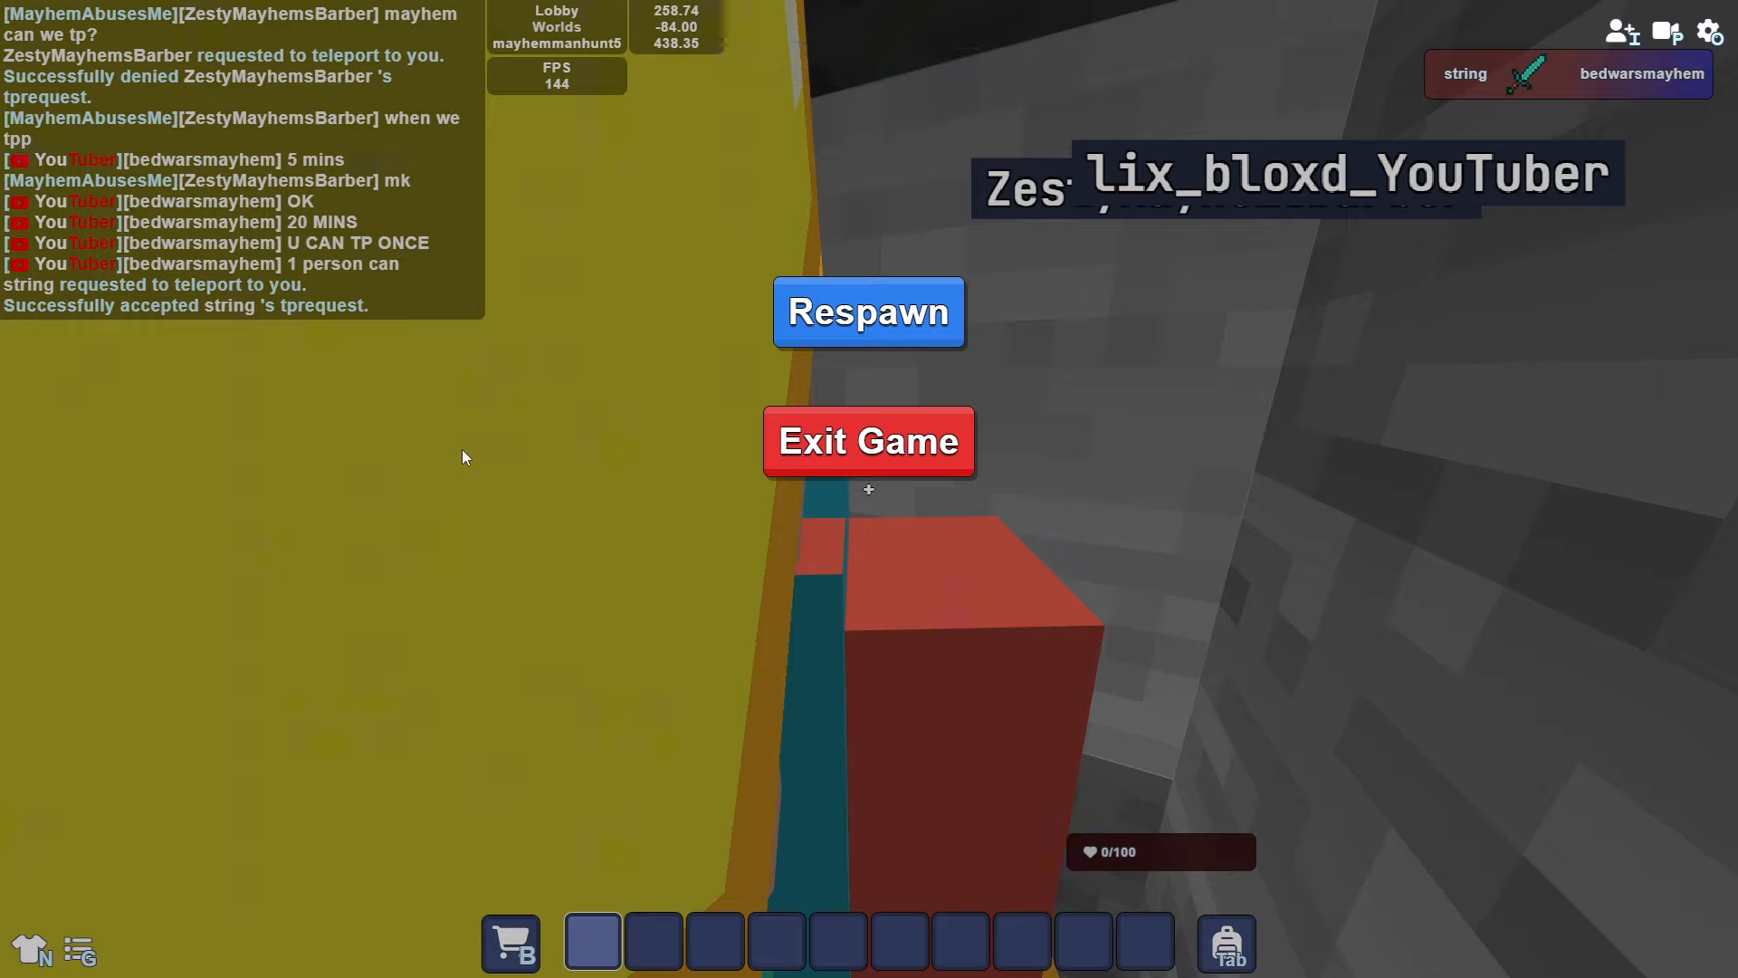
Step: Respawn after being killed by the hunter
{"action": "left_click", "coordinate": [867, 312]}
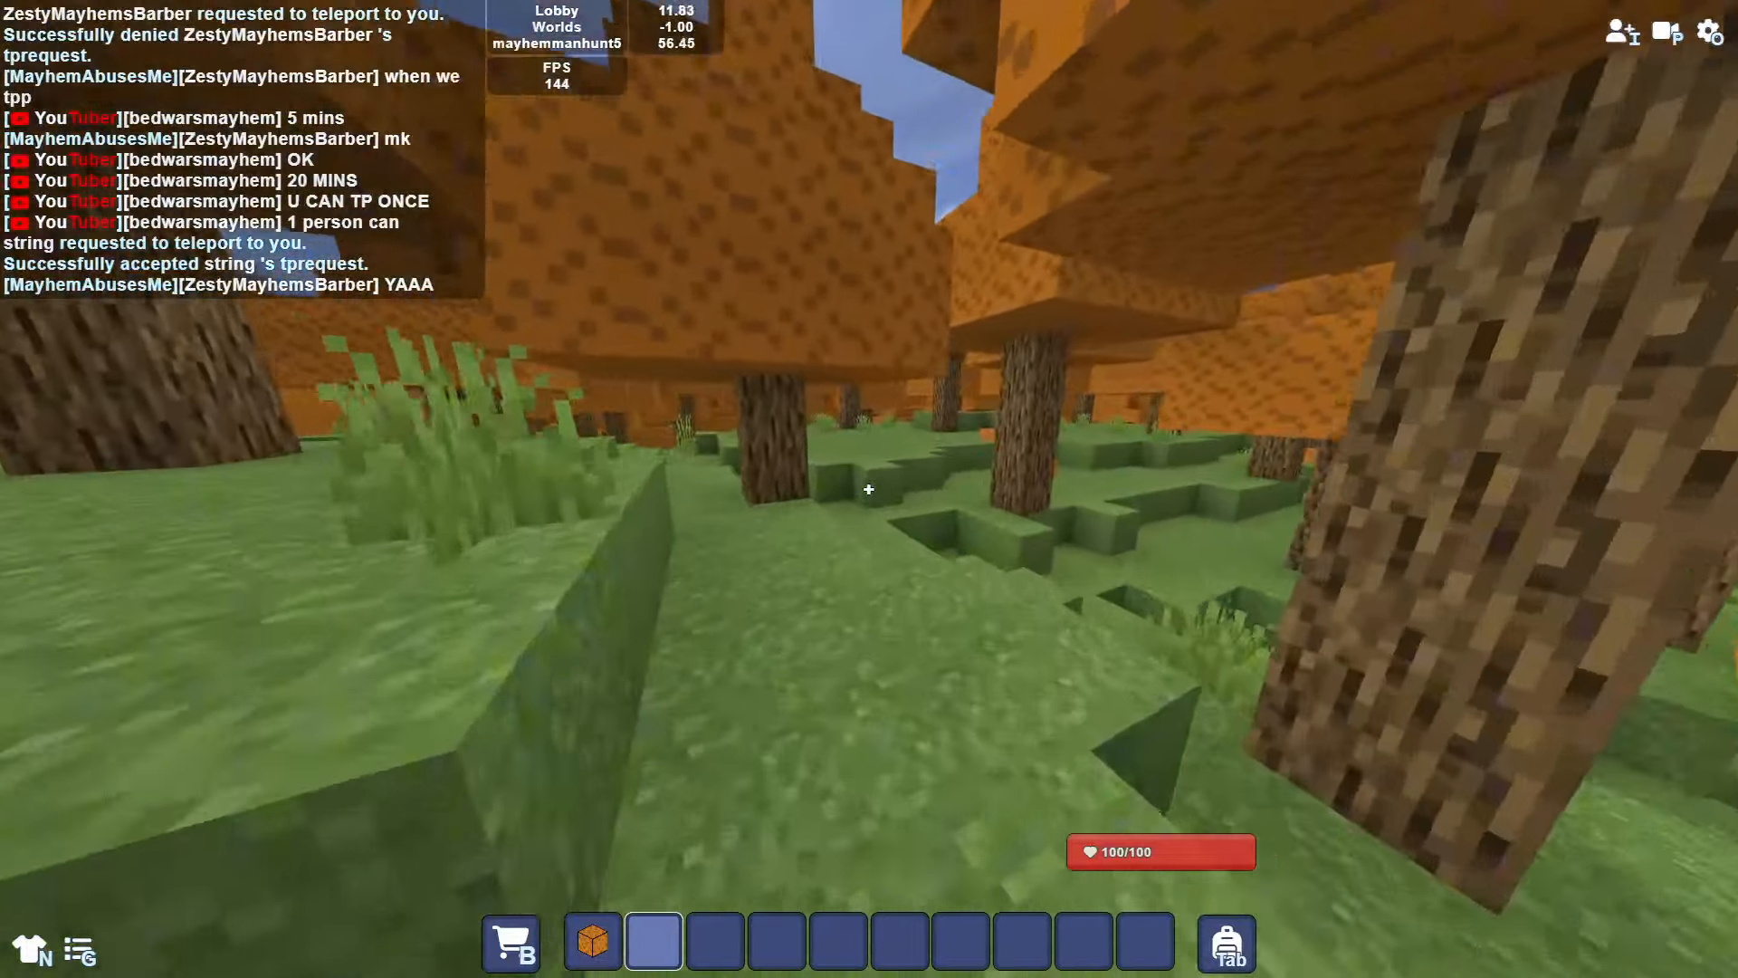
{"action": "mouse_move", "coordinate": [869, 490]}
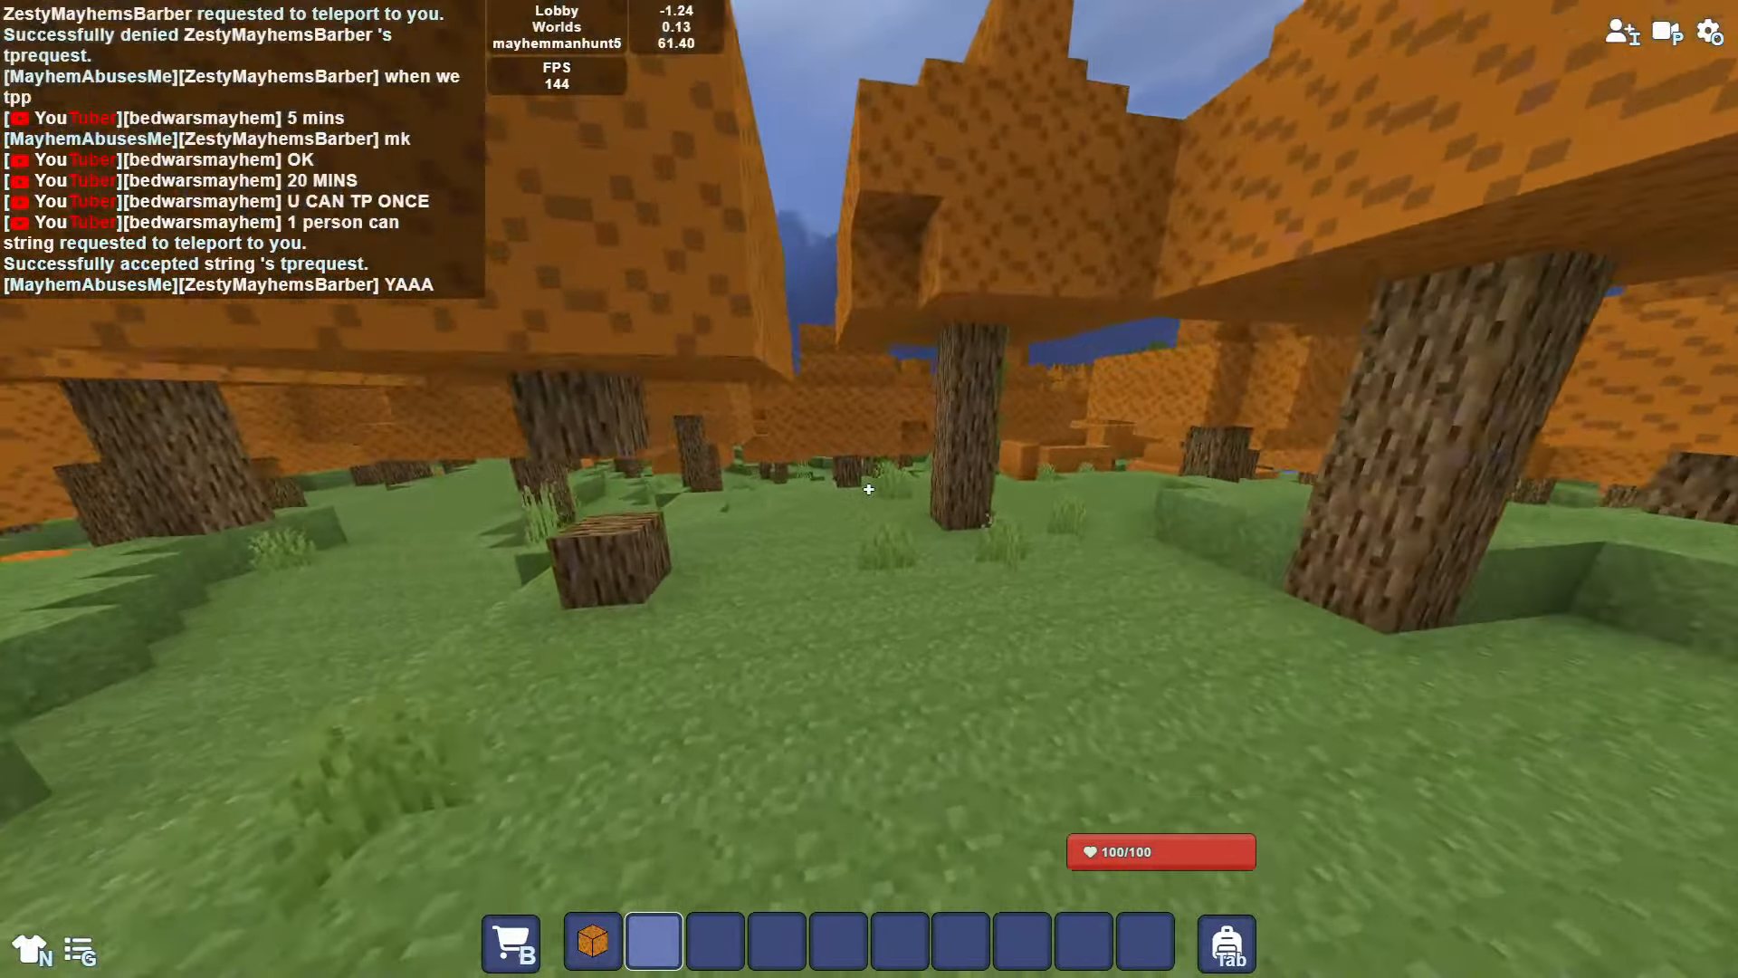